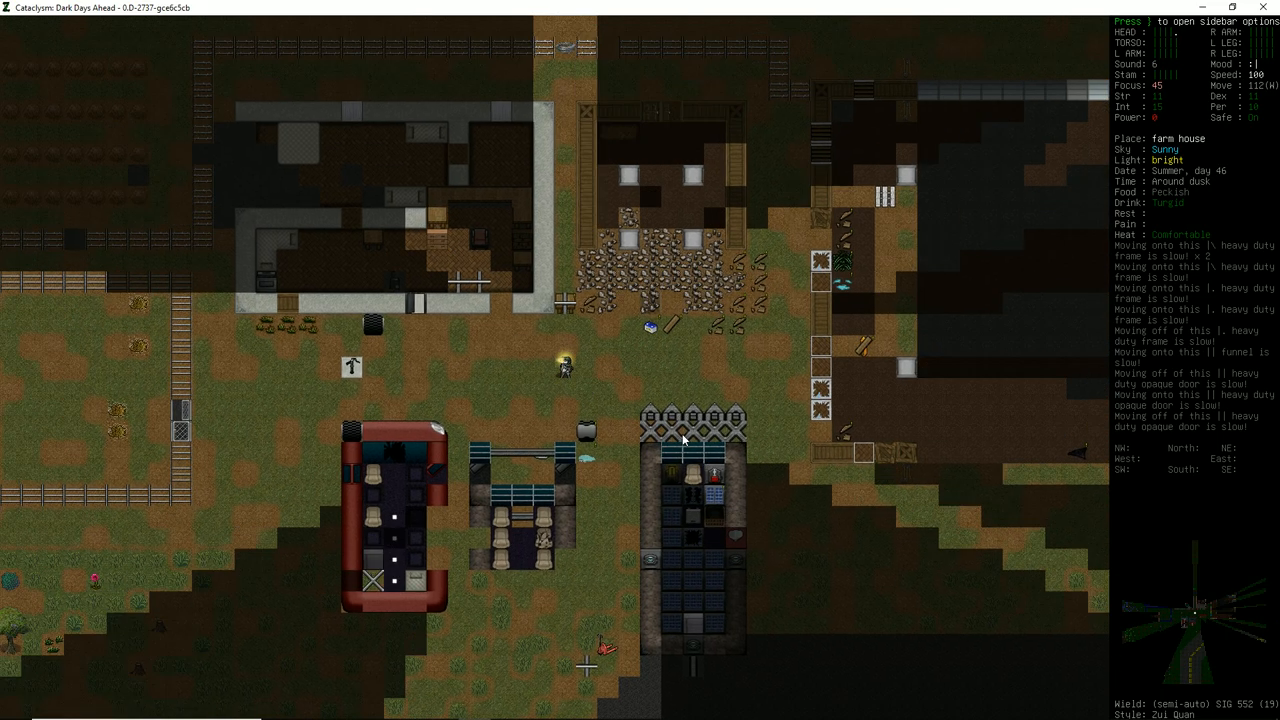
Step: Bring up the installed bionics list with Remote Controller, Climate Control, Joint Servo and Adrenaline Pump
key("m")
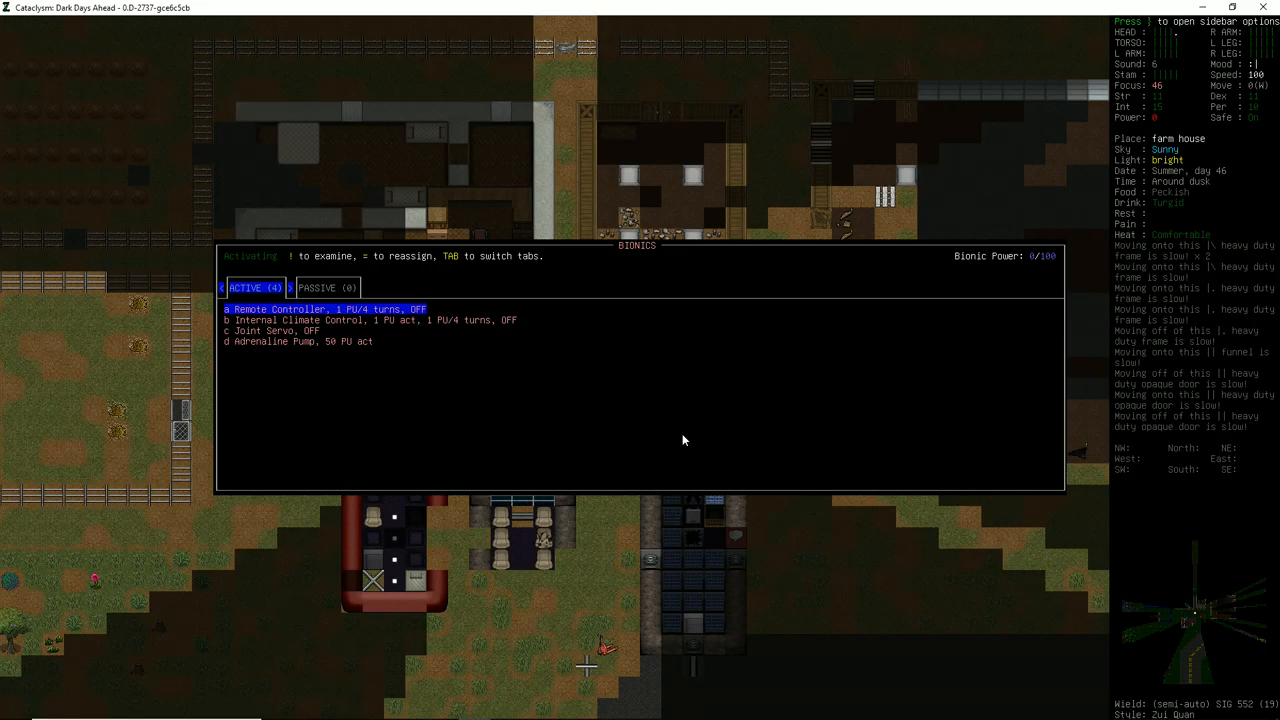
Step: Close the bionics list to return to the farmhouse map with the parked vehicles
key("down")
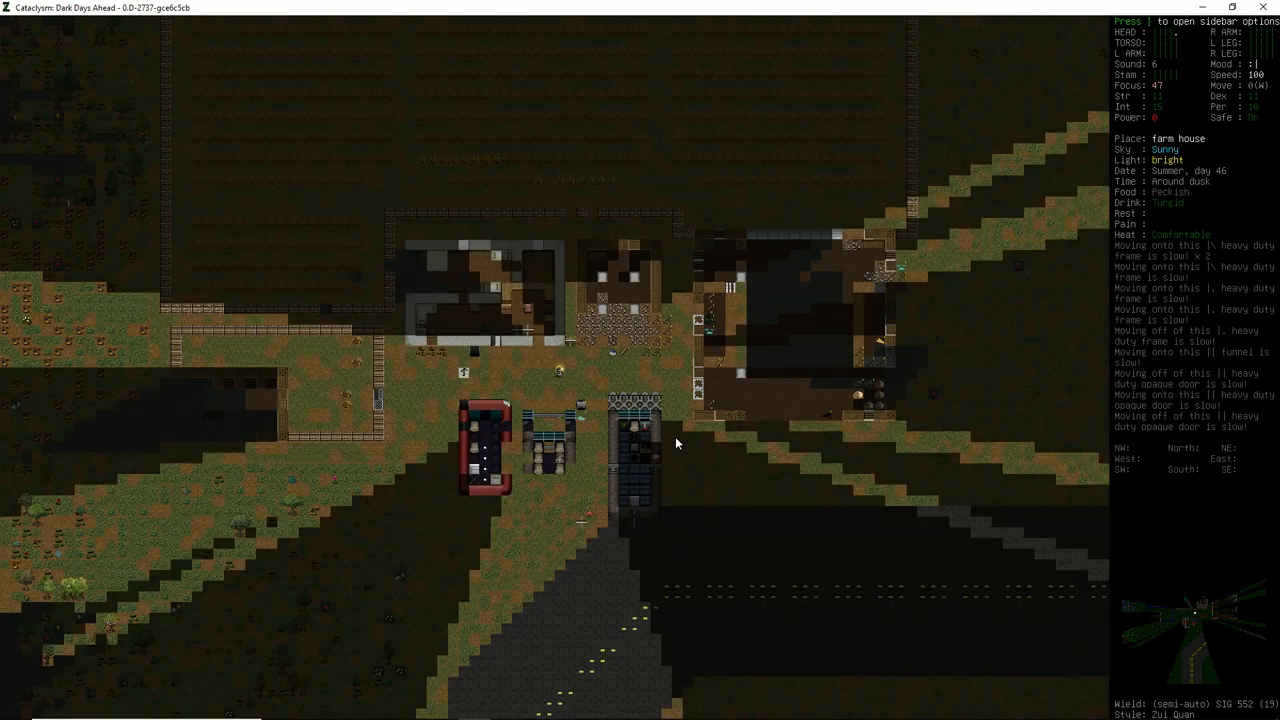
Step: Zoom in on the survivor standing in the battle wagon's aisle
key("m")
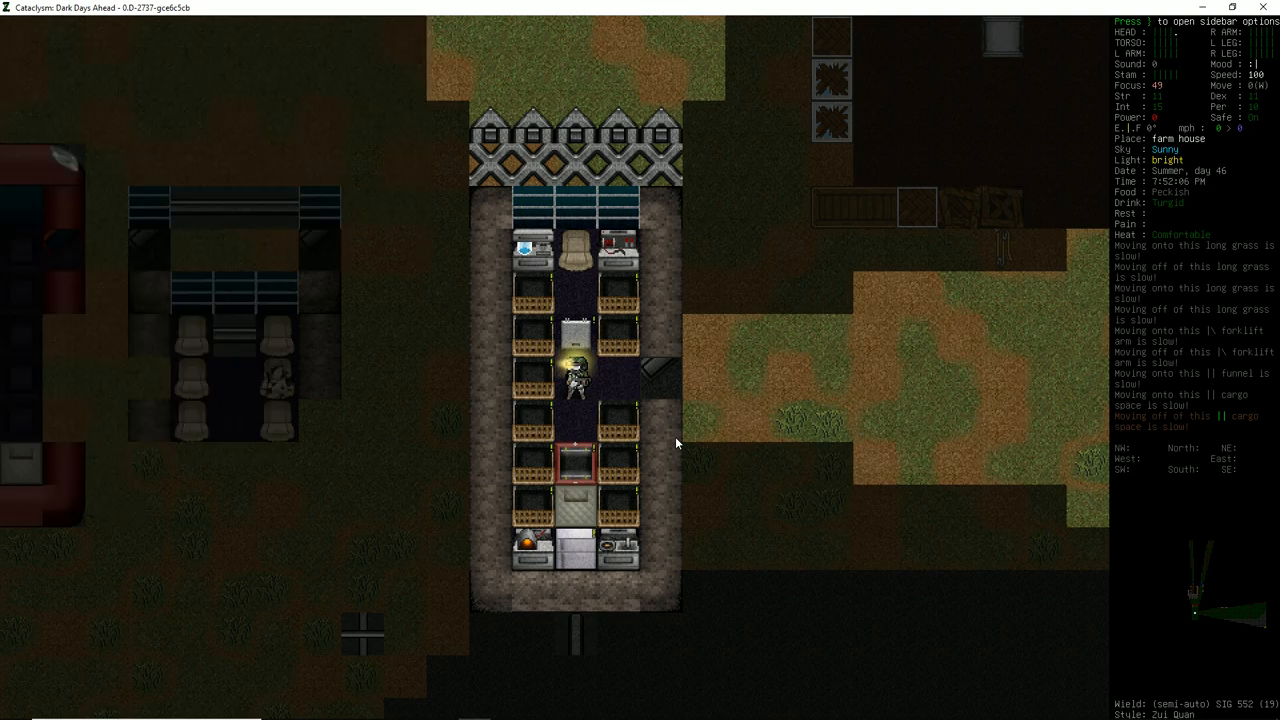
Step: Scroll down through the active world mods list, including Dinomod and Tanks and Other Vehicles
key("Escape")
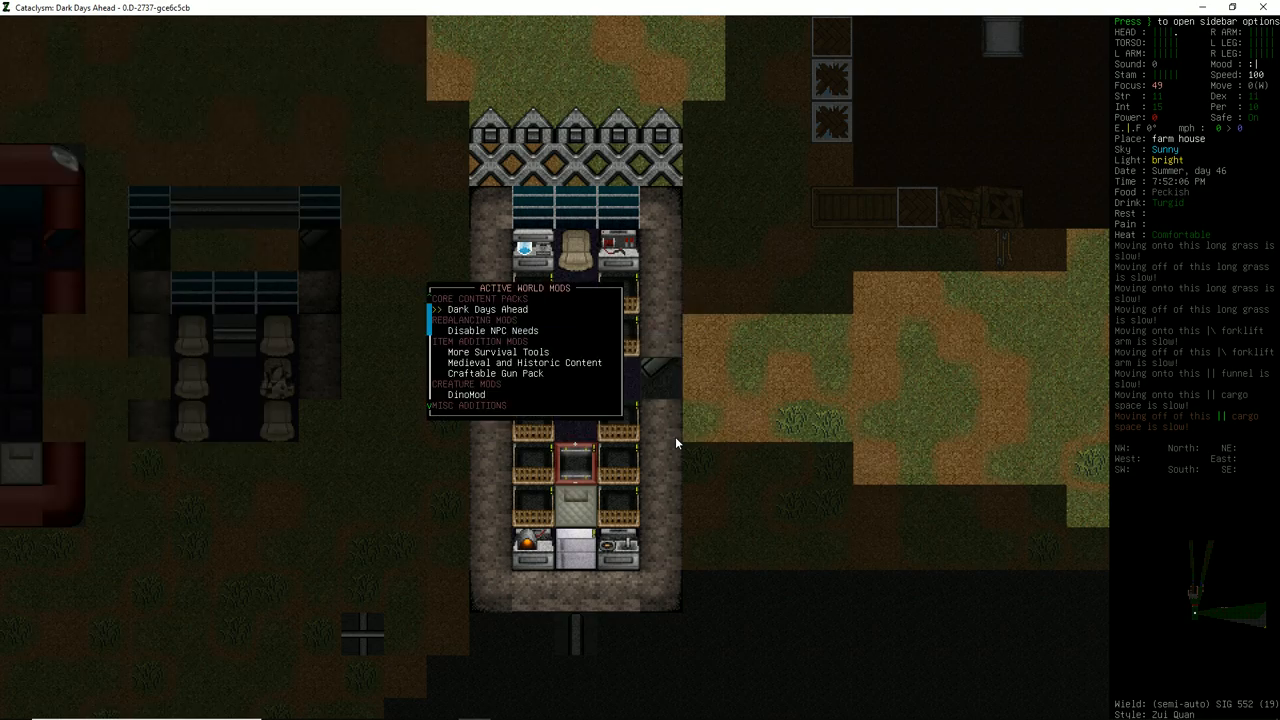
key("Down")
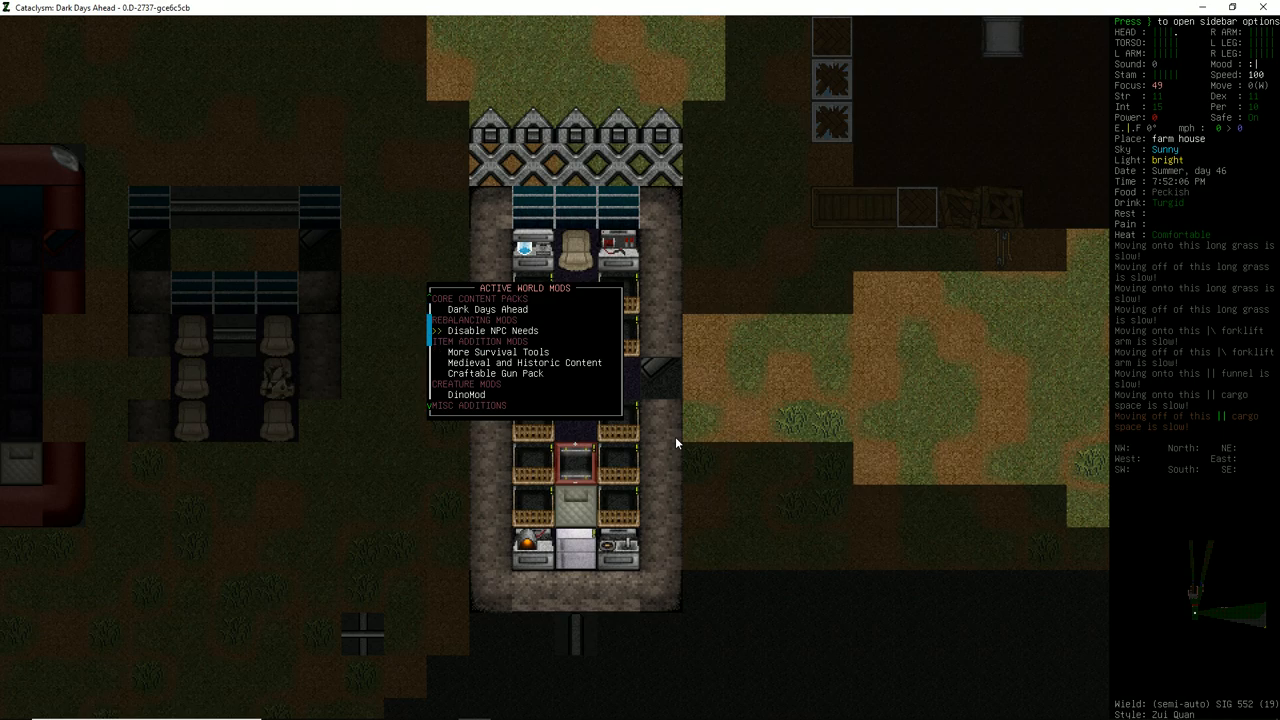
mouse_move(564, 376)
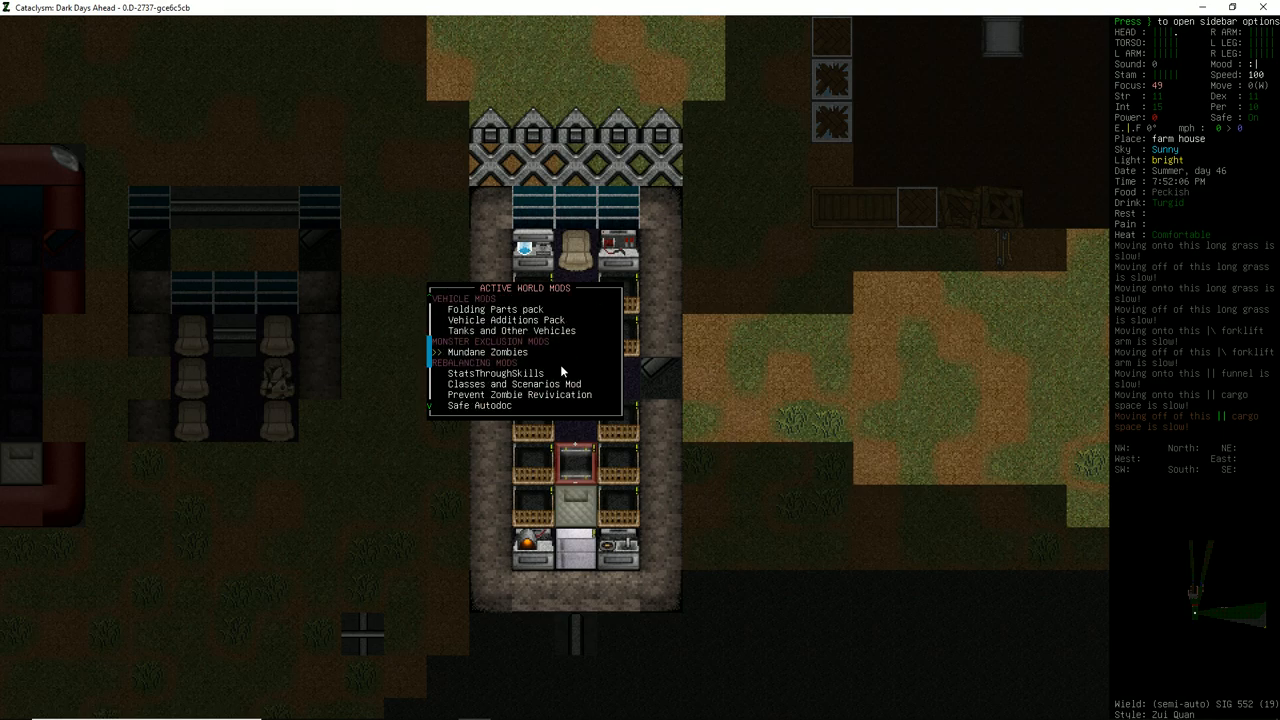
scroll("down", 3)
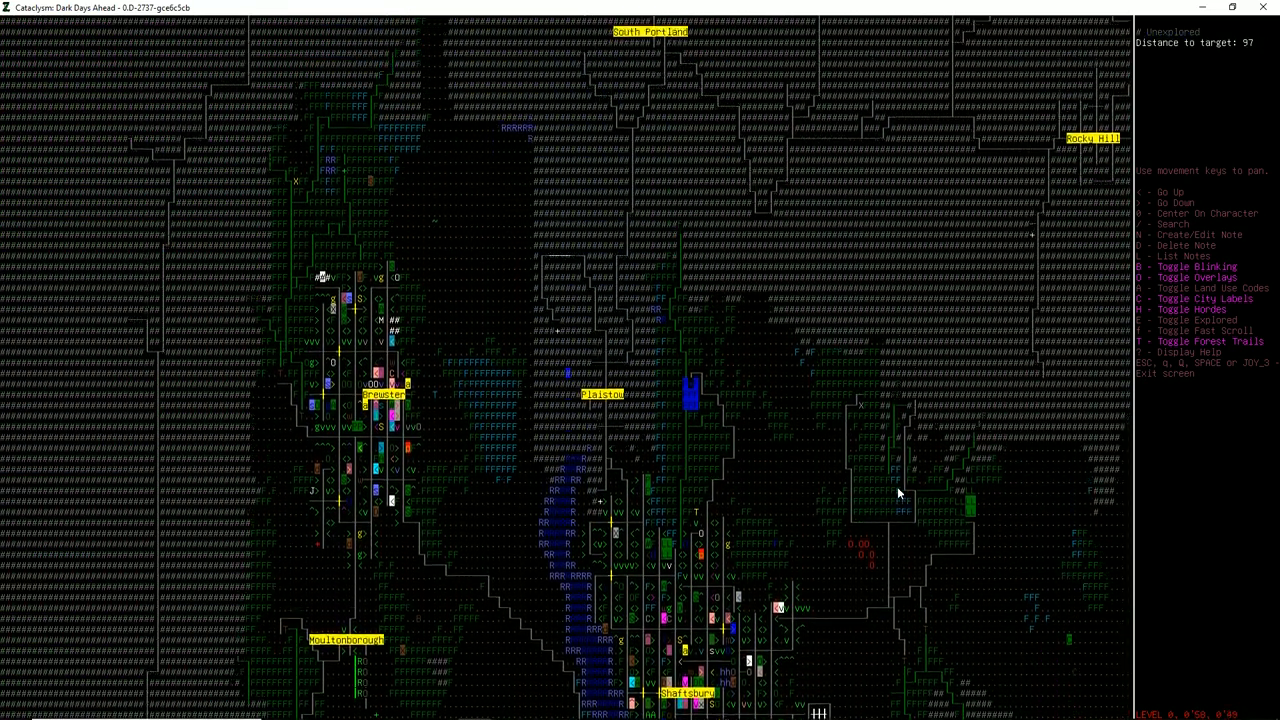
Step: Check the regional overmap of the surrounding towns twice and return to the local area
key("Escape")
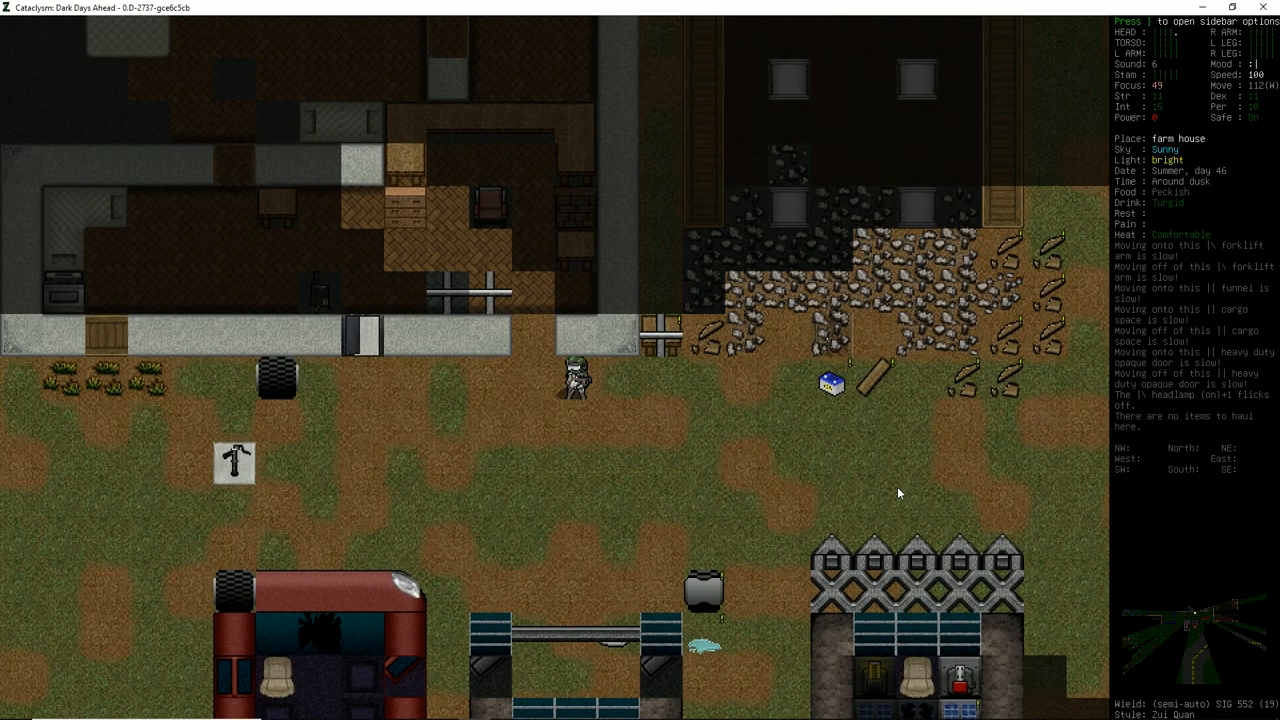
key("m")
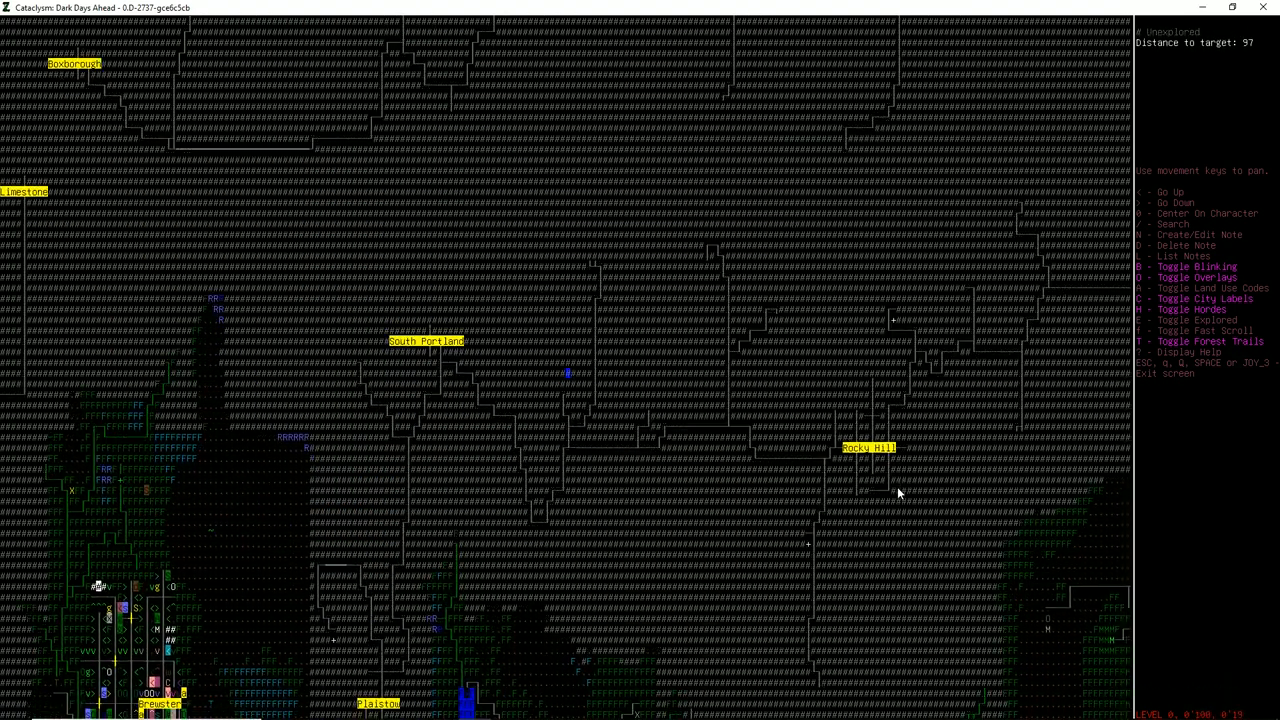
key("Escape")
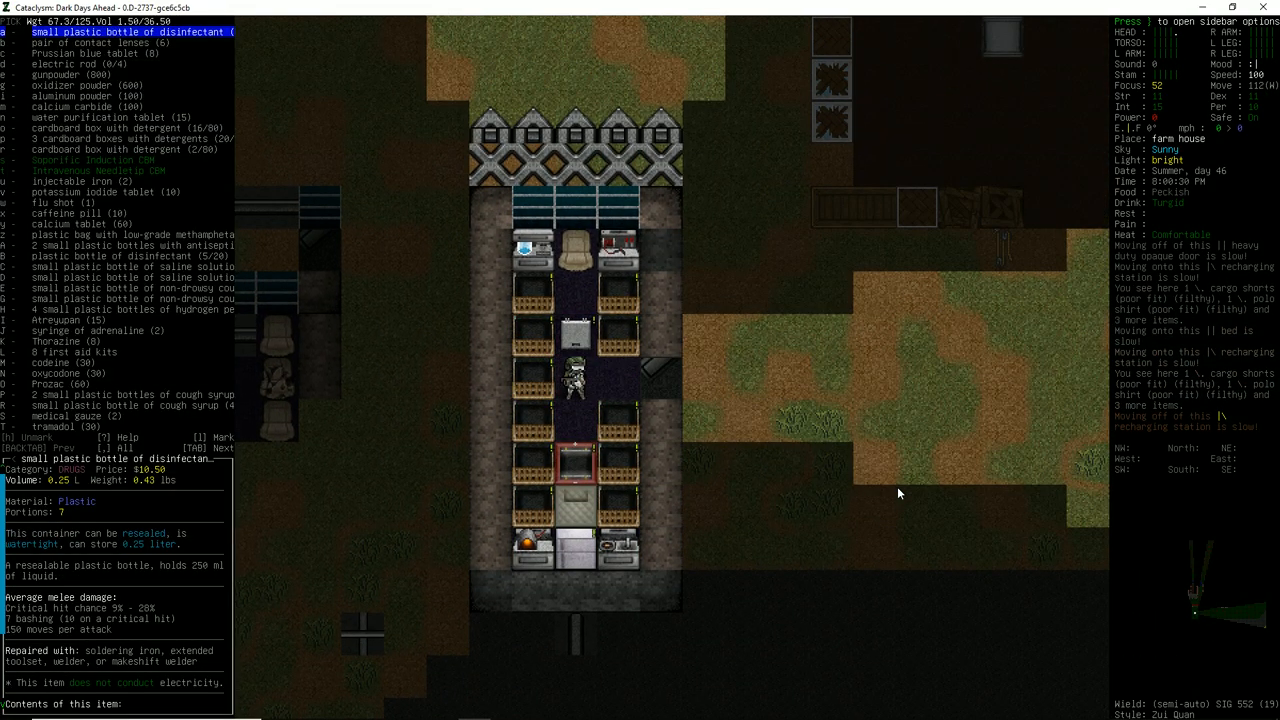
Step: Inspect the carried detergent cardboard box and gunpowder, then close the inventory
key("down")
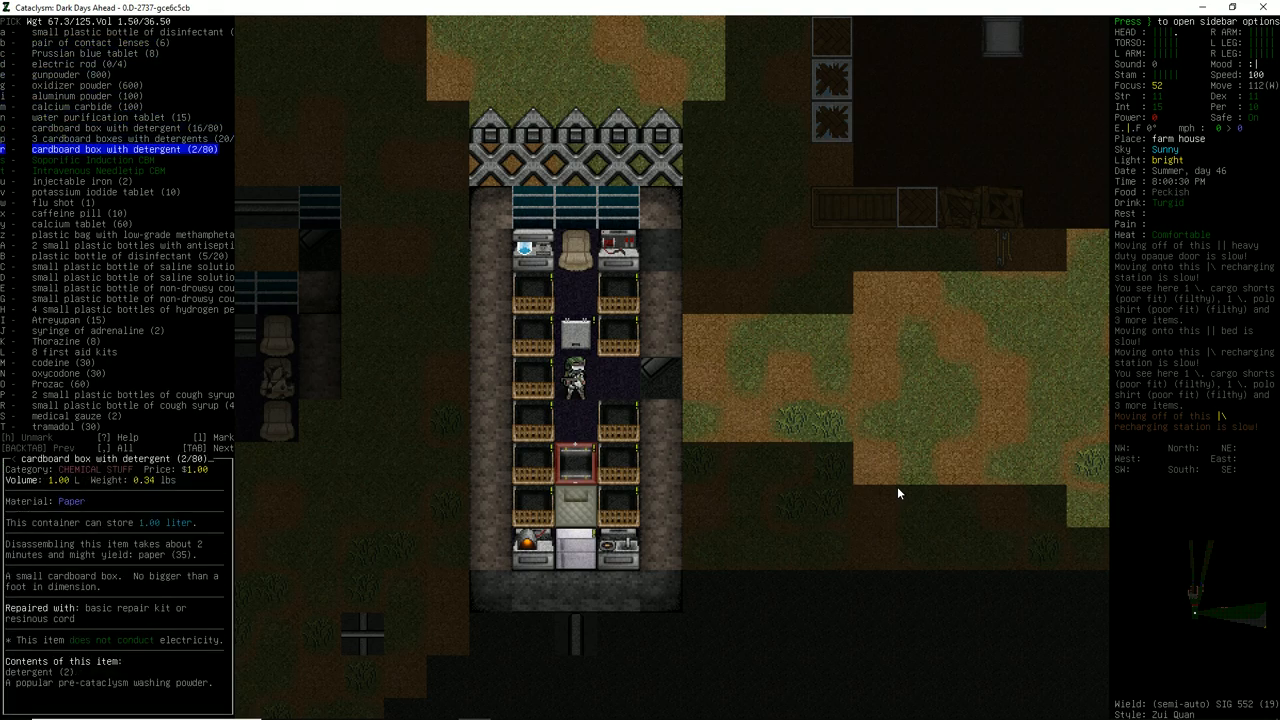
key("DOWN")
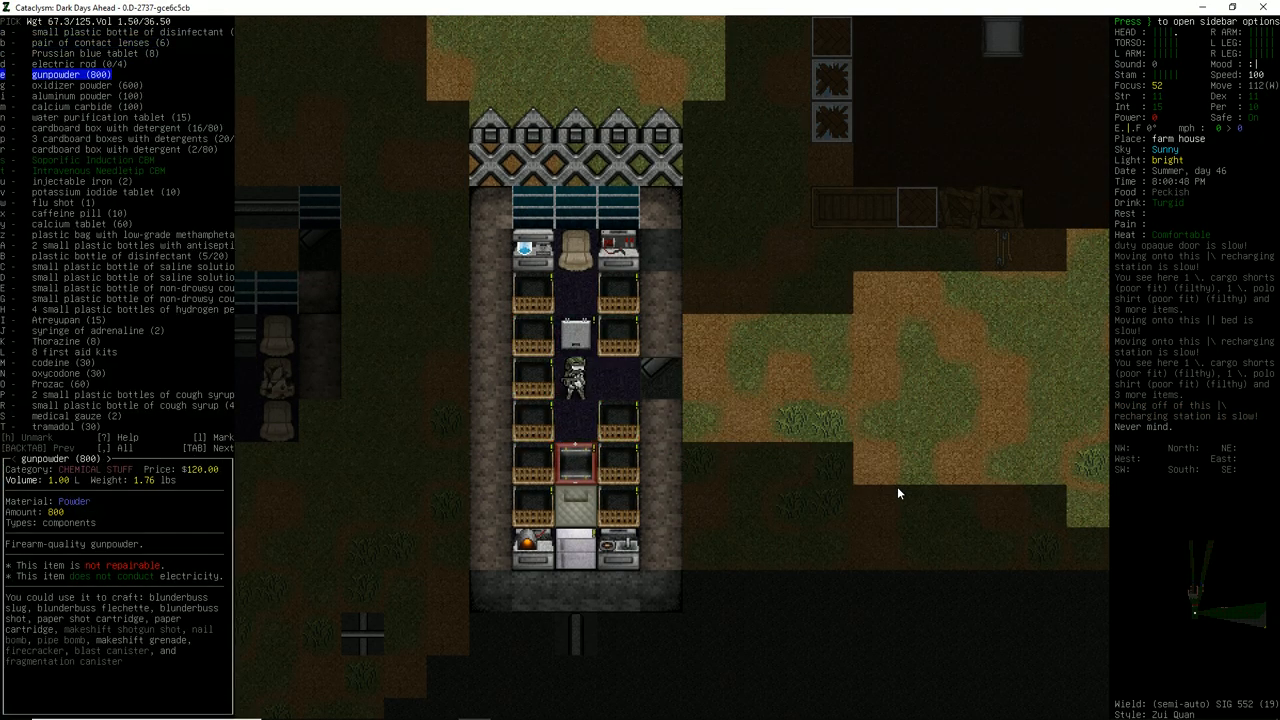
key("down")
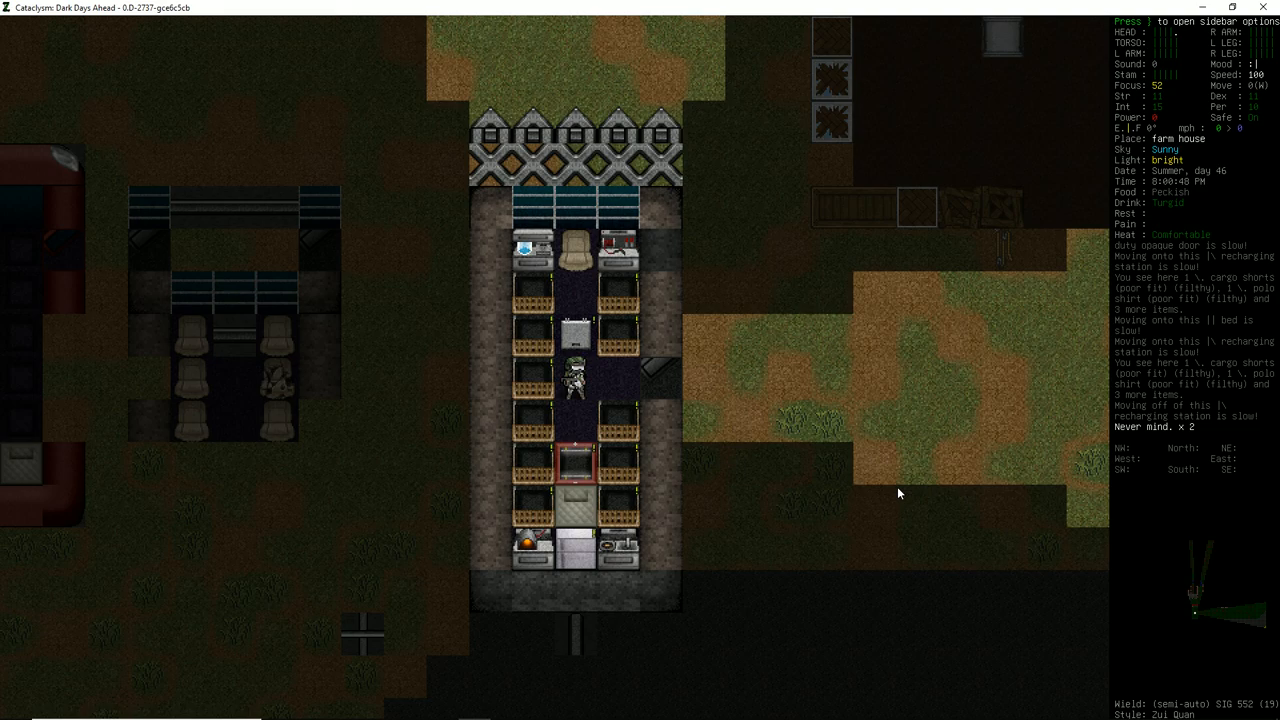
Step: Review the character sheet's stats, skills, traits and bionics, then leave it
key("@")
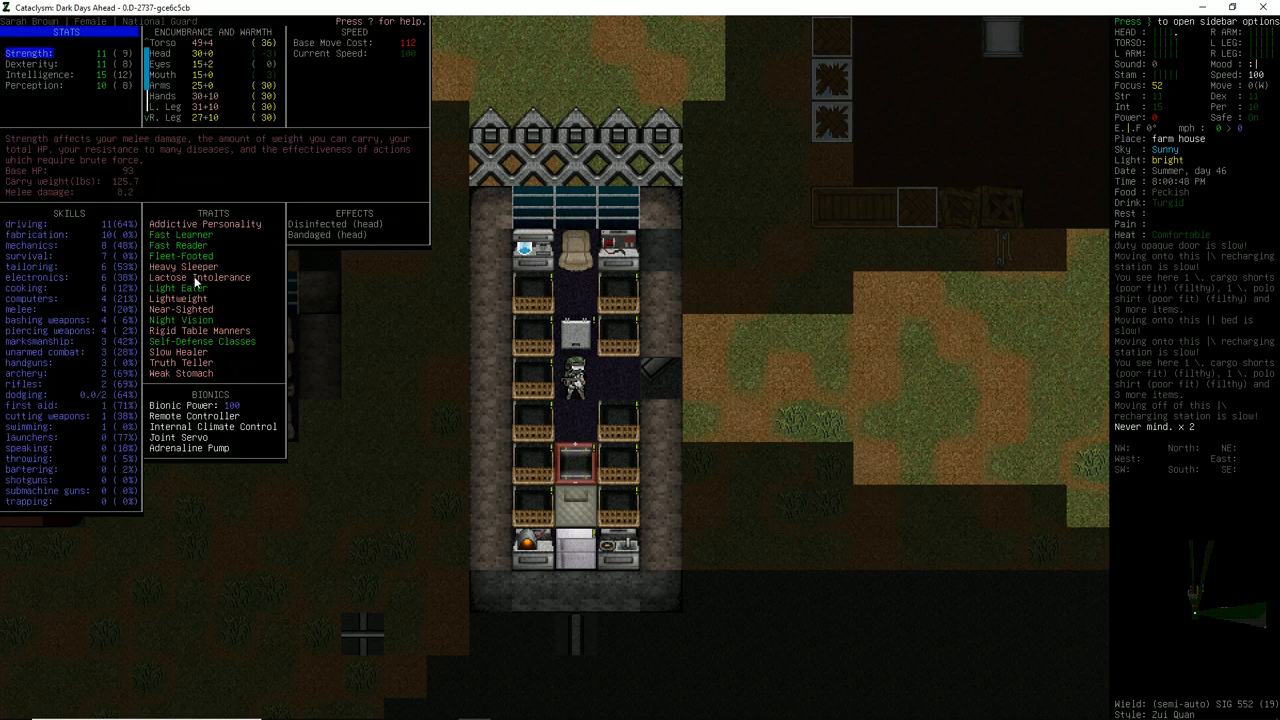
mouse_move(190, 244)
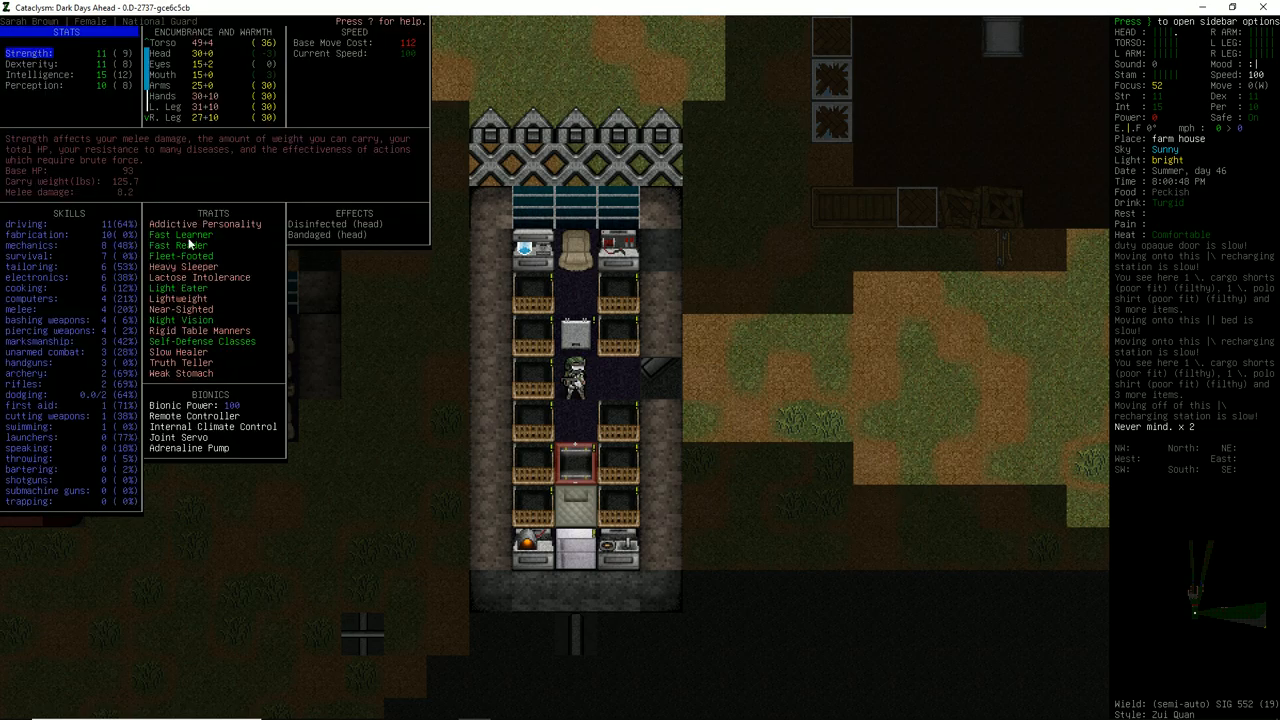
mouse_move(176, 72)
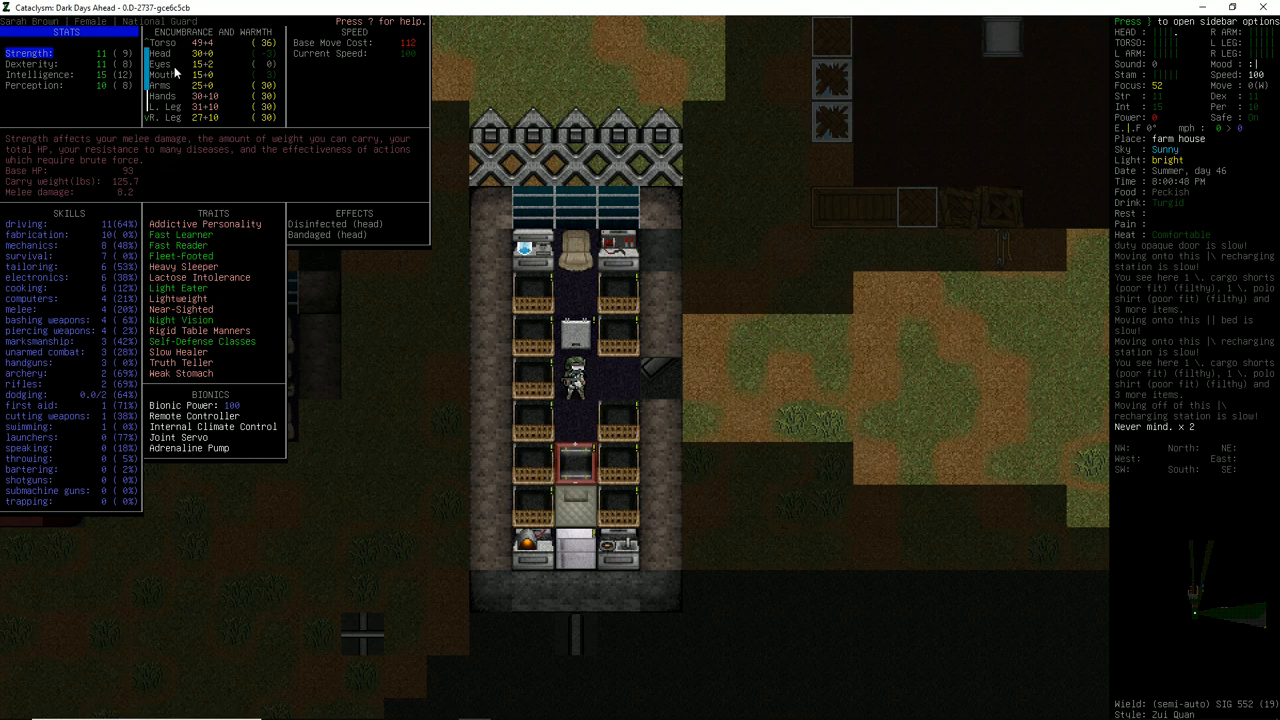
mouse_move(110, 84)
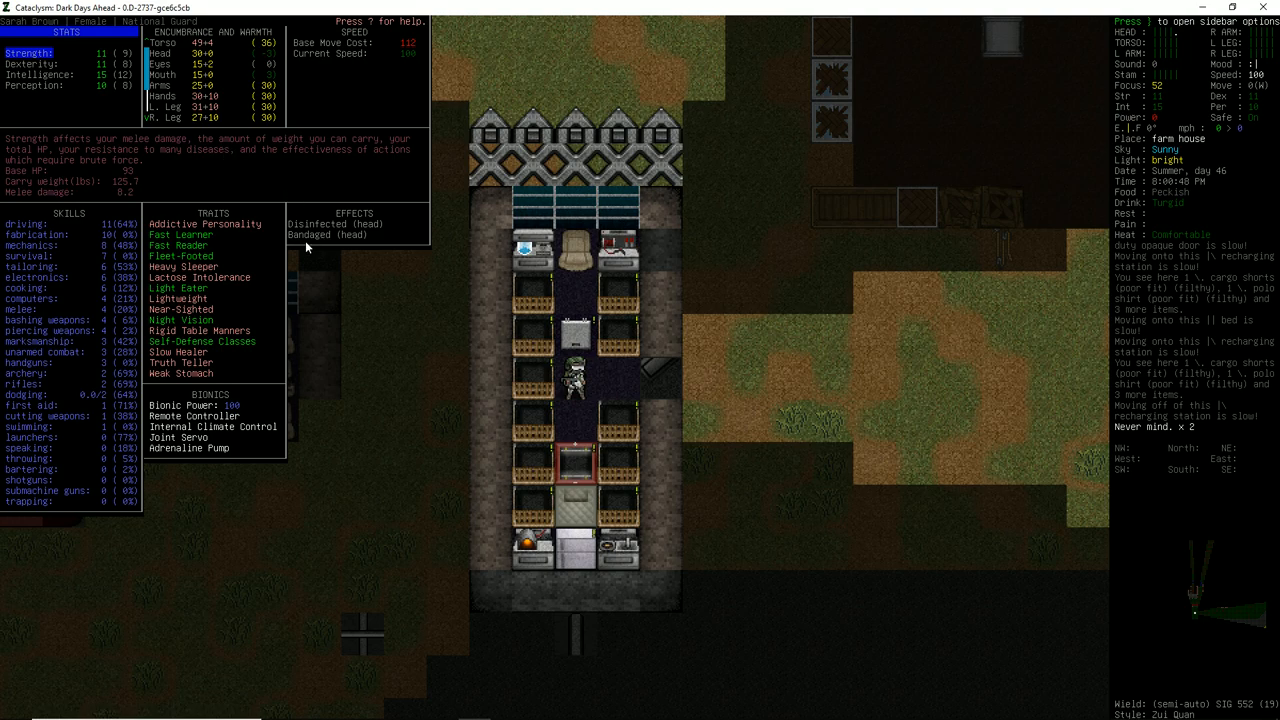
mouse_move(220, 78)
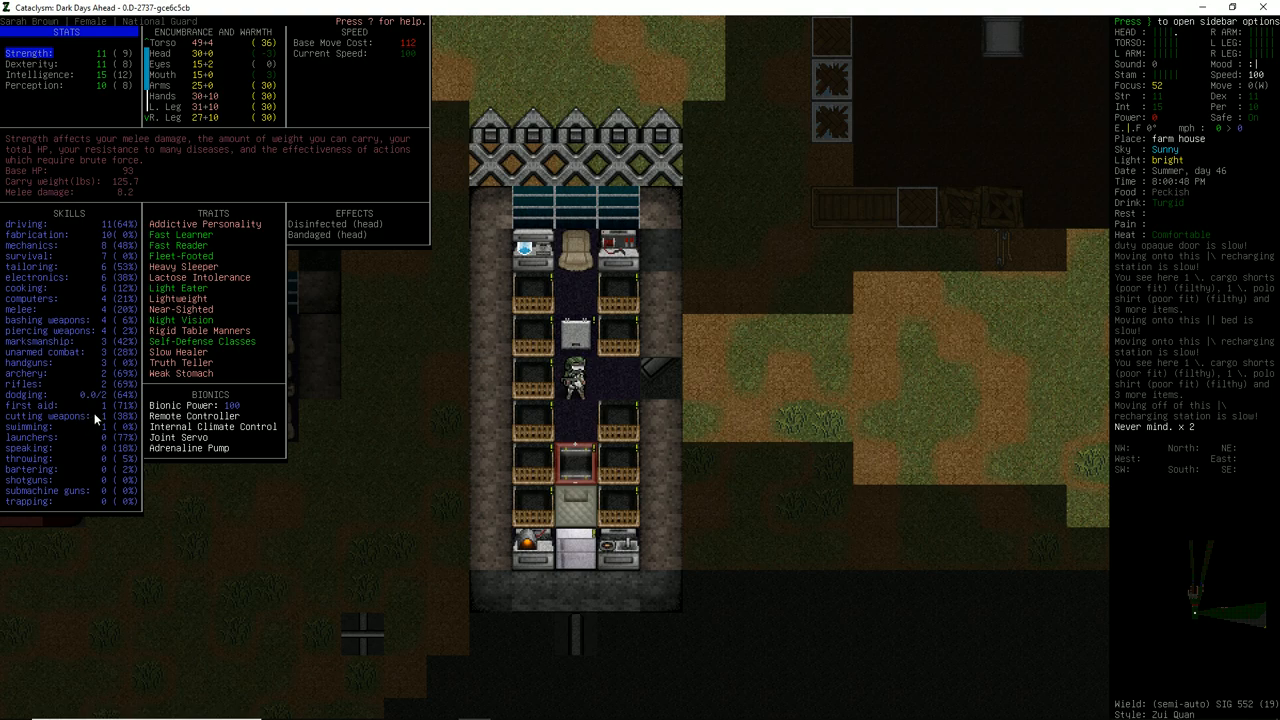
key("Escape")
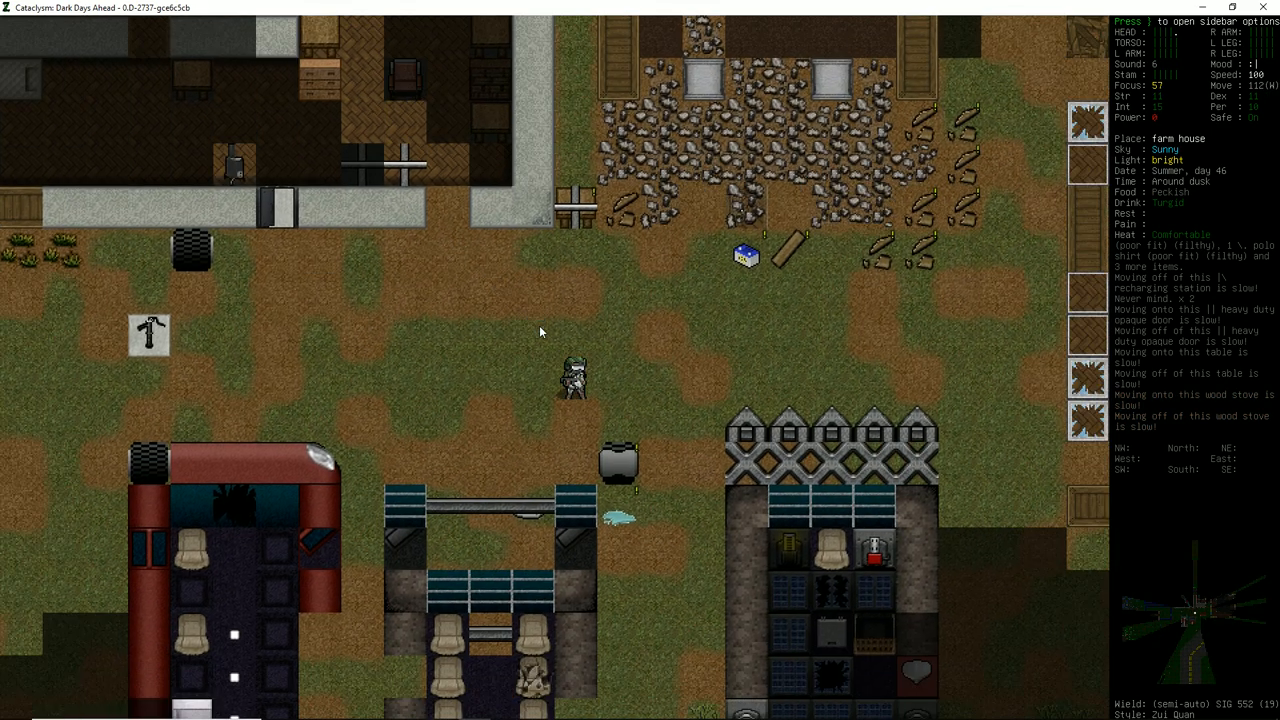
Step: Check the regional overmap, close it and zoom back in on the survivor in the wagon
key("m")
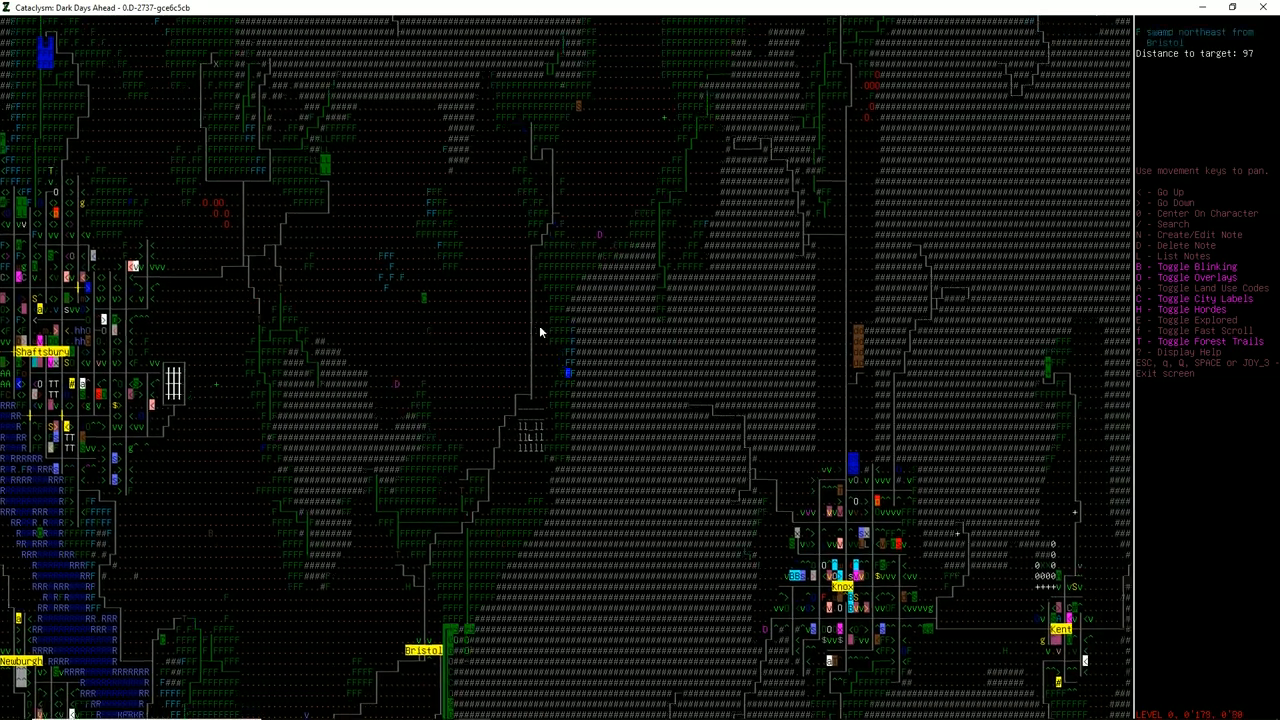
key("Escape")
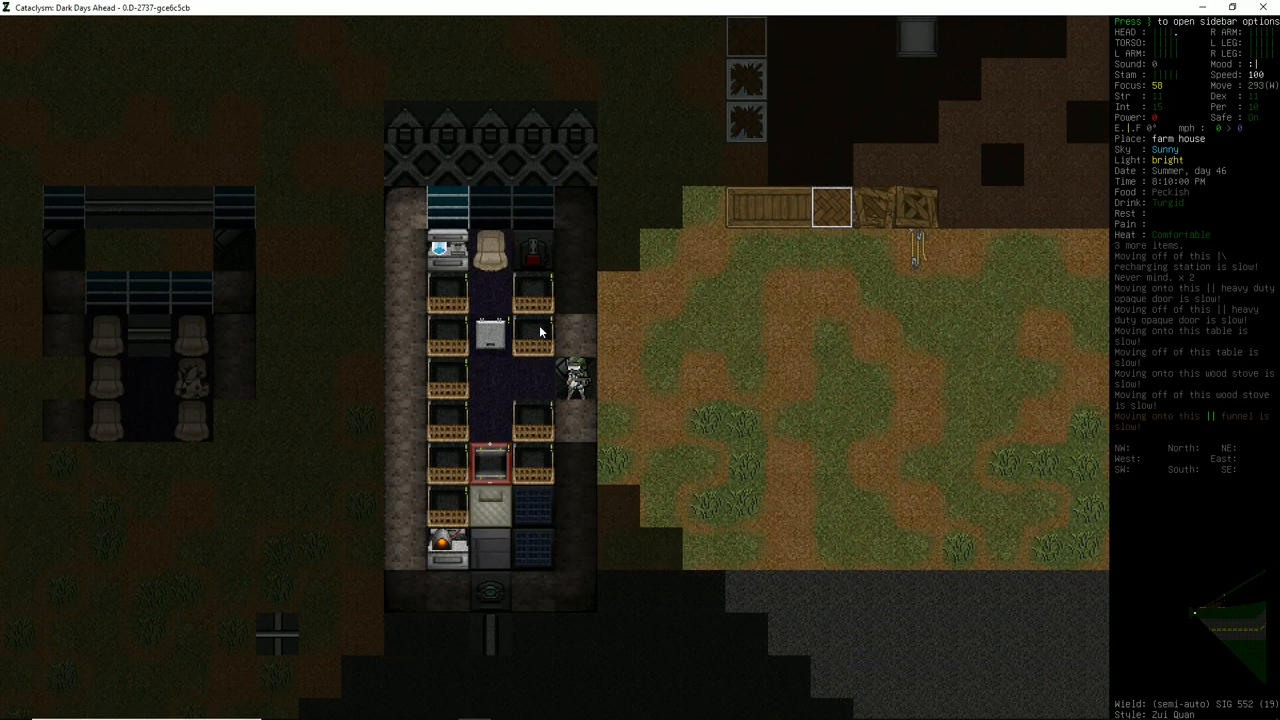
key("m")
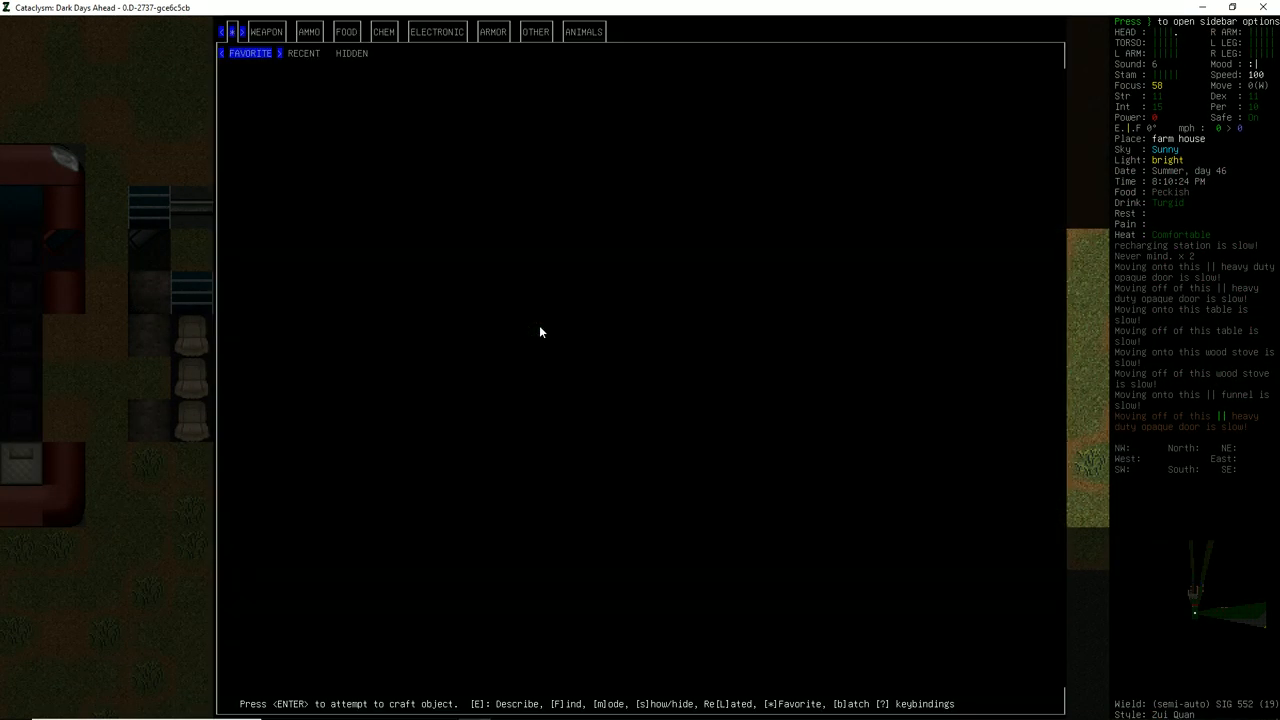
key("f")
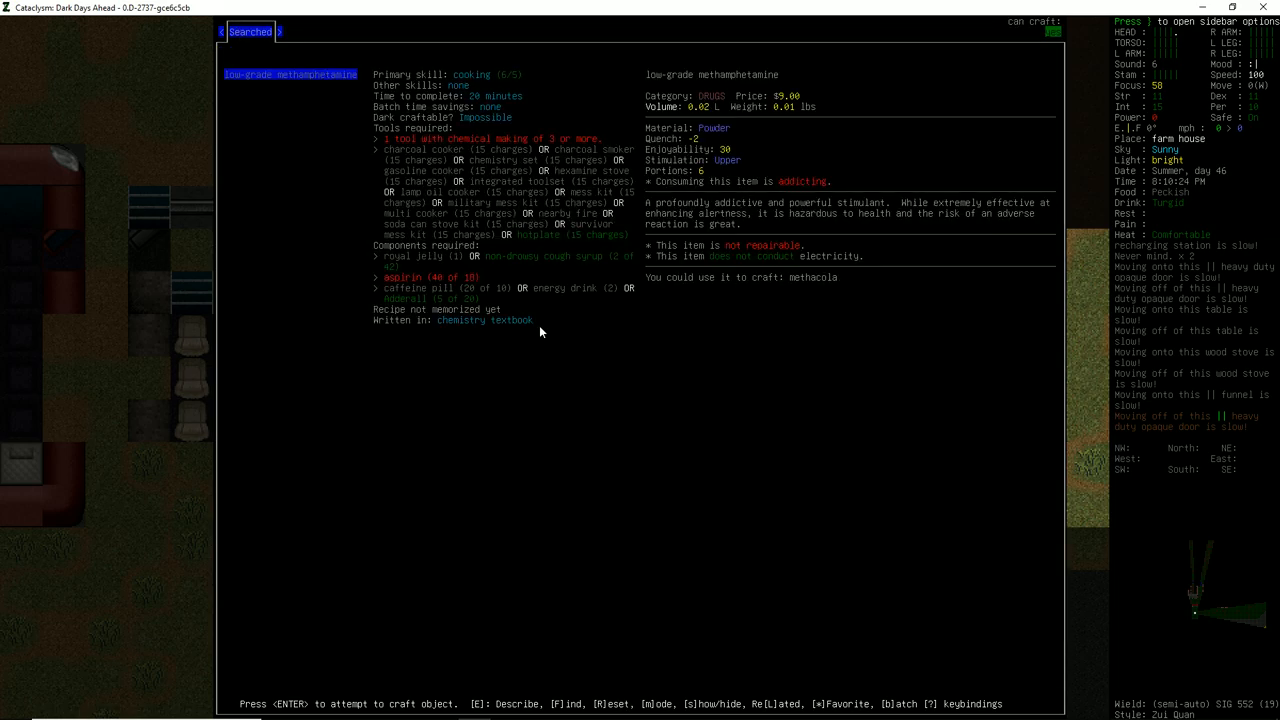
key("Escape")
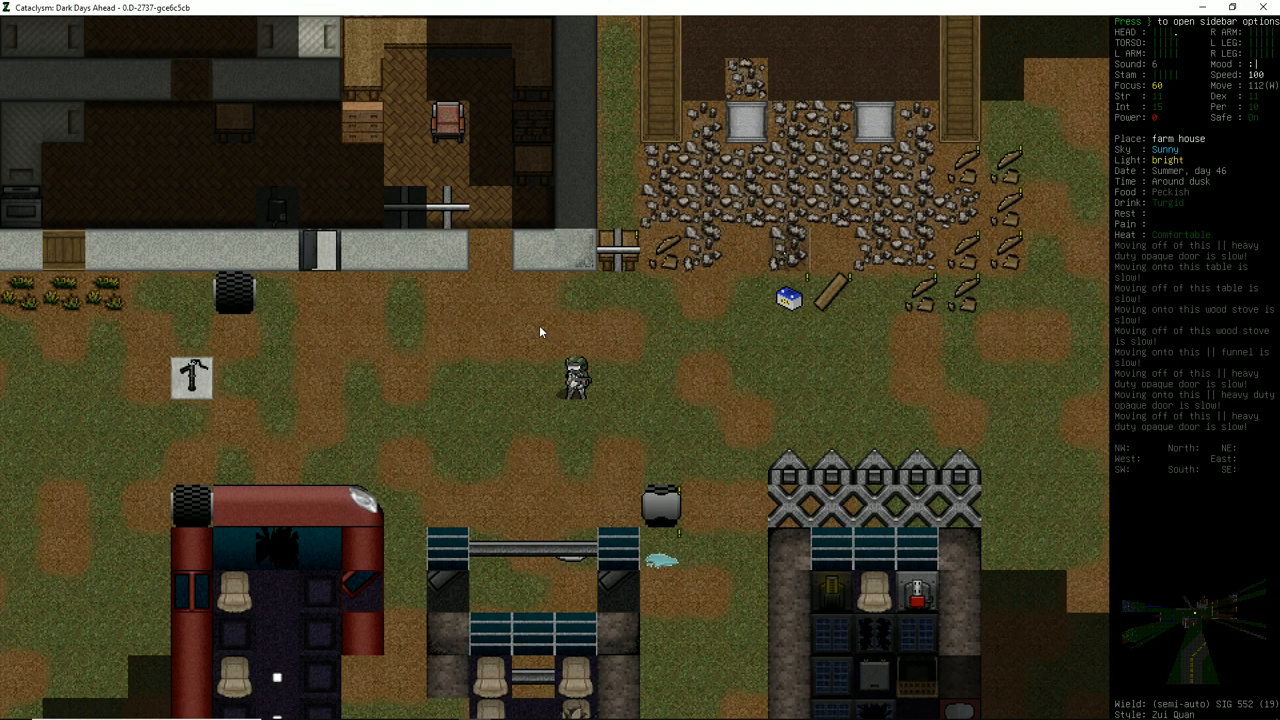
key("*")
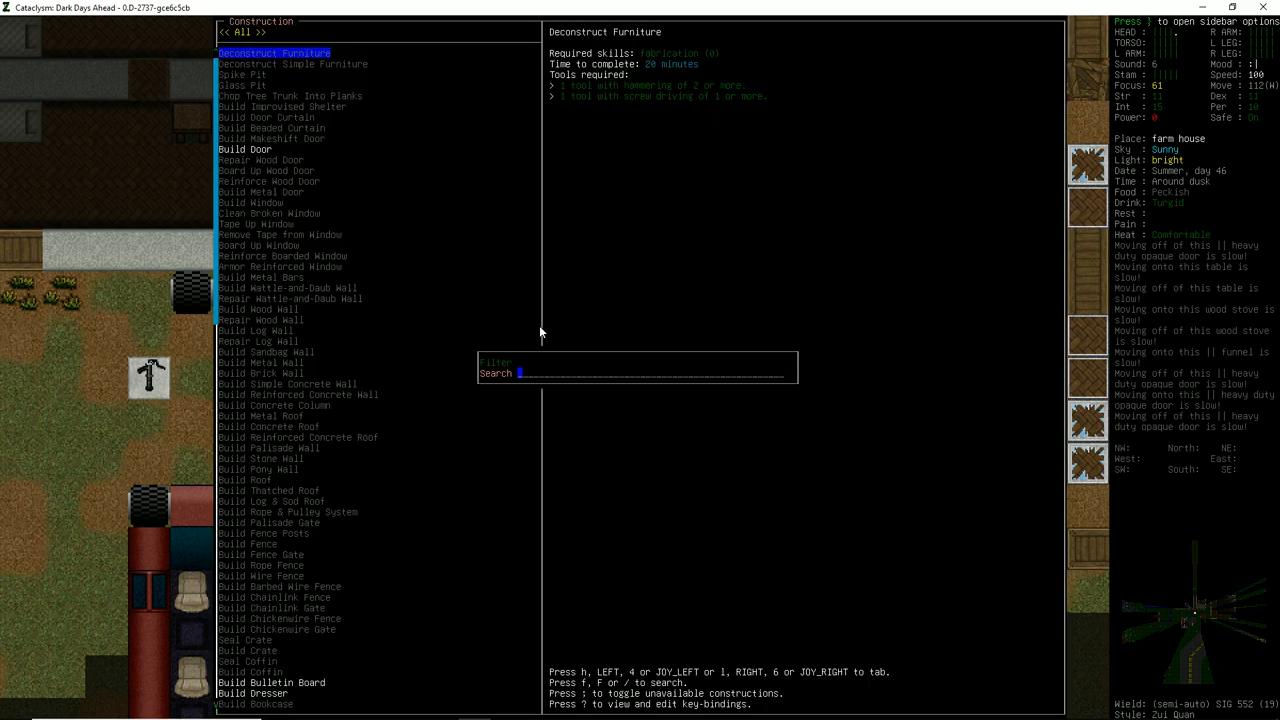
key("Escape")
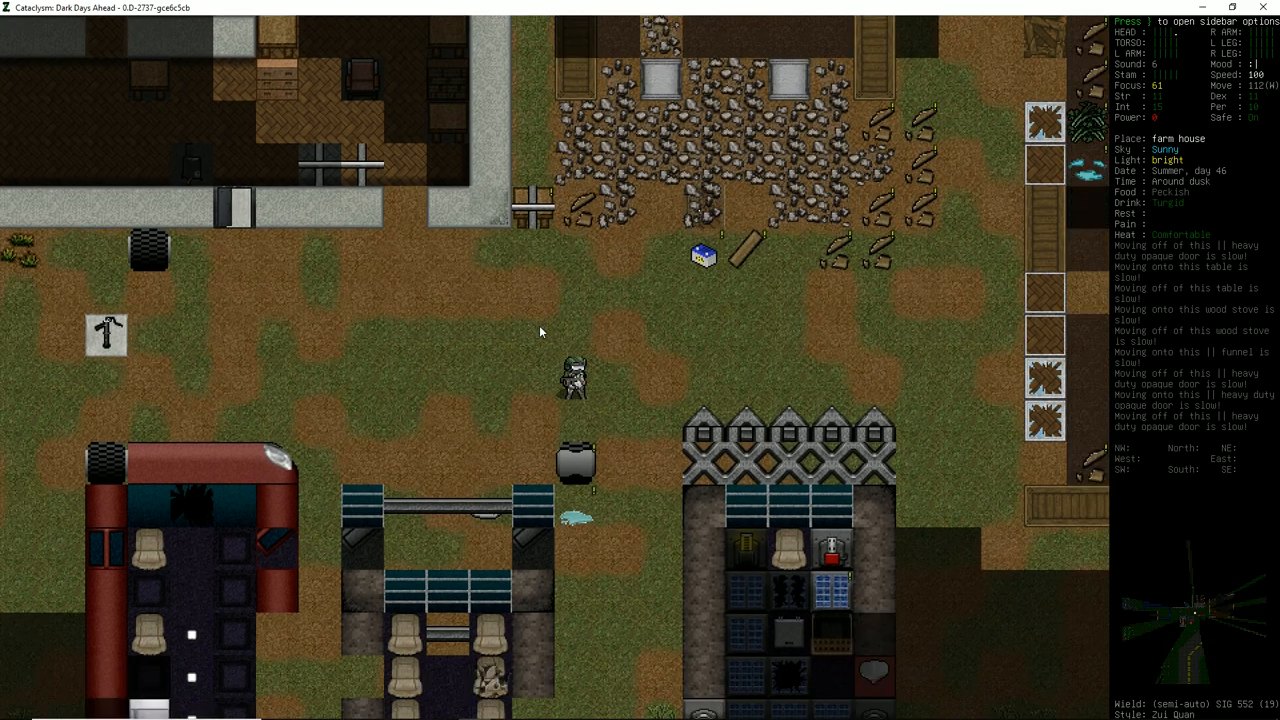
key("m")
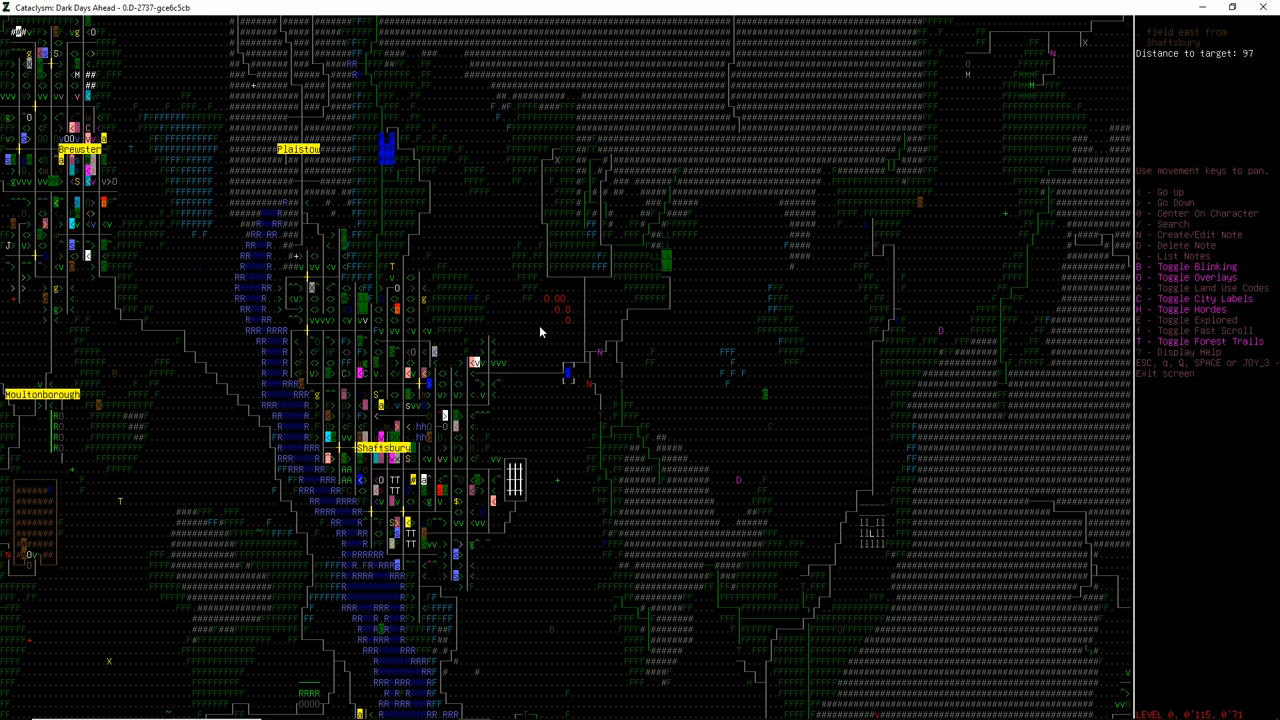
key("Escape")
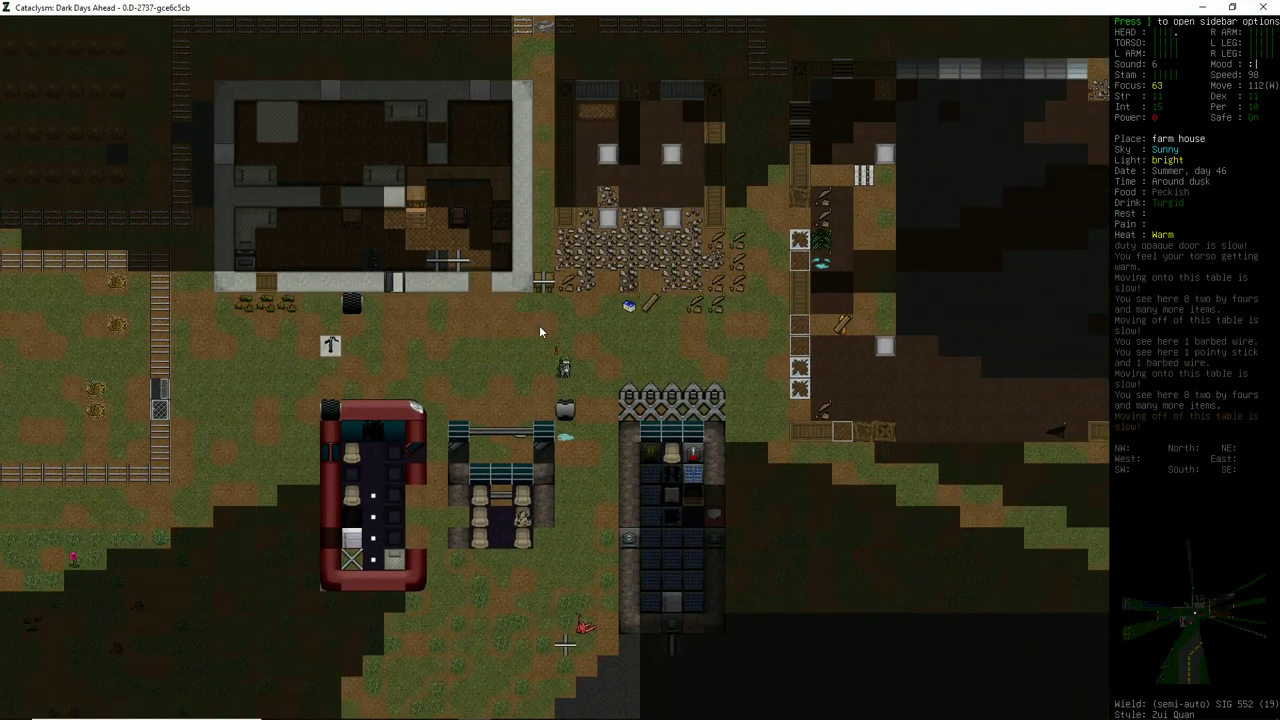
Step: Check the world overmap showing the river and labeled towns before heading north
key("m")
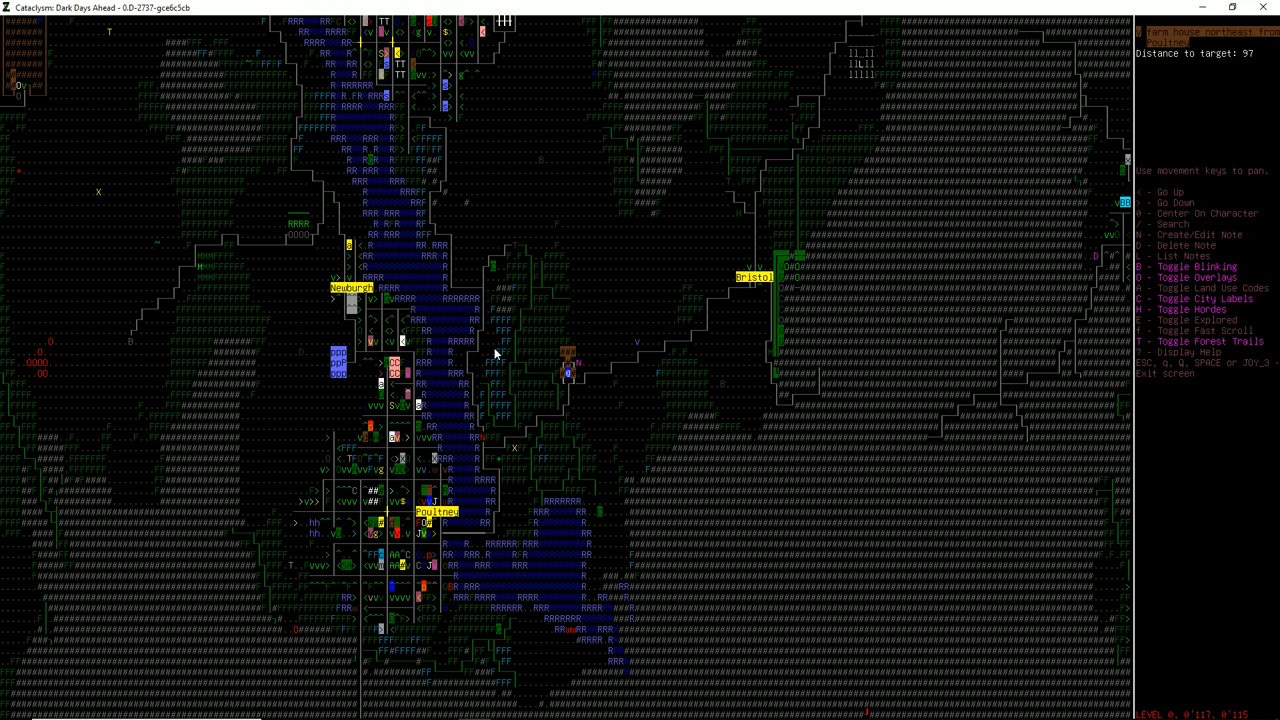
mouse_move(602, 404)
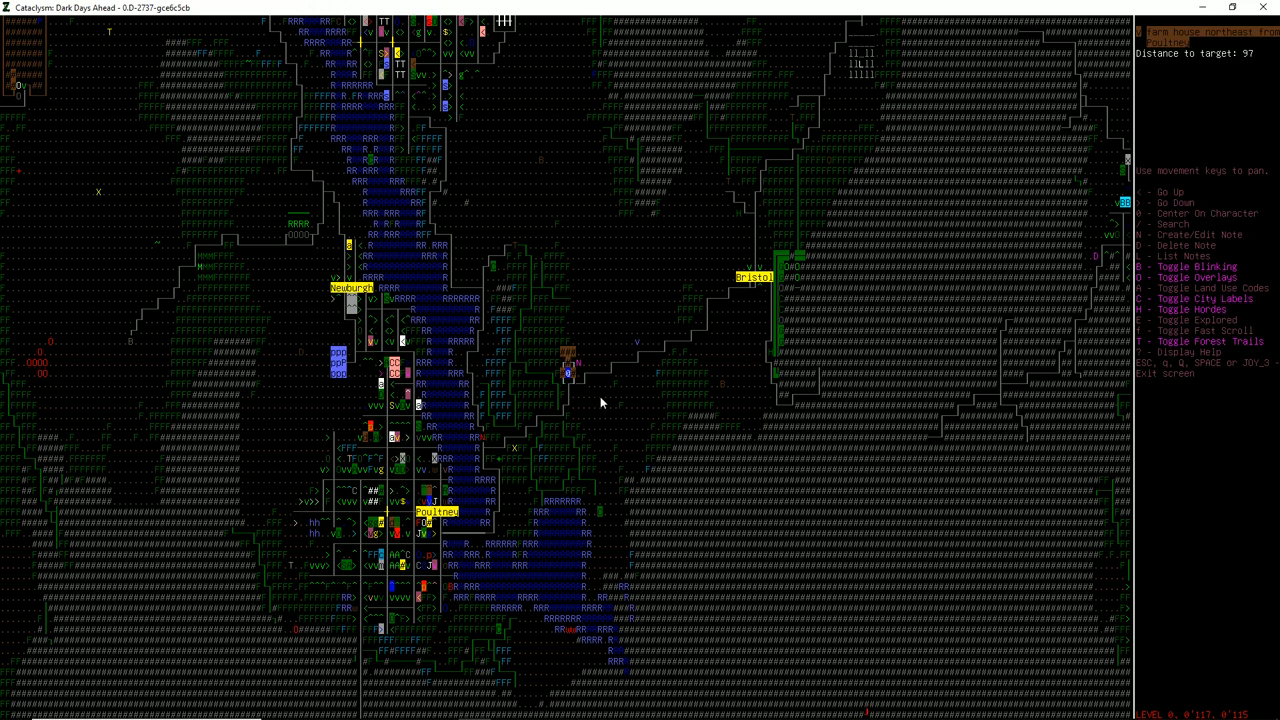
mouse_move(304, 384)
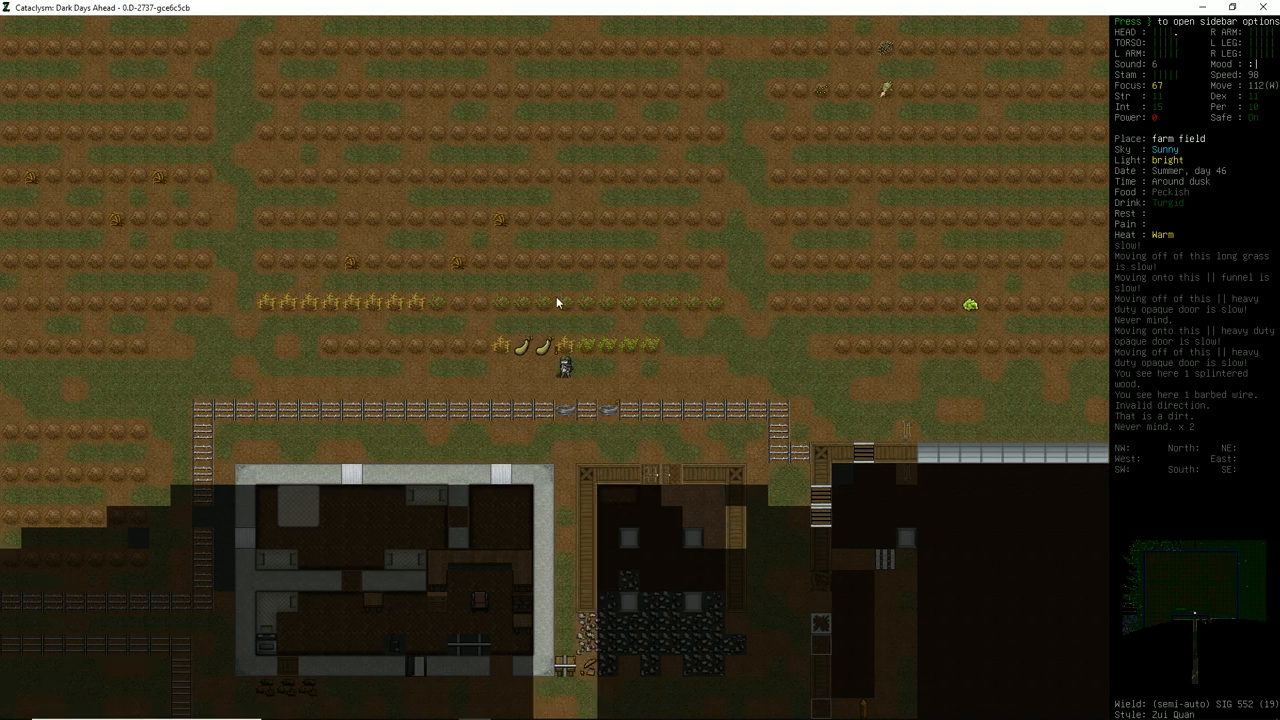
mouse_move(544, 308)
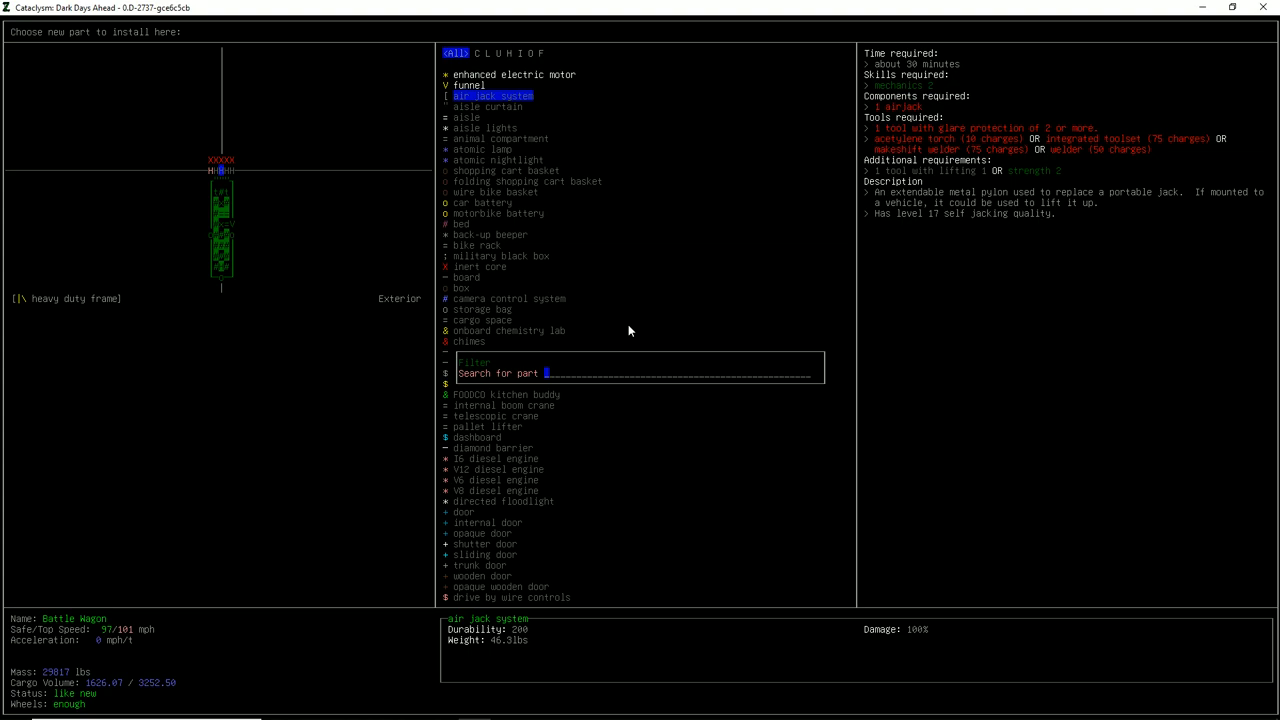
Step: Search the wagon's parts for 'pla', cancel it and leave the vehicle screens for the farm field
type("pla")
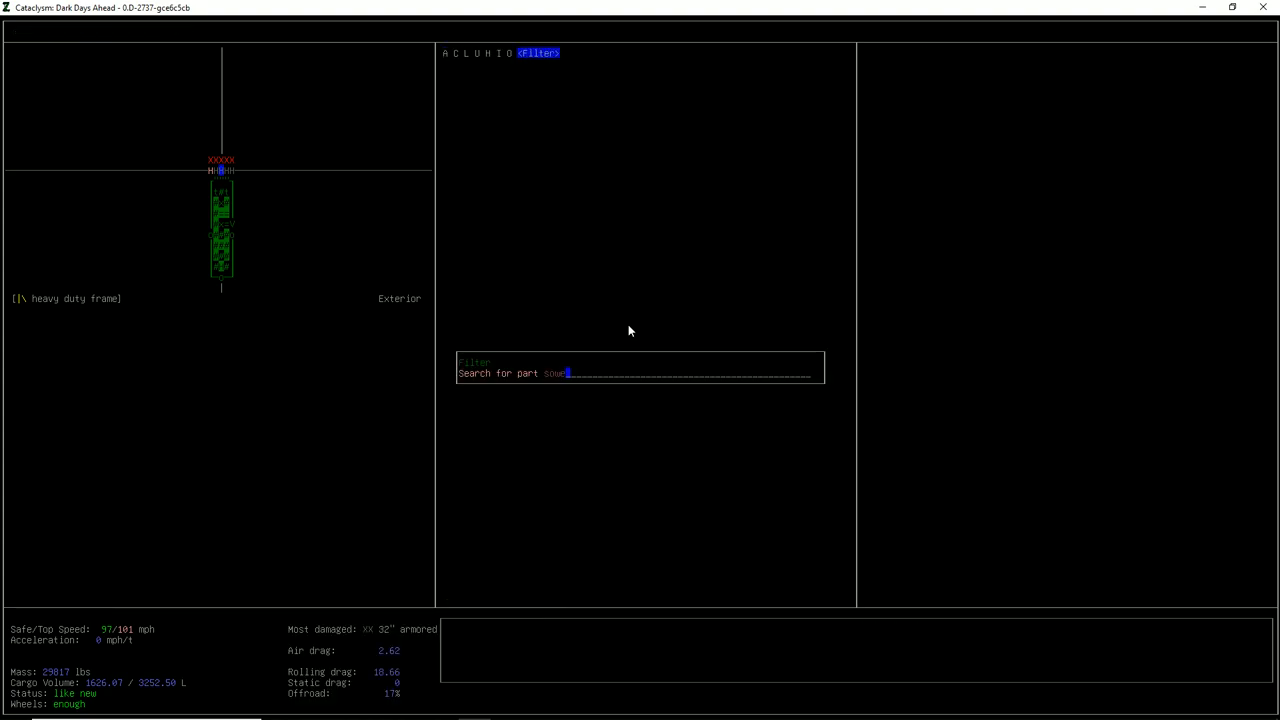
key("Escape")
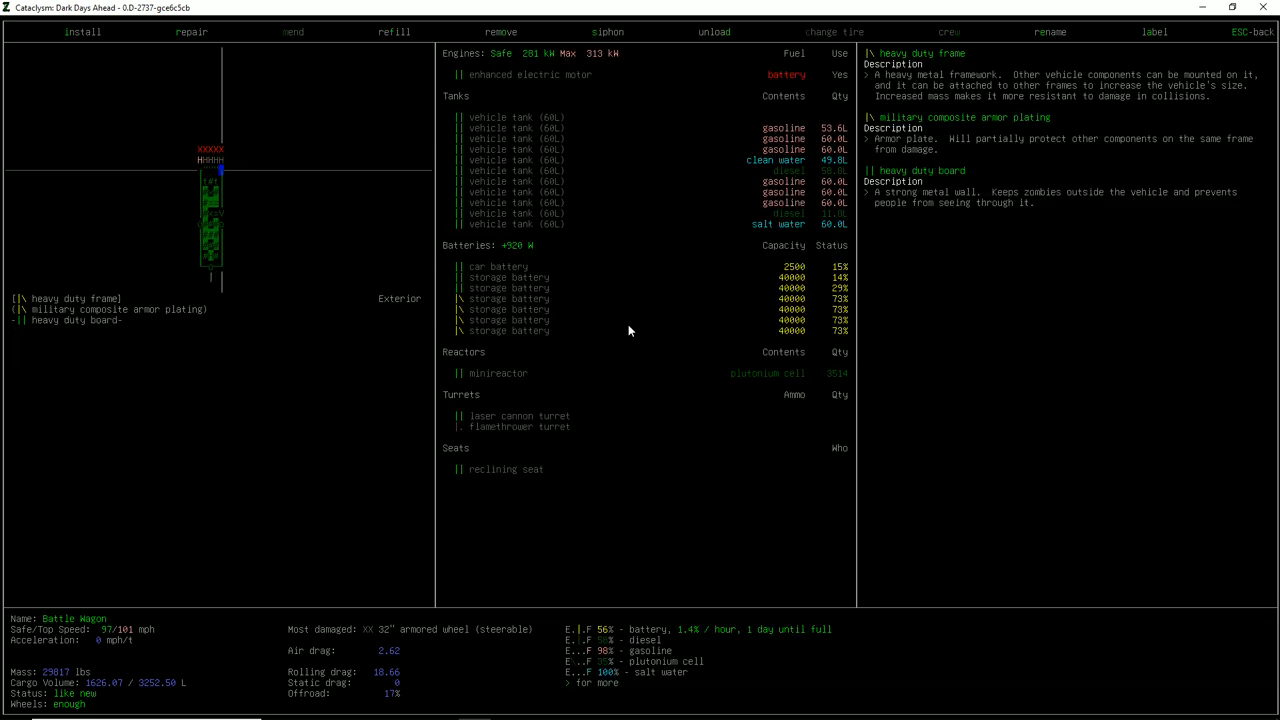
left_click(80, 40)
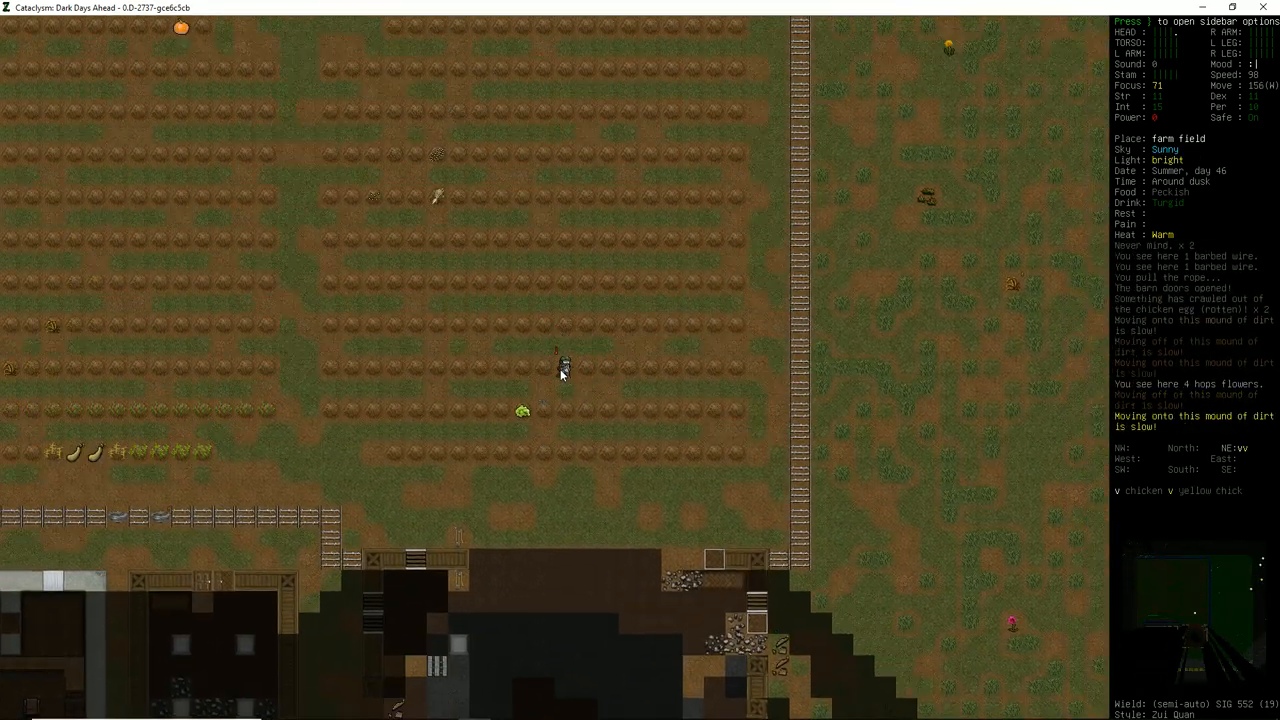
Step: Walk back to the Battle wagon, take its controls and start the engine
key("s")
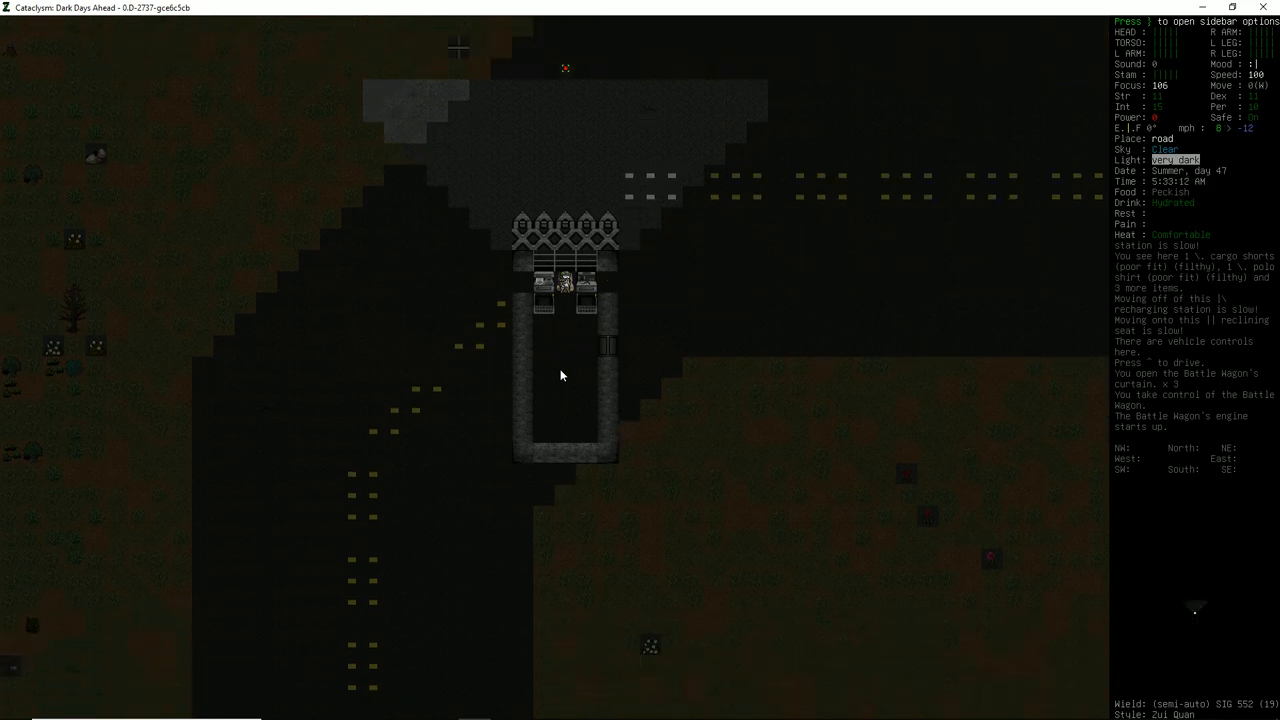
Step: Drive the Battle wagon north along the road while the laser turret shoots zombies
key("w")
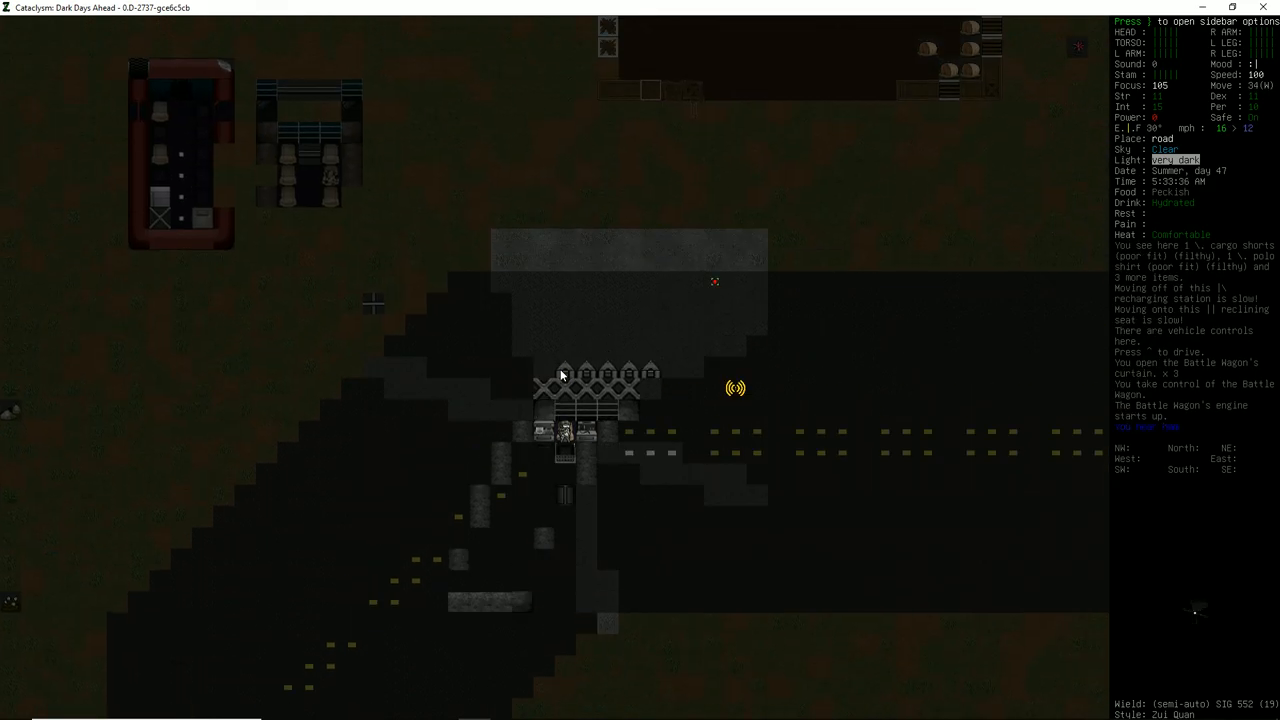
key("m")
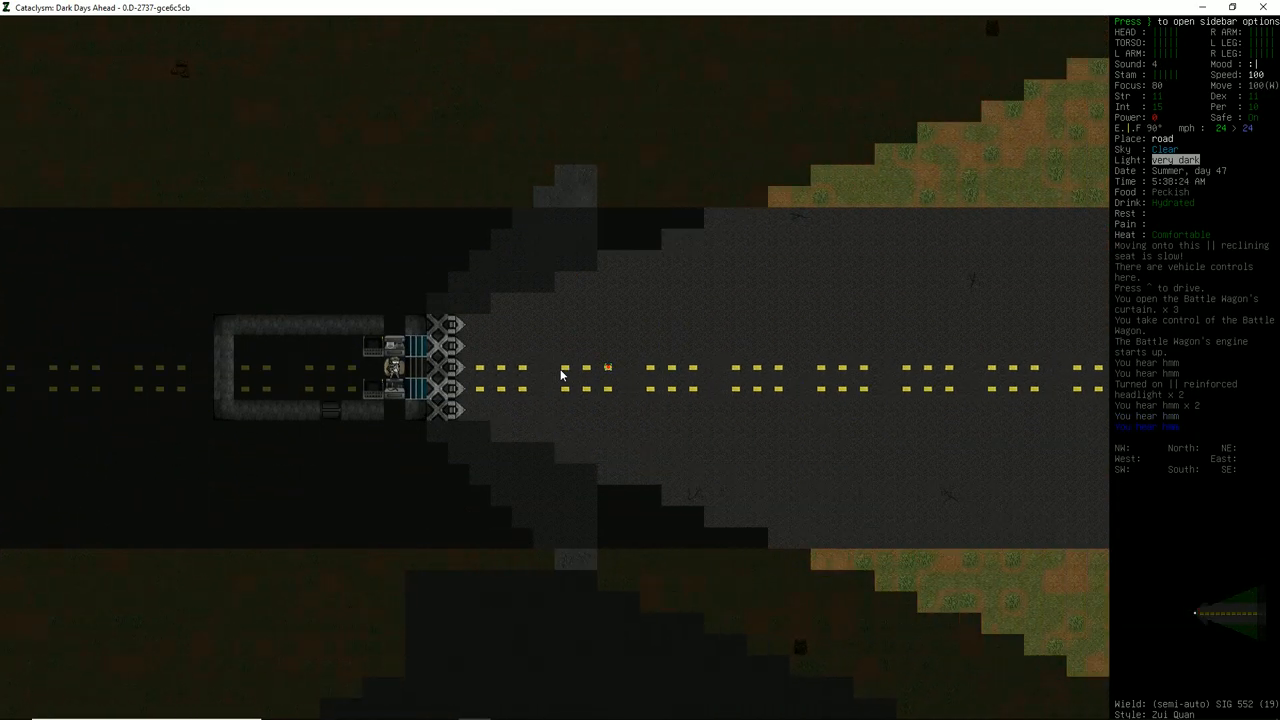
key("@")
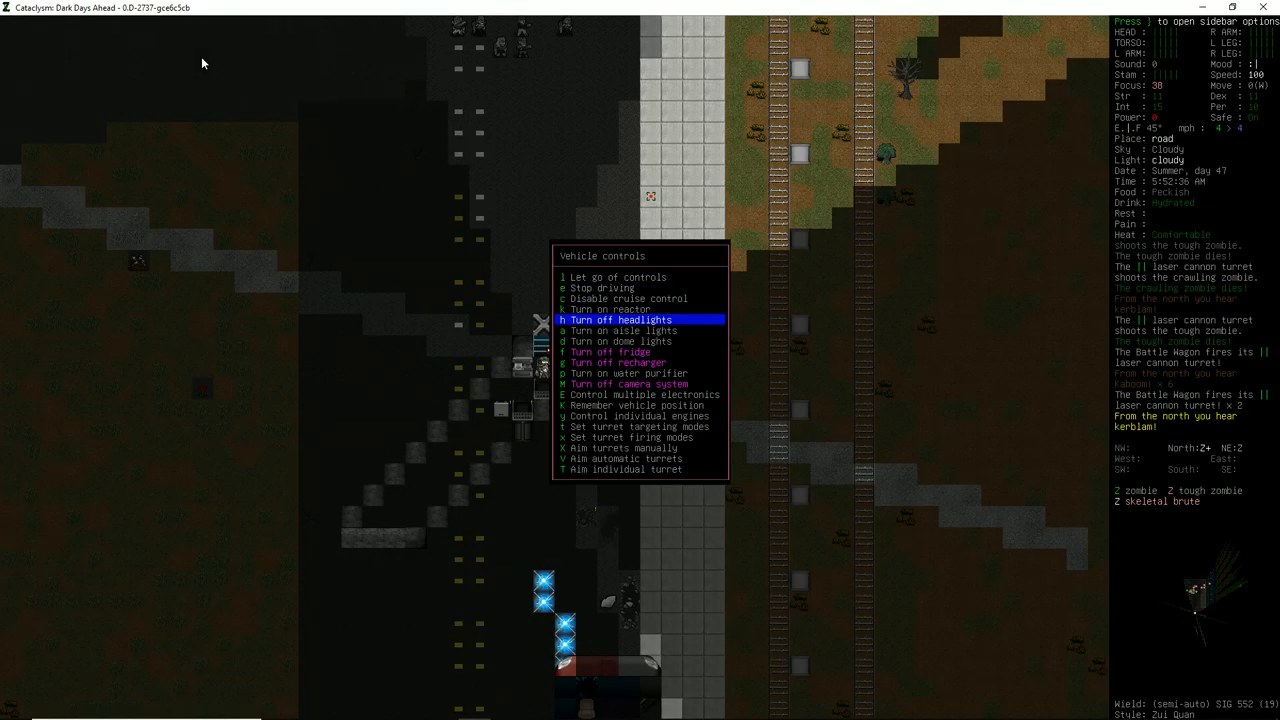
Step: Look over the paved road ahead with its sandbag barricades and rubble clearing
key("h")
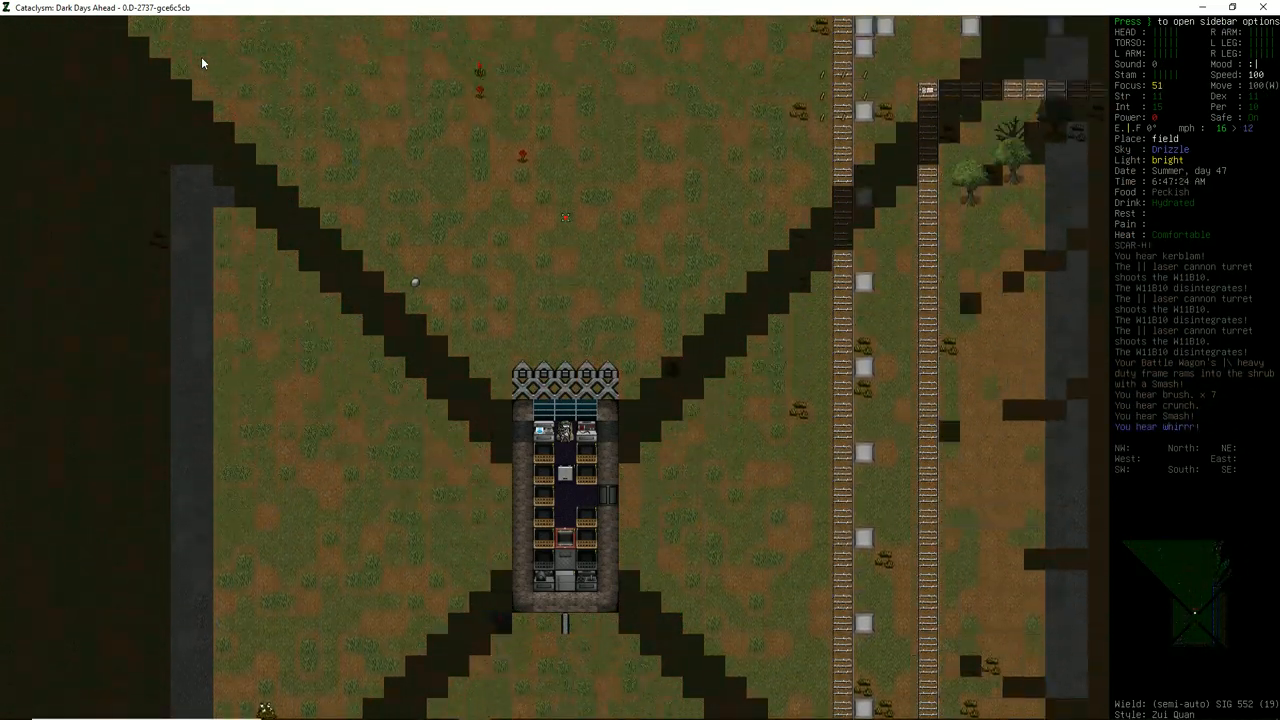
key("m")
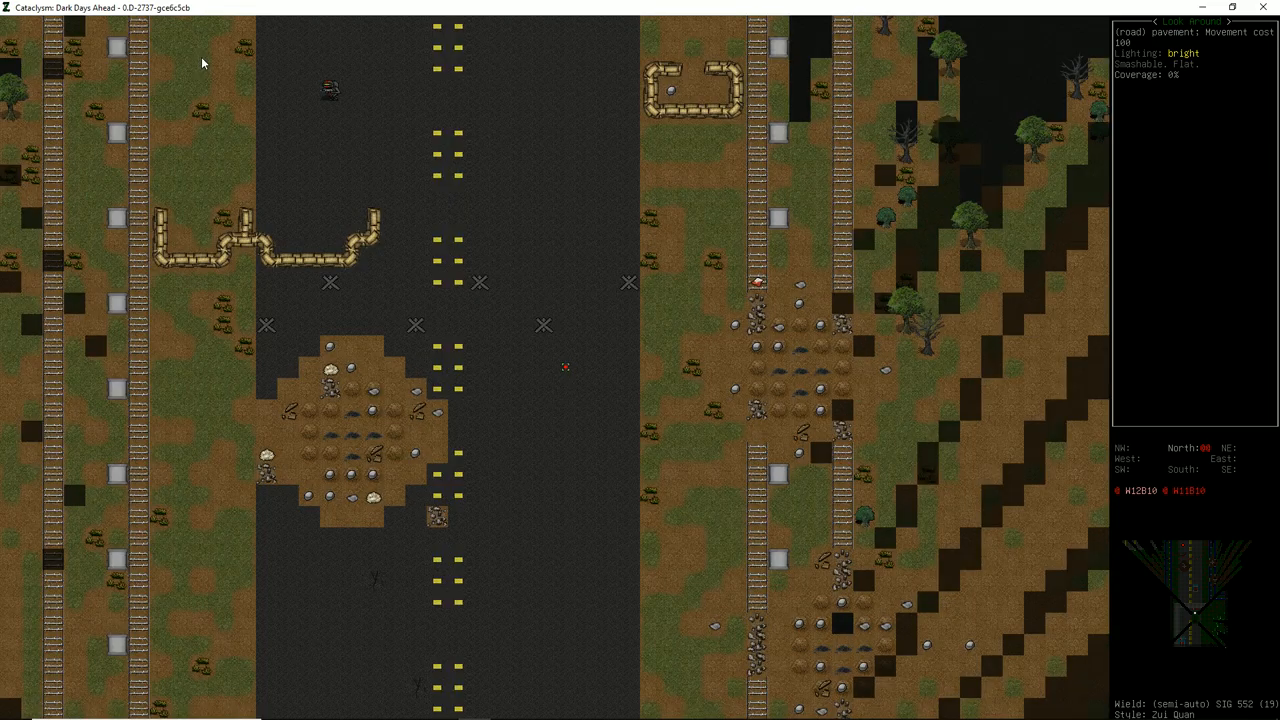
Step: Steer the battle wagon back onto the road as its lasers kill the attacking zombies
key("m")
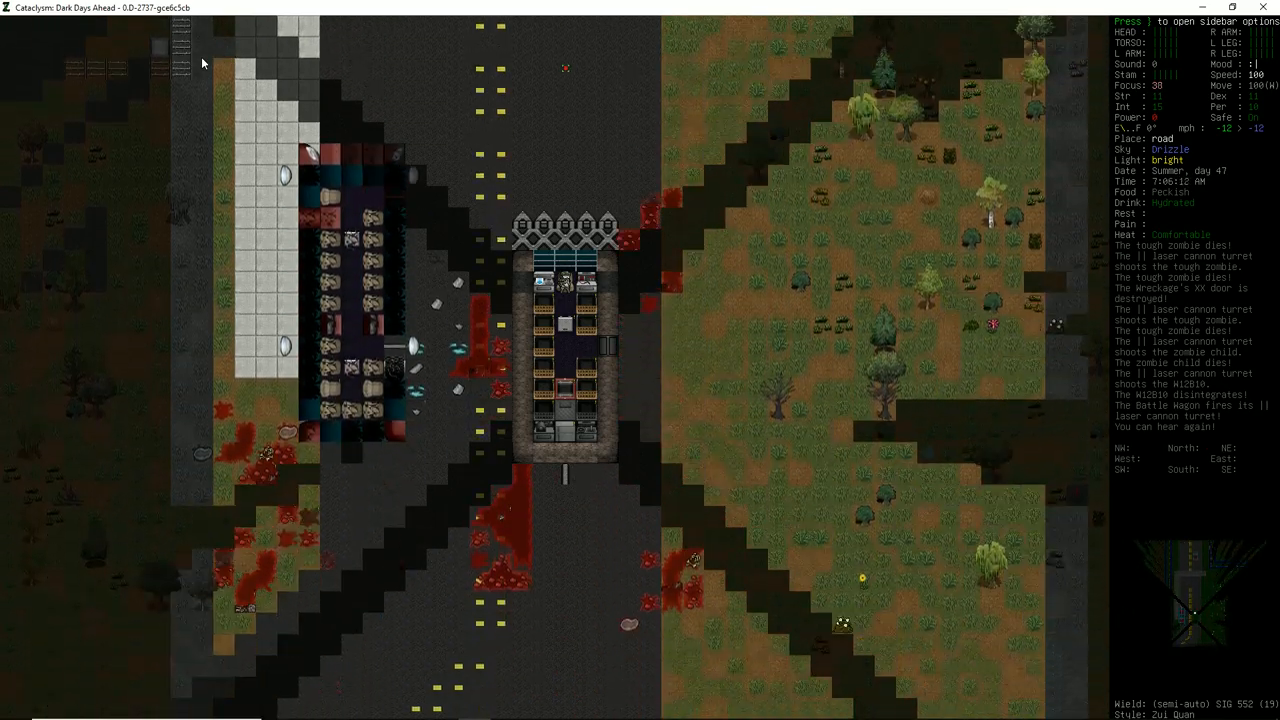
Step: Check the overmap around the current location and return to the game view
key("m")
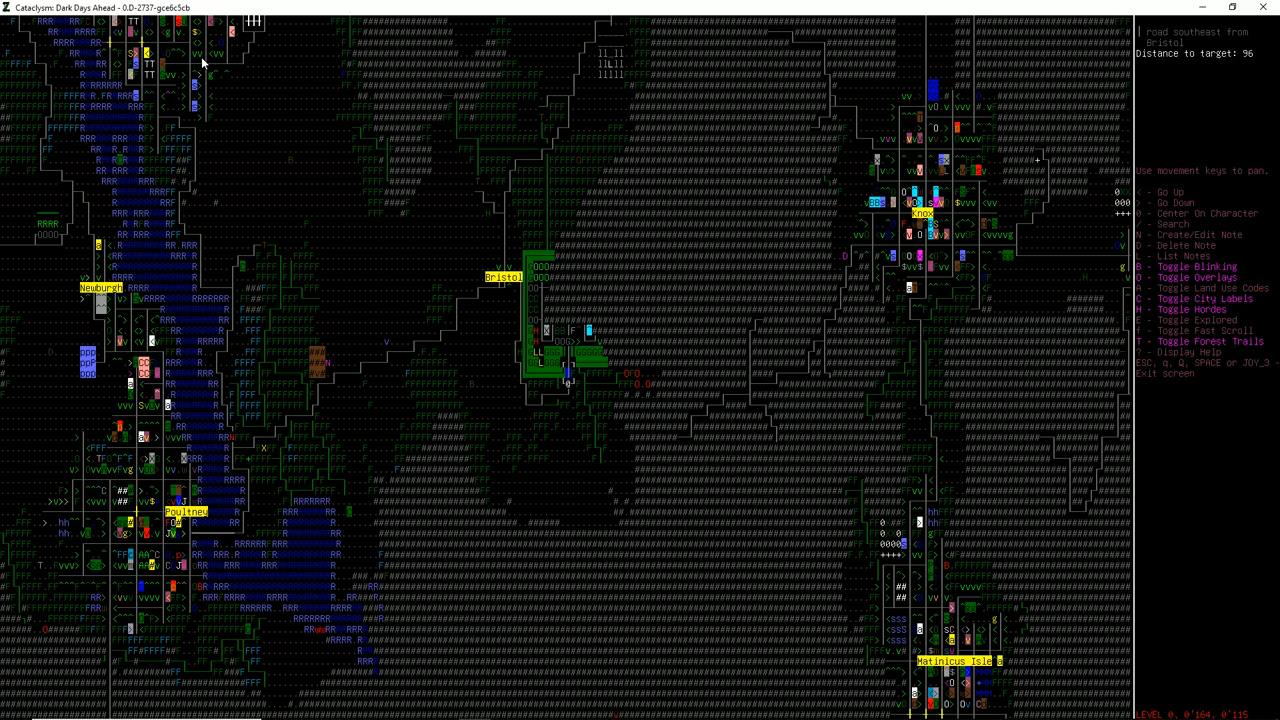
key("Escape")
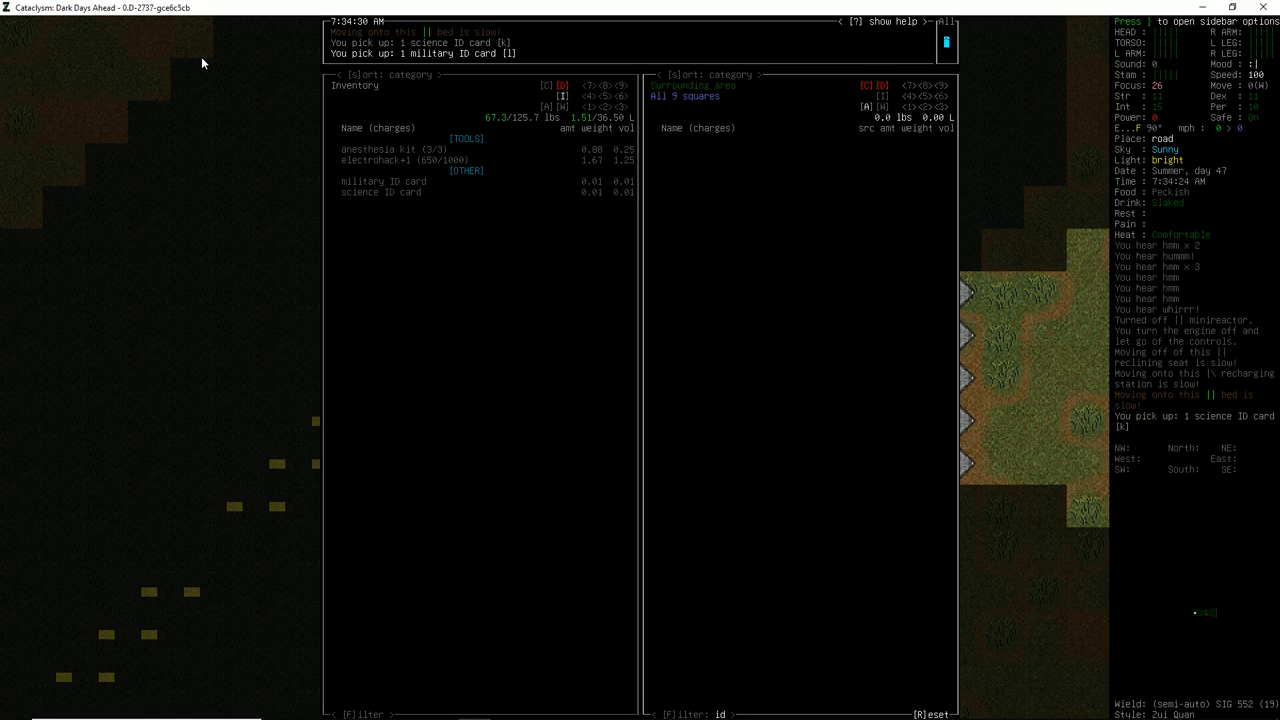
Step: Collect the ID cards, Railgun and Soporific Induction CBMs and a first aid kit, reviewing the inventory
key("i")
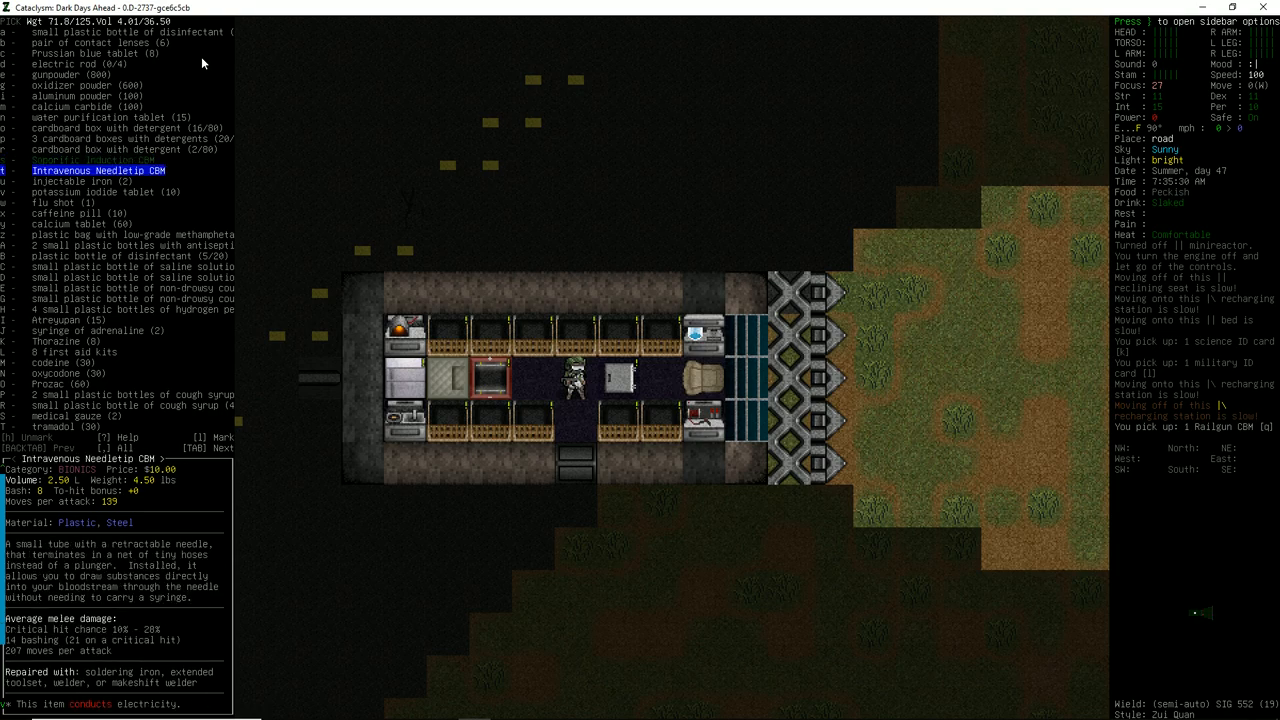
key("up")
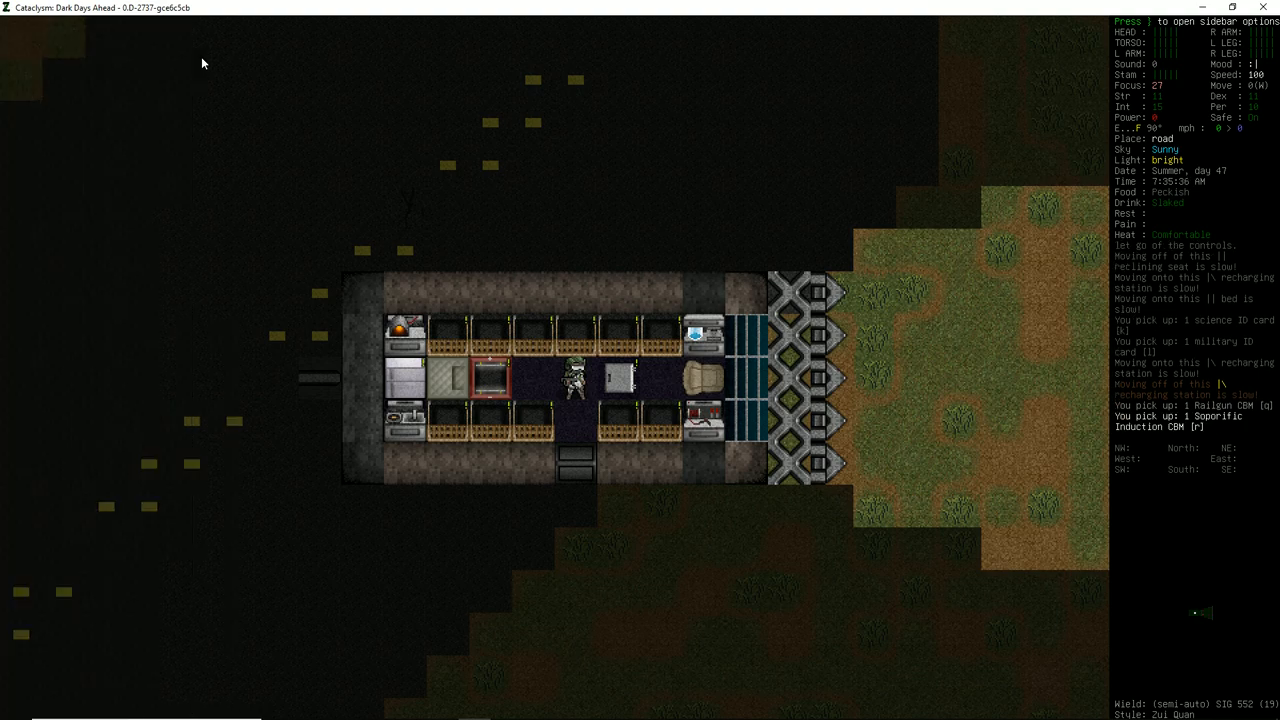
key("x")
type("kit")
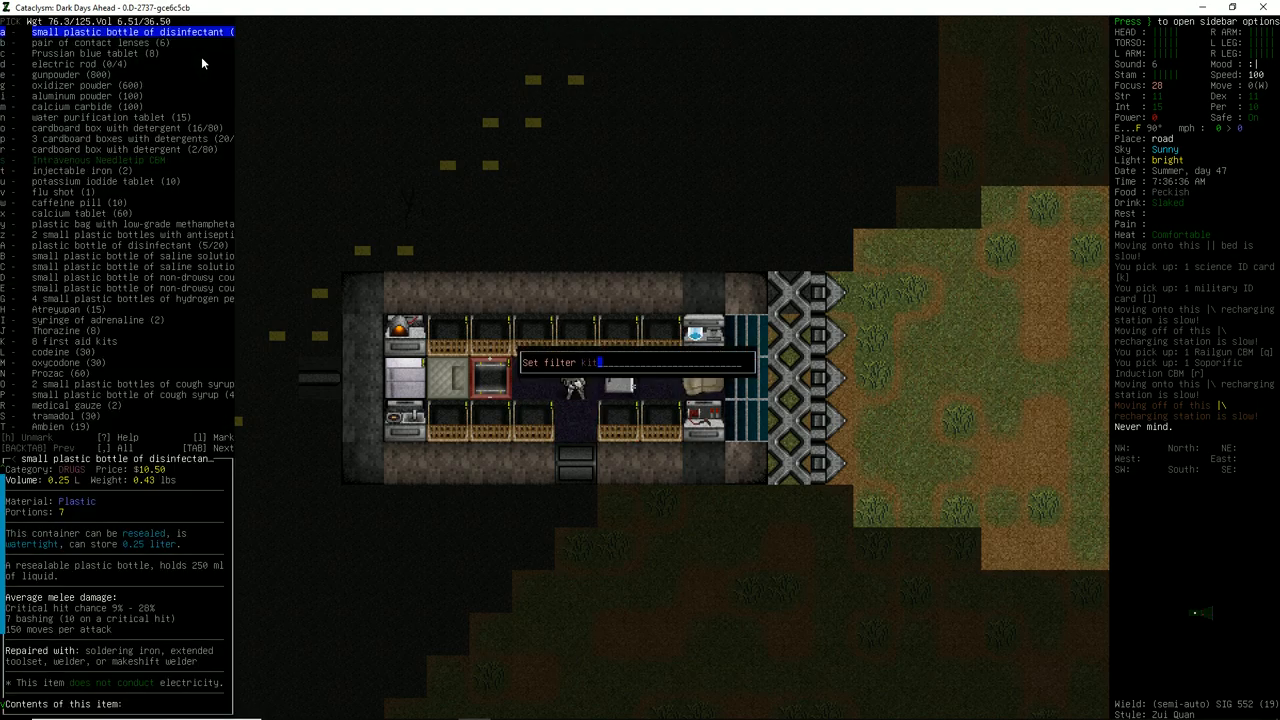
key("Escape")
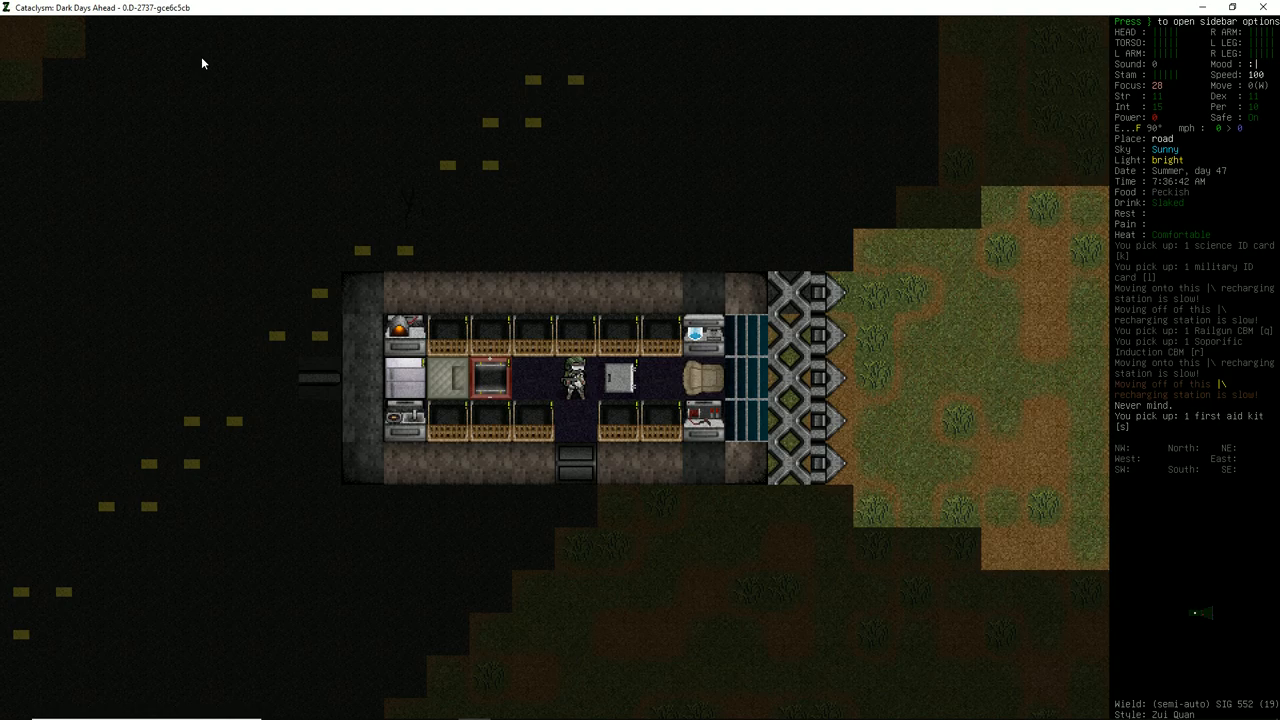
key("i")
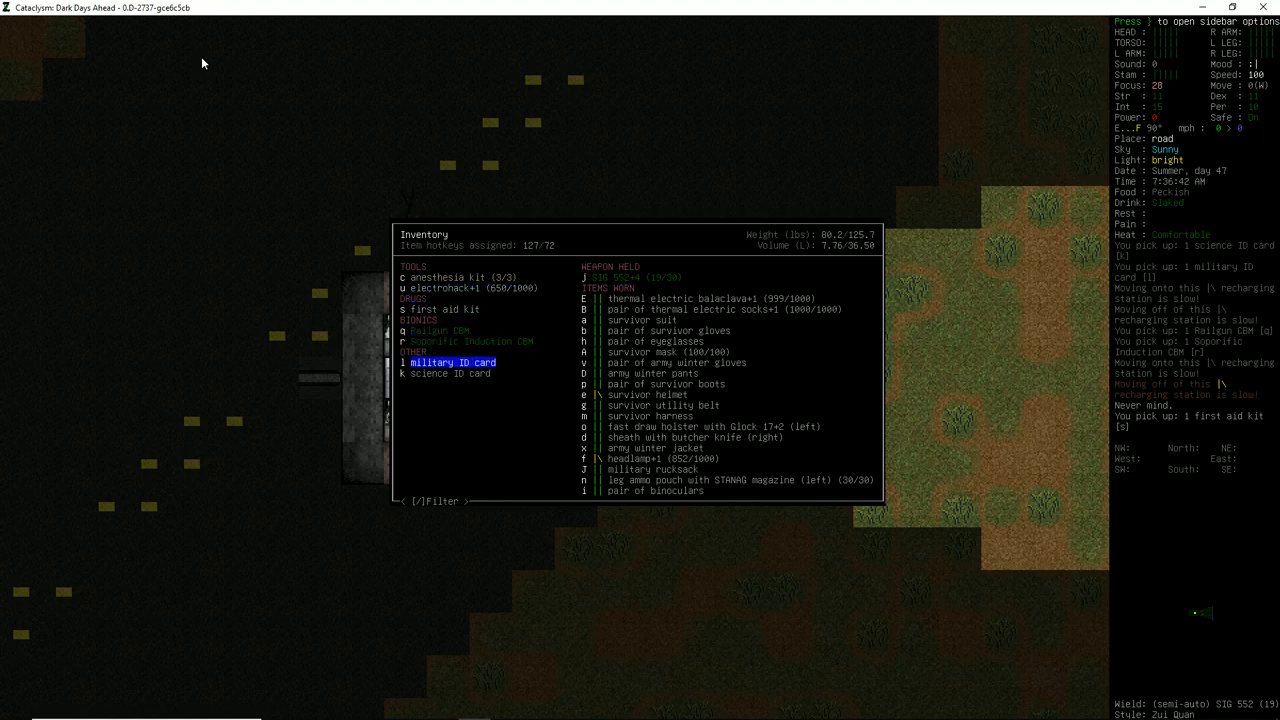
key("Escape")
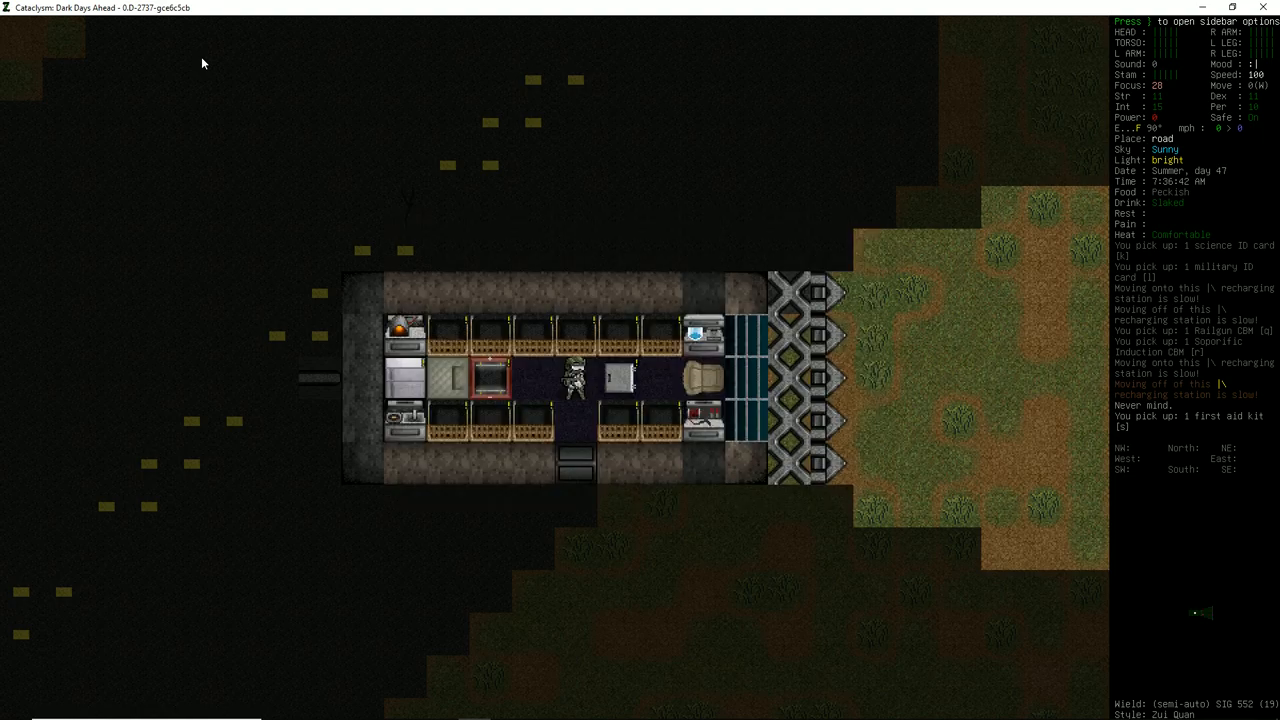
key("i")
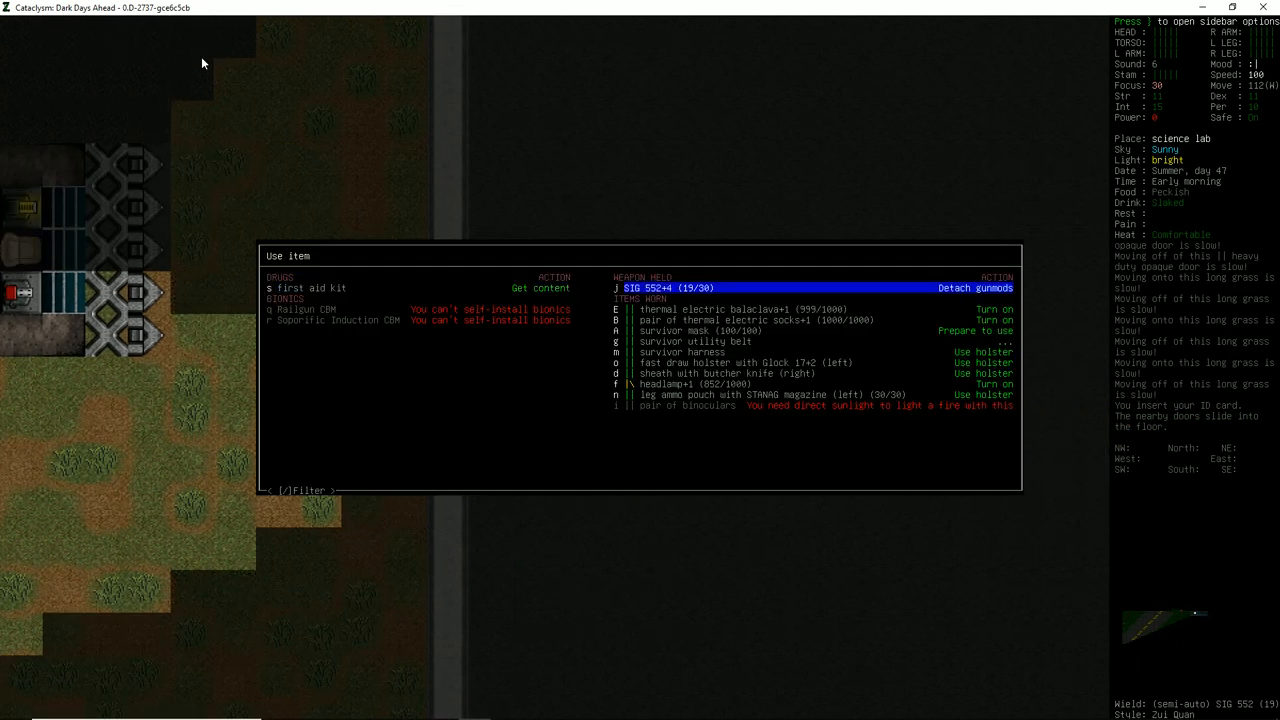
Step: Swipe the ID card at the lab reader, dismiss the terminal's access denied message and leave it
key("f")
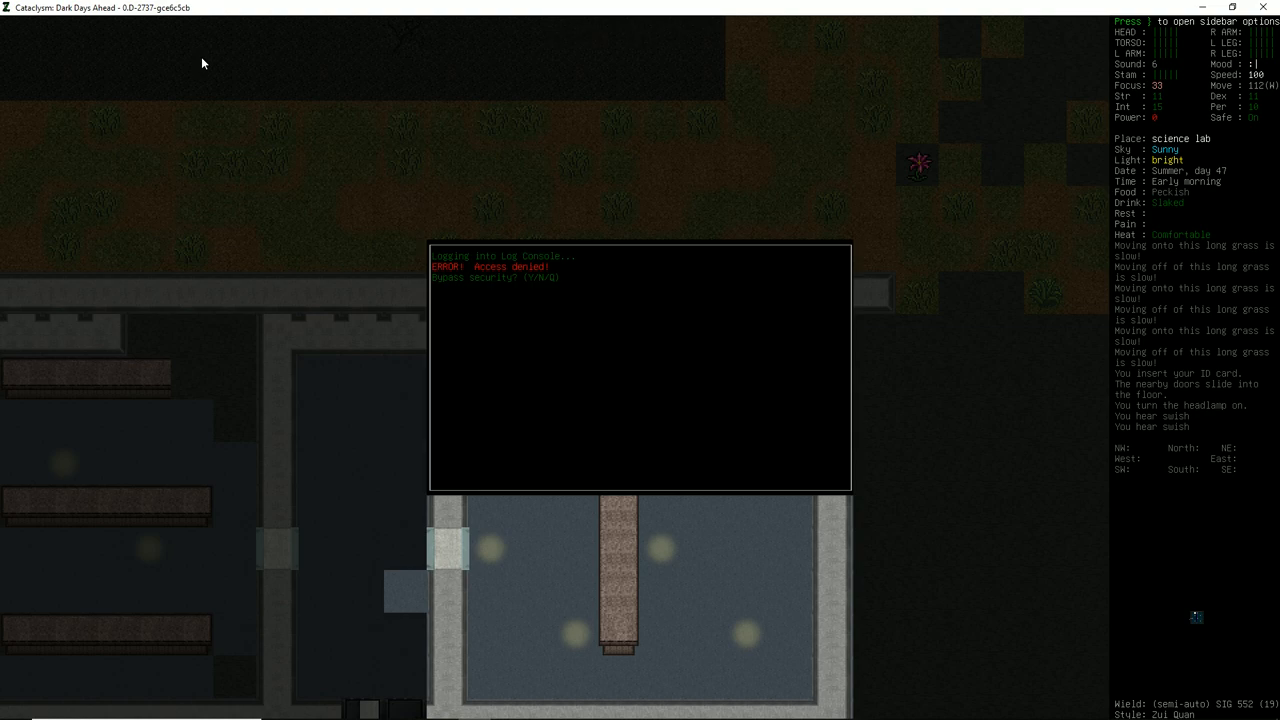
key("Y")
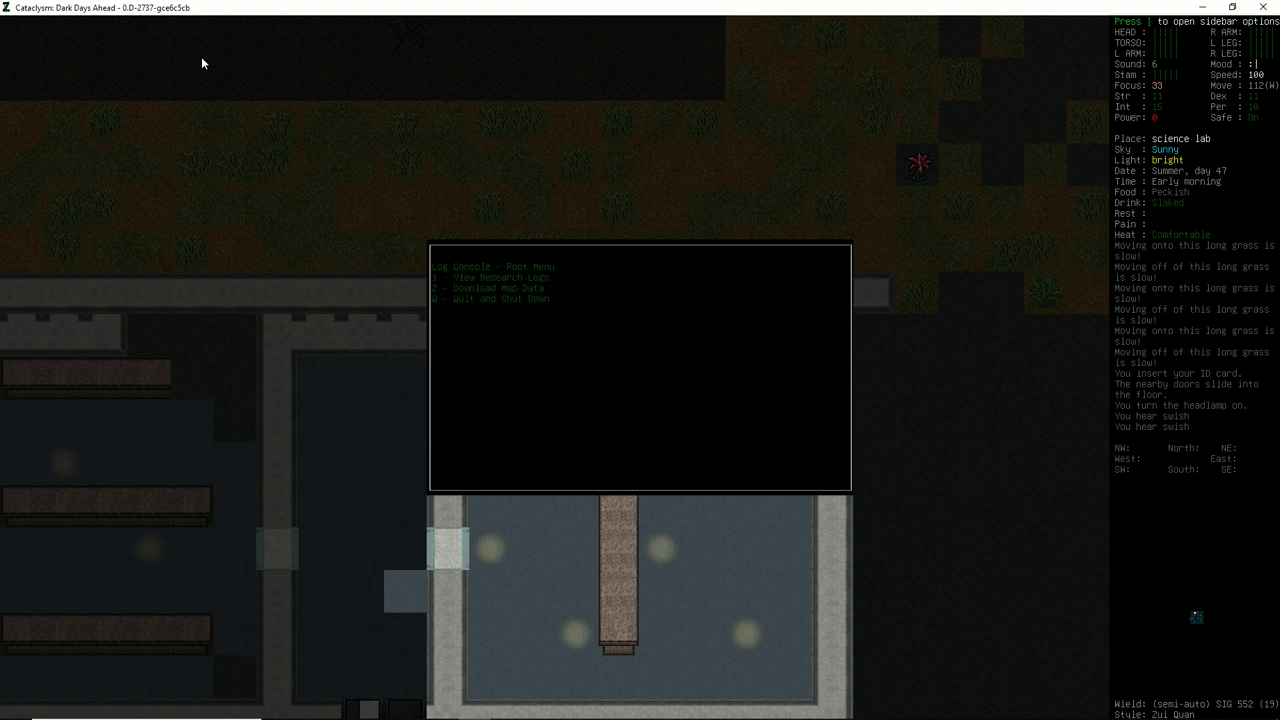
key("2")
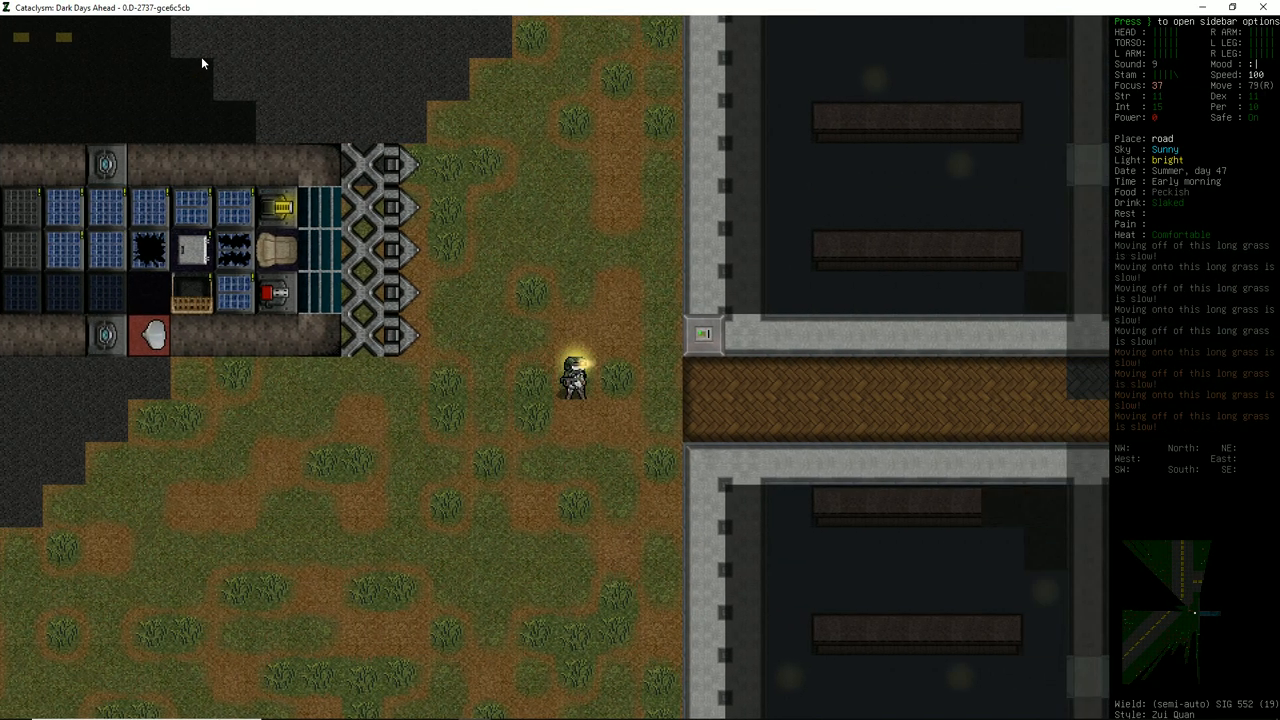
Step: Check the overmap, walk to the corridor's end stairs and descend into the underground lab
key("m")
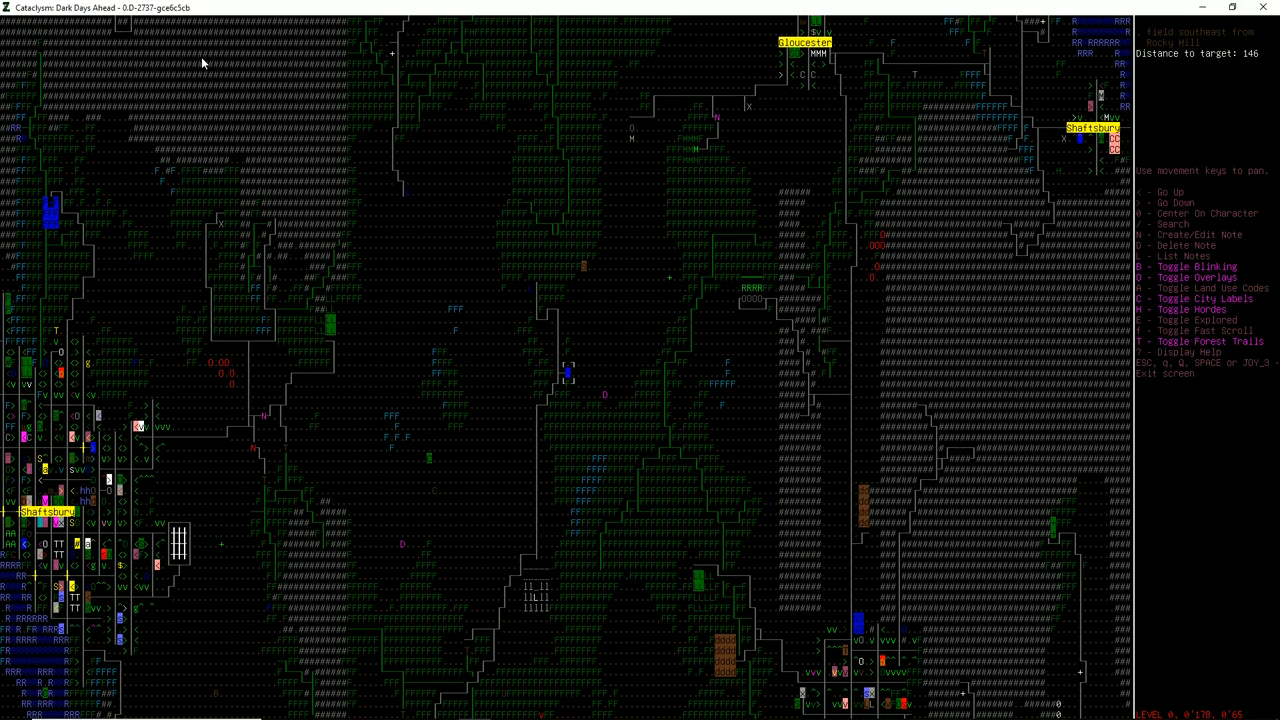
key("Escape")
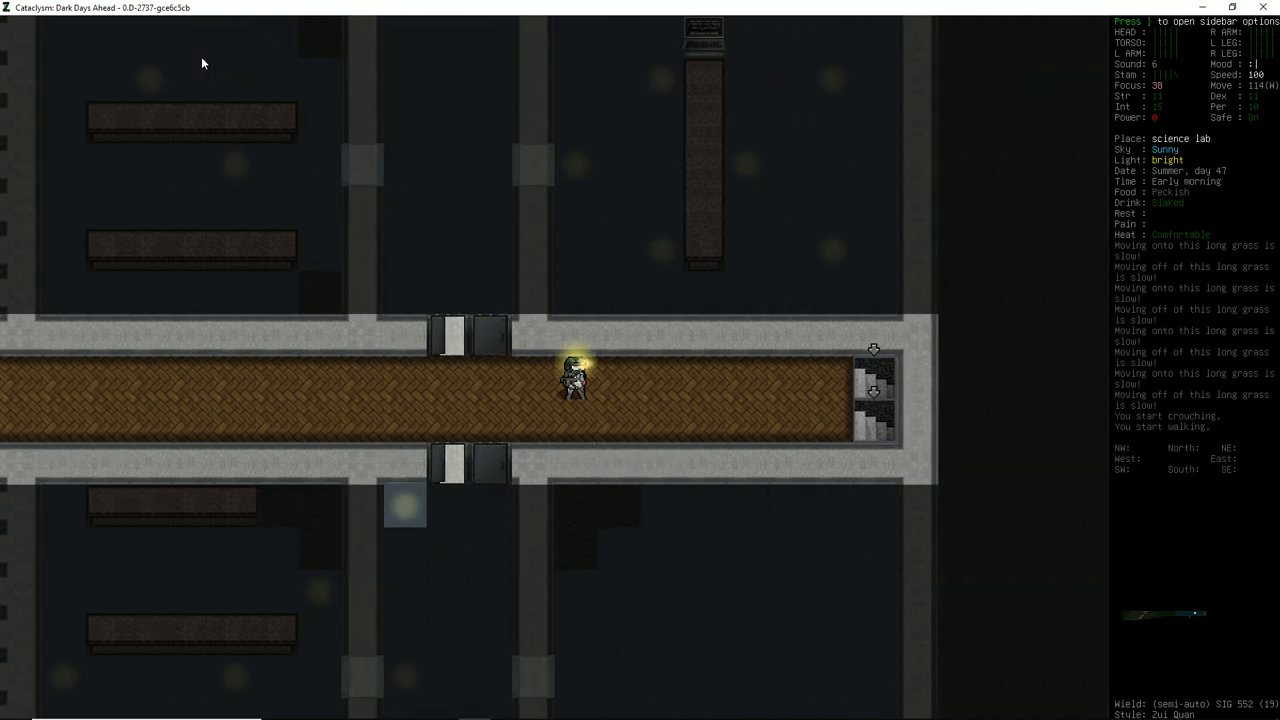
key("right")
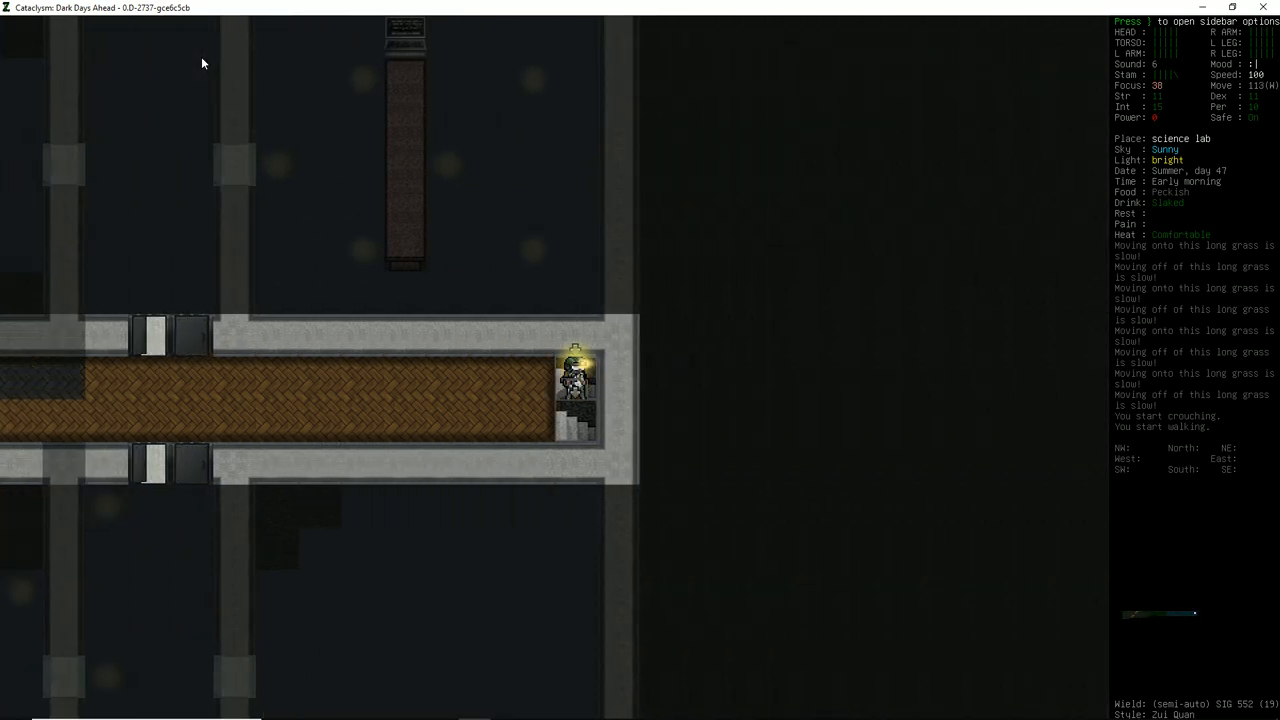
key("x")
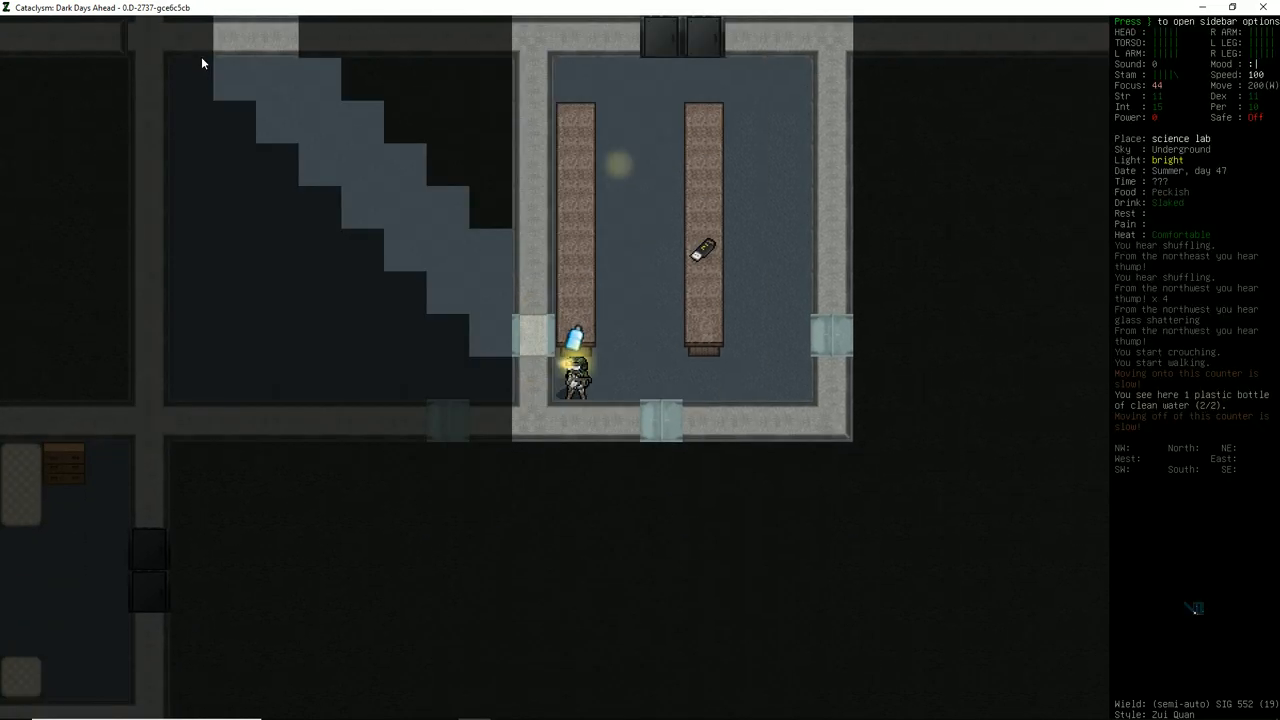
key("s")
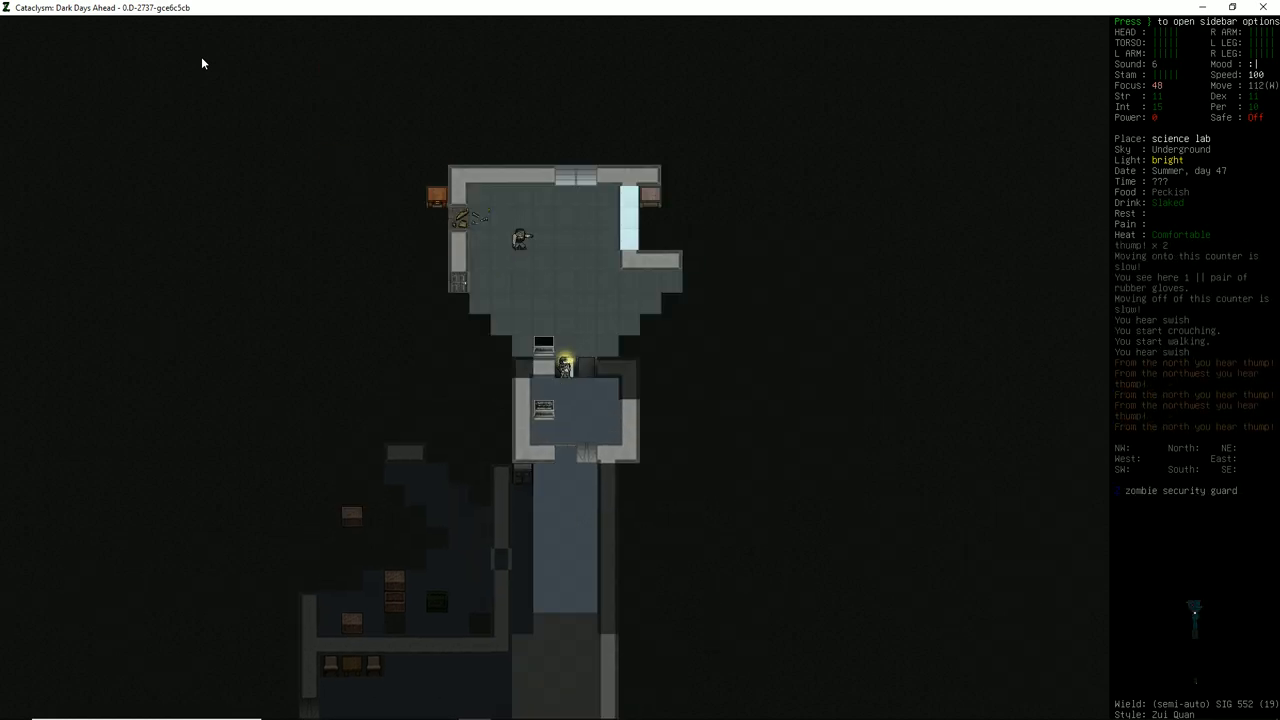
Step: Shoot down the kevlar hulk with the SIG 552 and stash the ejected magazine
key("f")
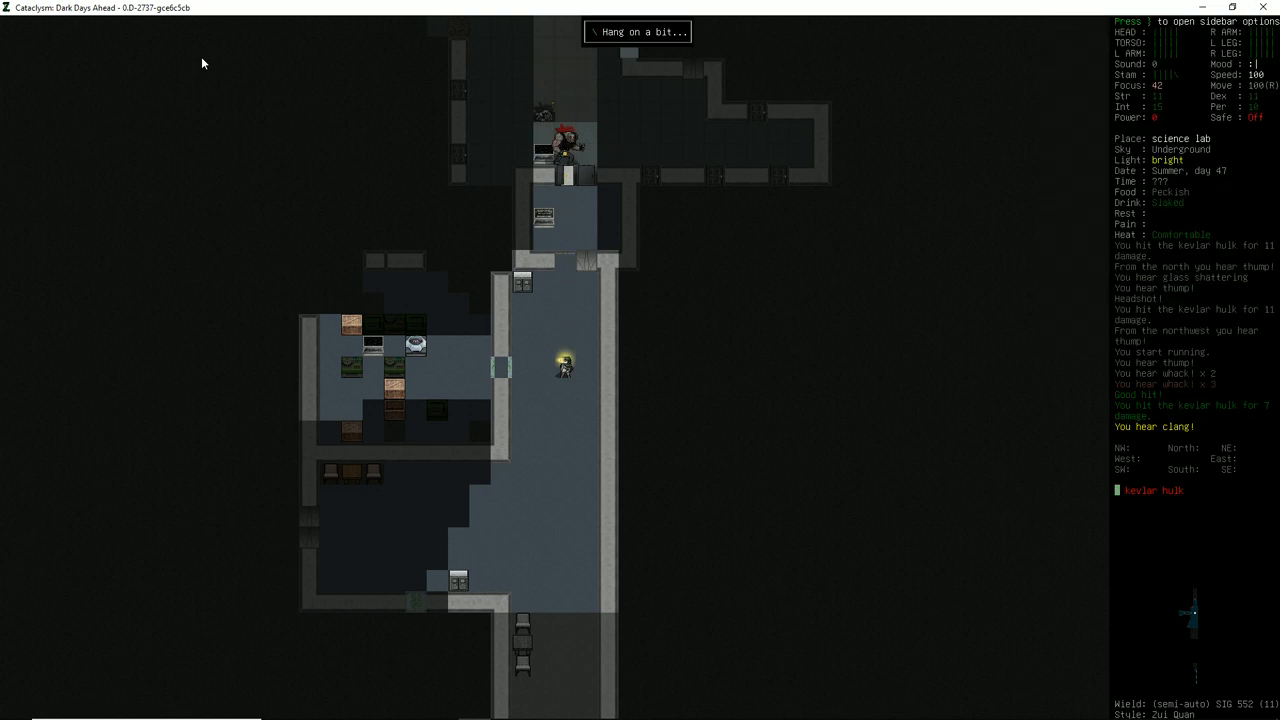
key("f")
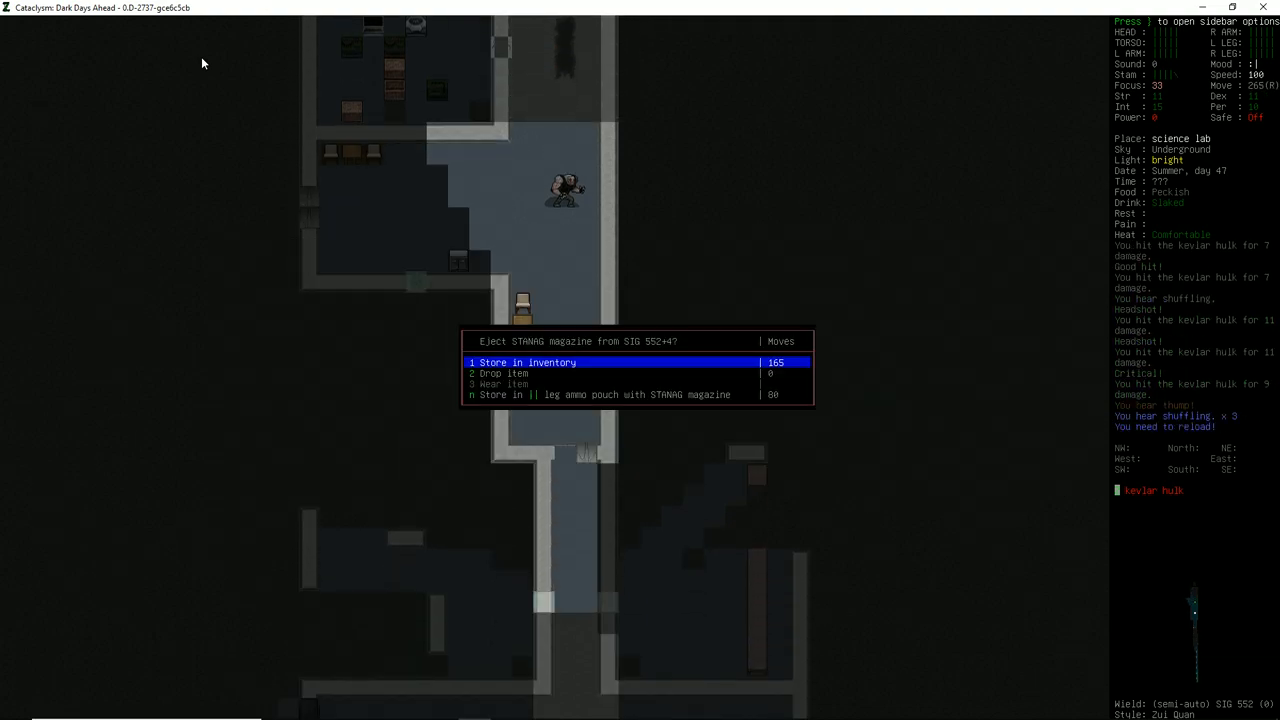
key("Down")
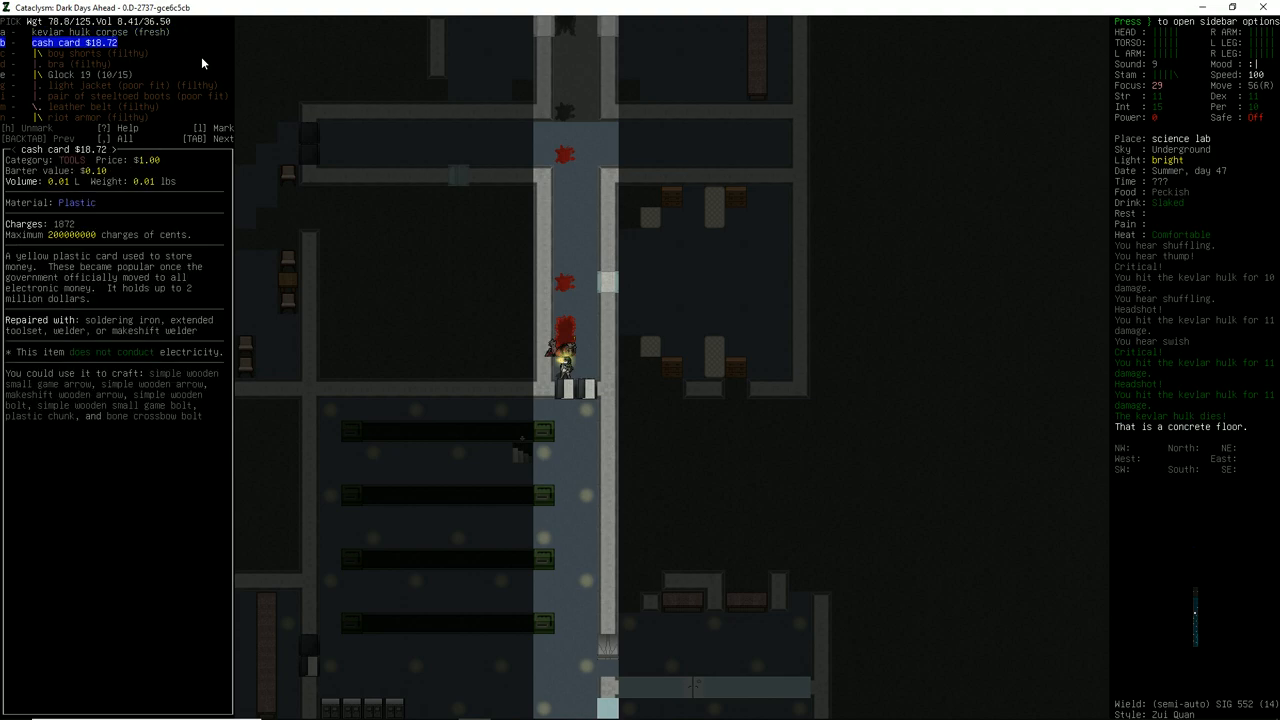
Step: Fight into the bloodied room and take the RM232 IDW machine pistol from the locker
key("down")
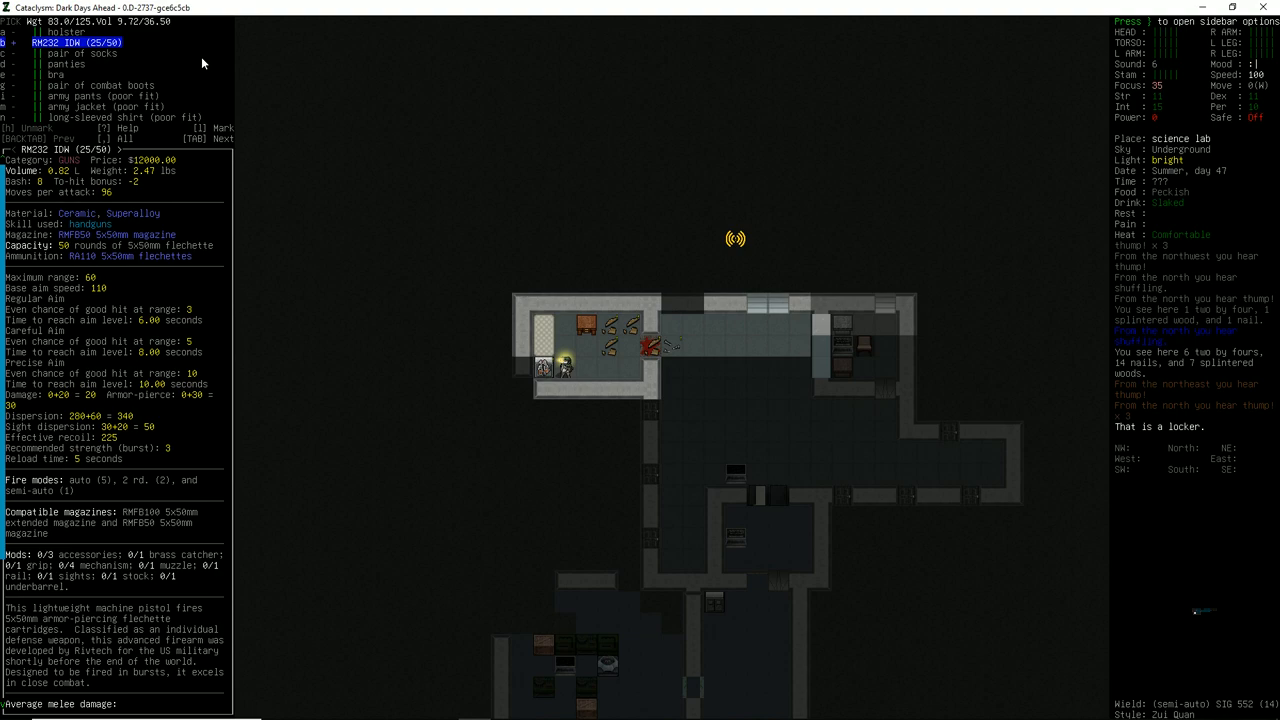
key("escape")
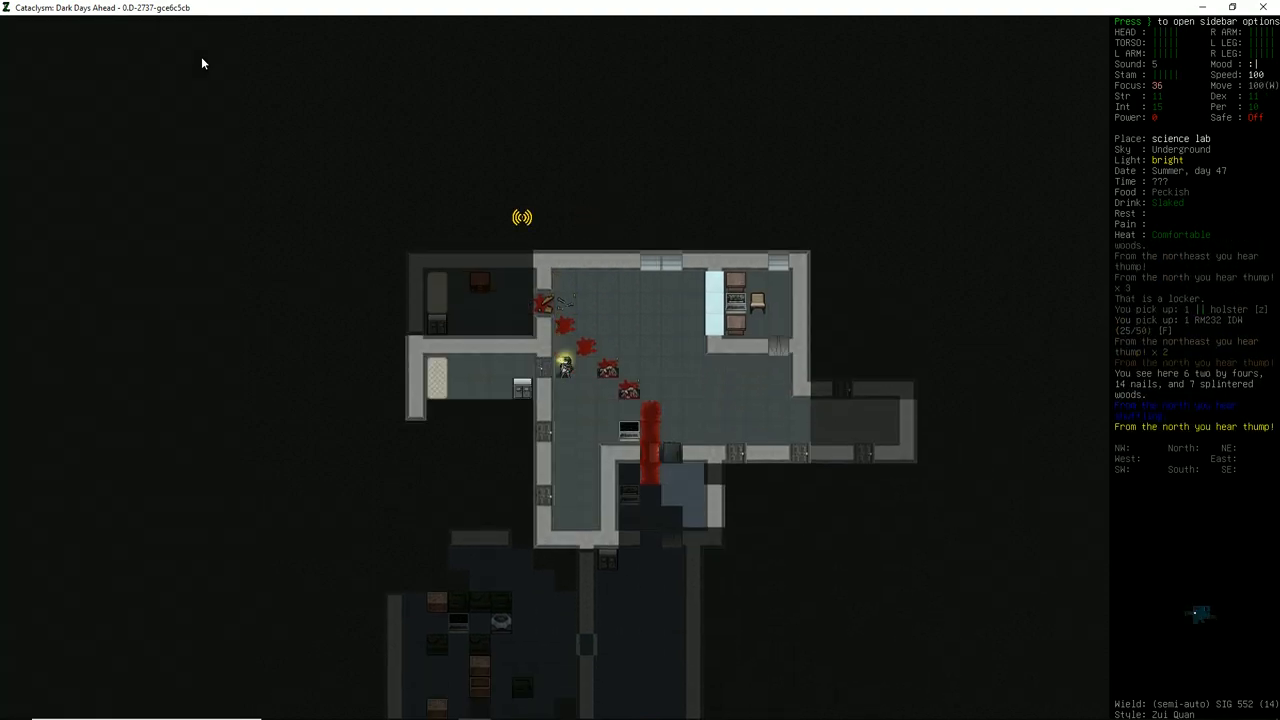
key("i")
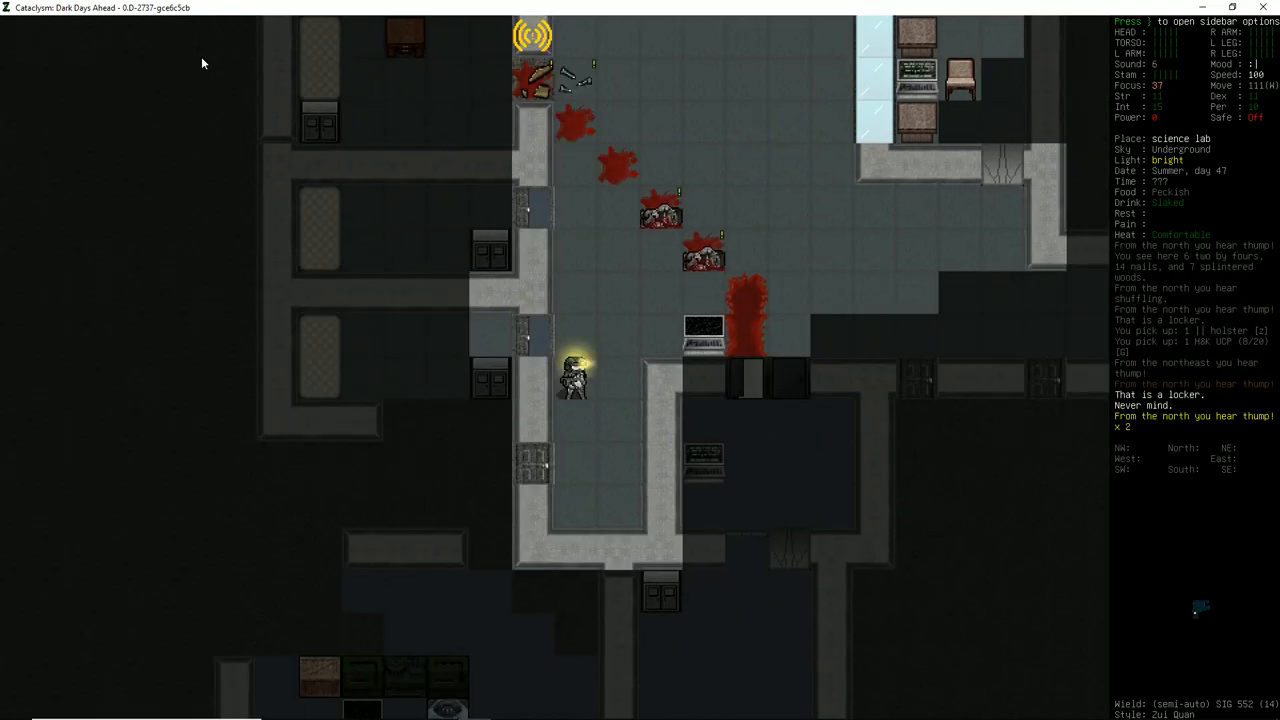
key("g")
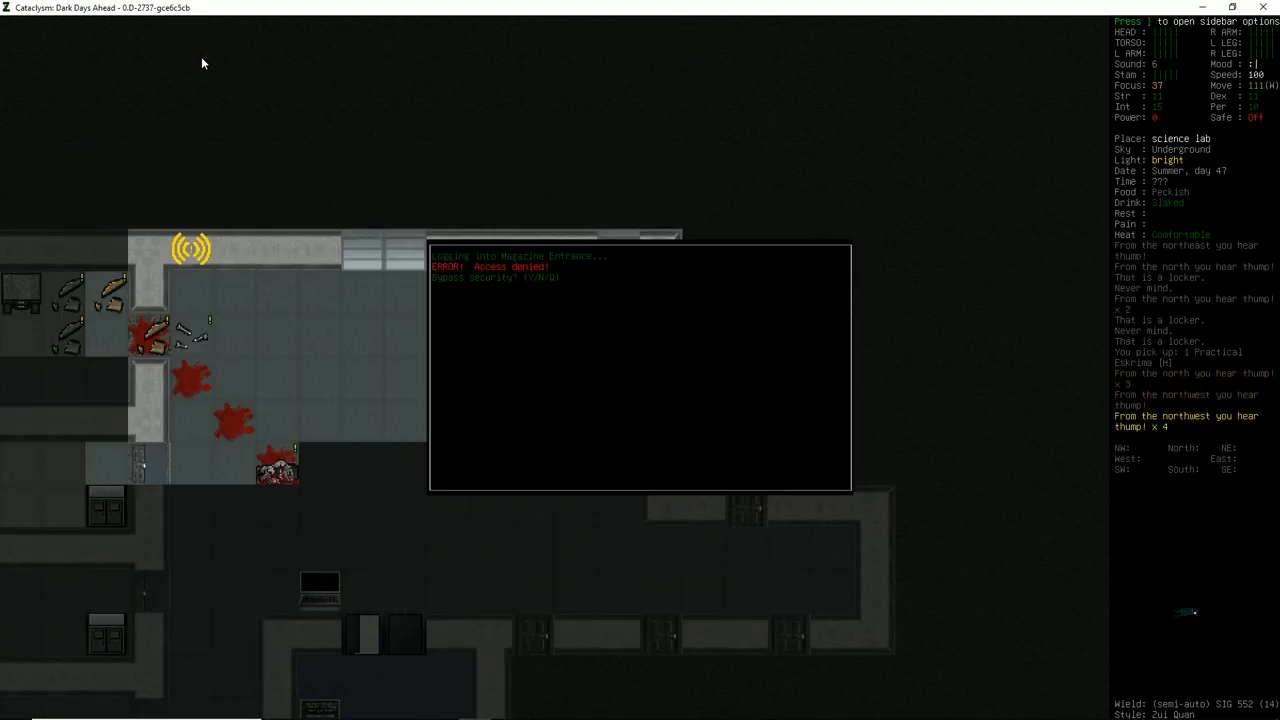
Step: Accept the failed console hack that shocks the survivor and move on through the console room
key("y")
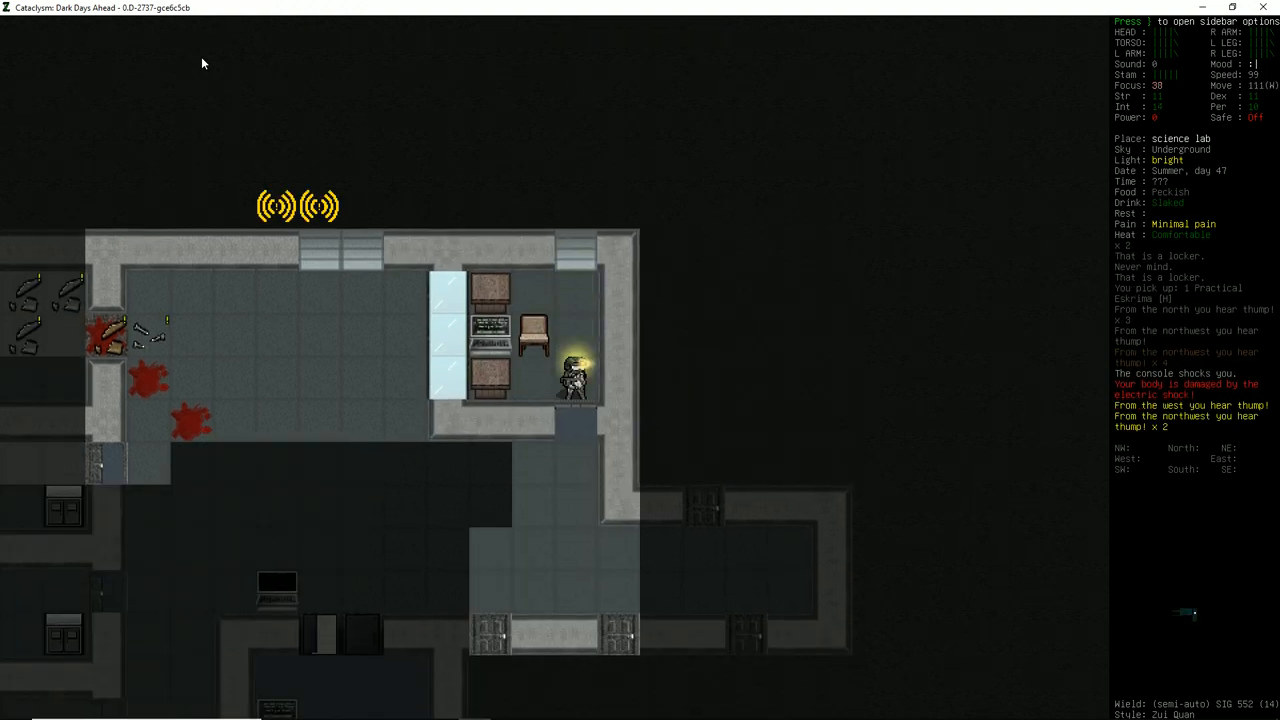
key("up")
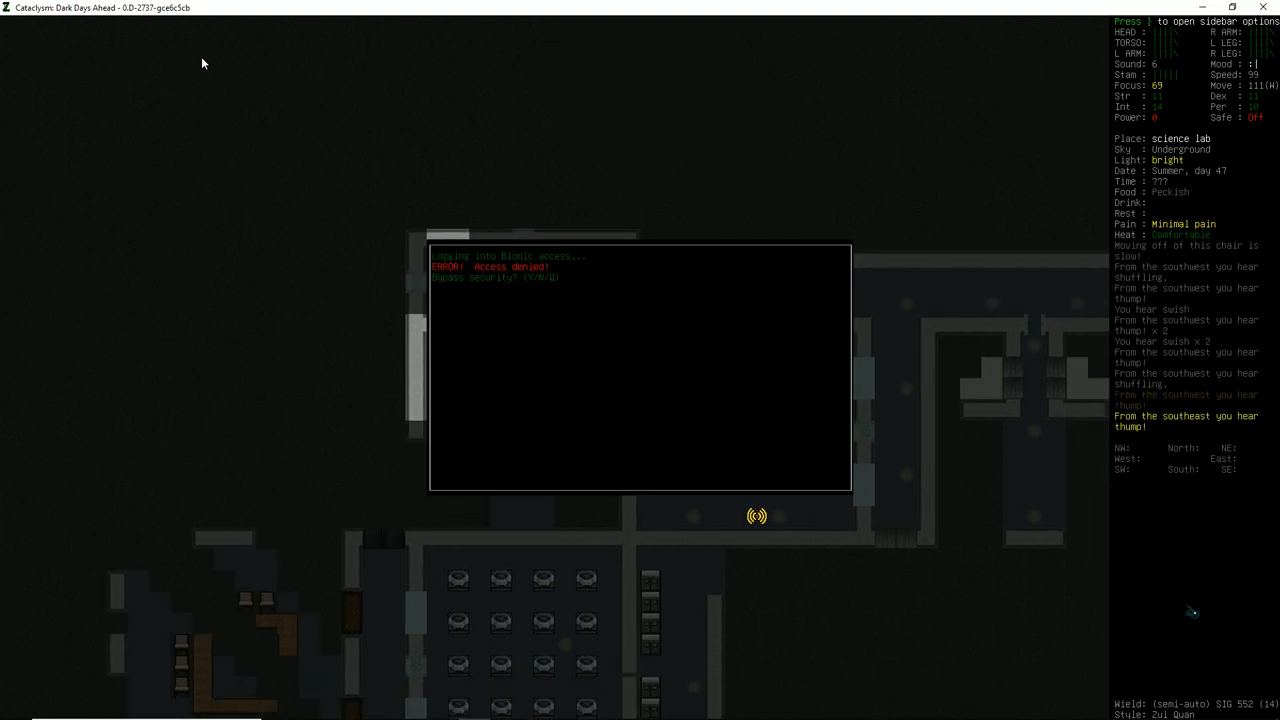
Step: Reach the terminal's main menu, choose Open Chambers and decline the password hack prompt
key("y")
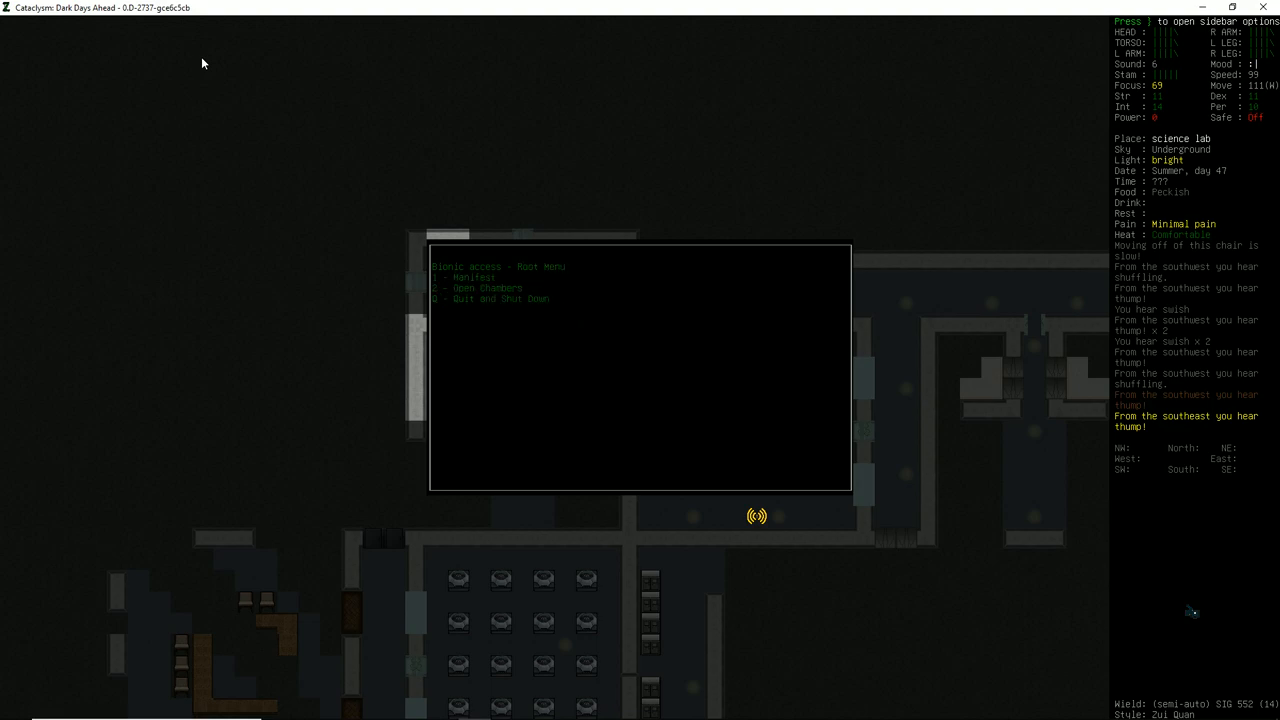
key("2")
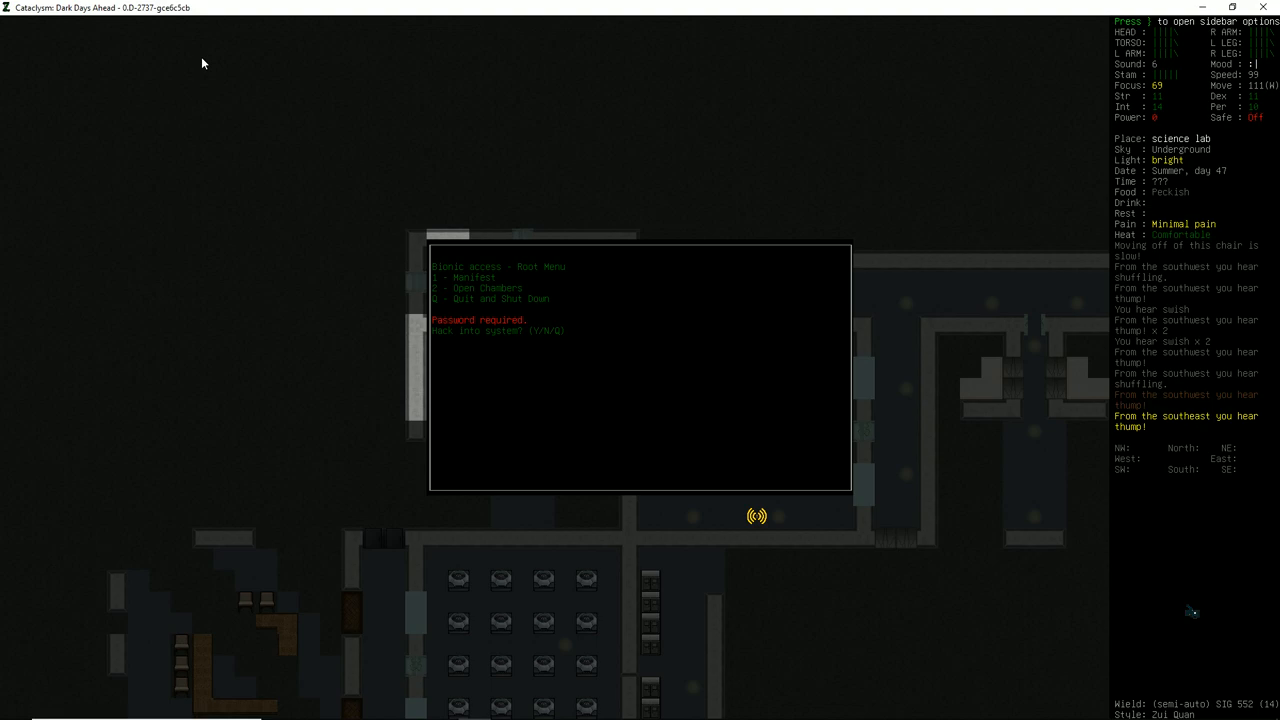
key("n")
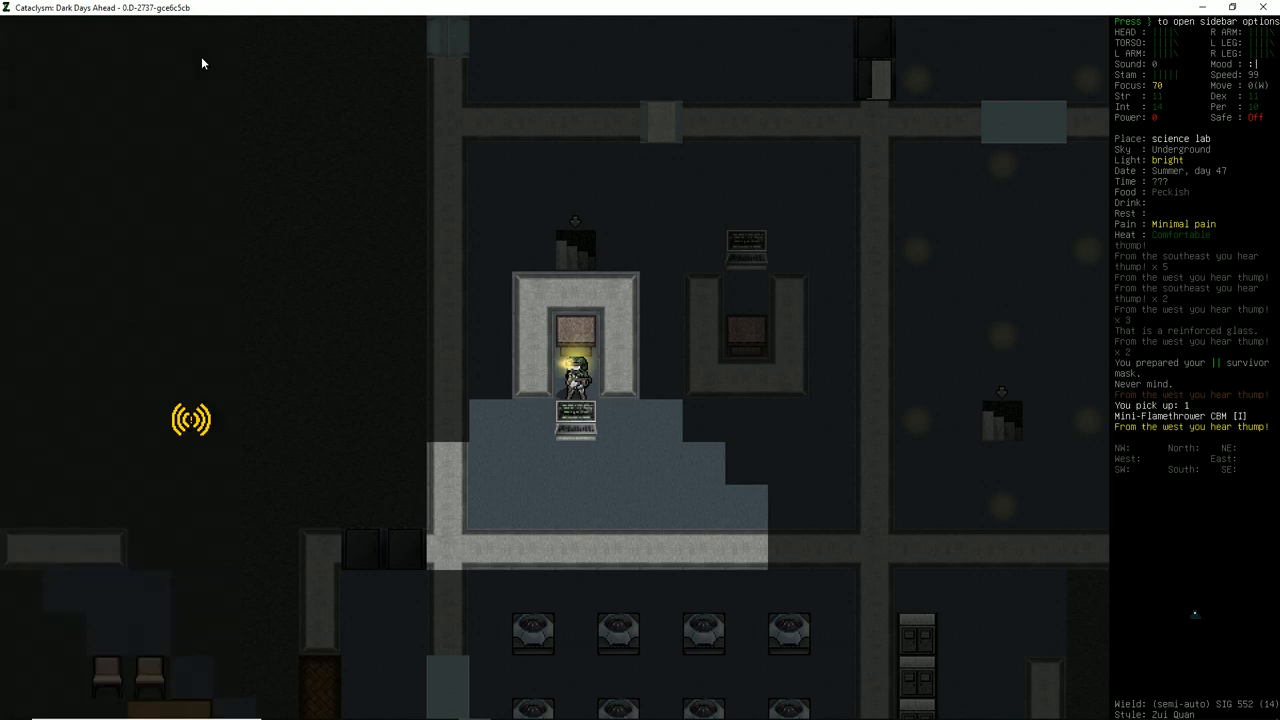
Step: Walk north through the empty lab rooms with the mini-flamethrower bionic until a zombie security guard appears
key("up")
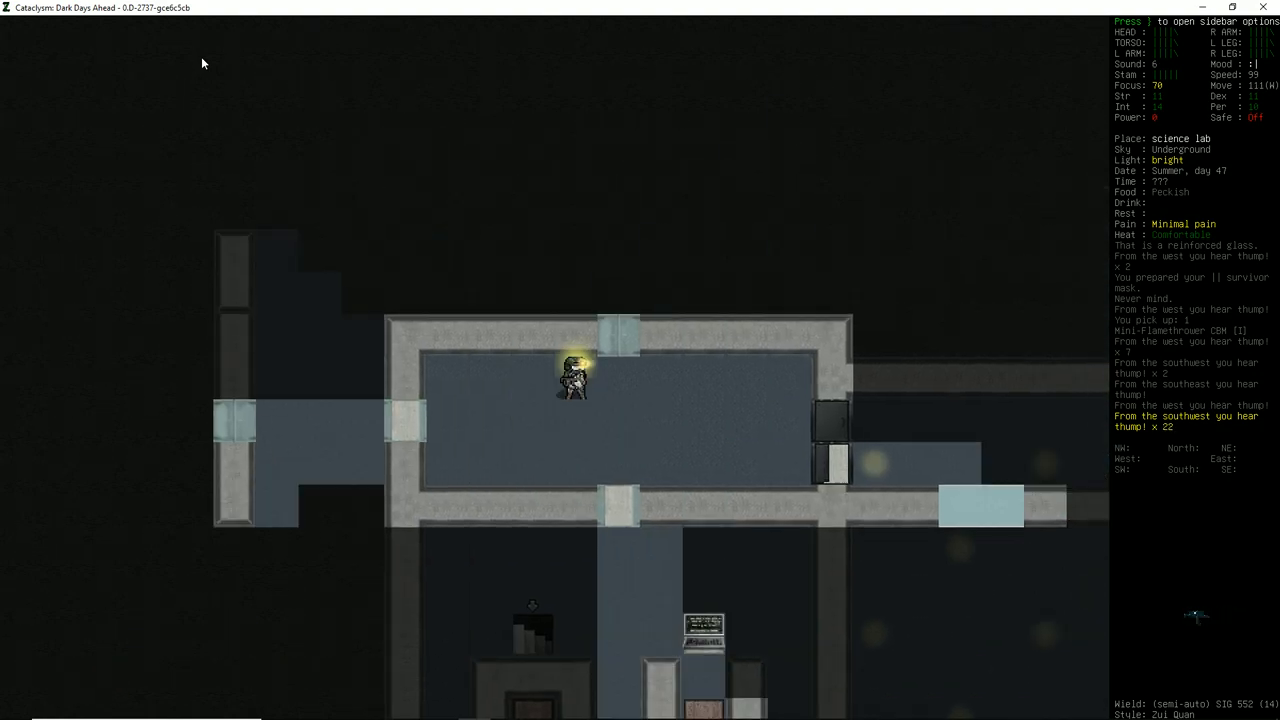
key("up")
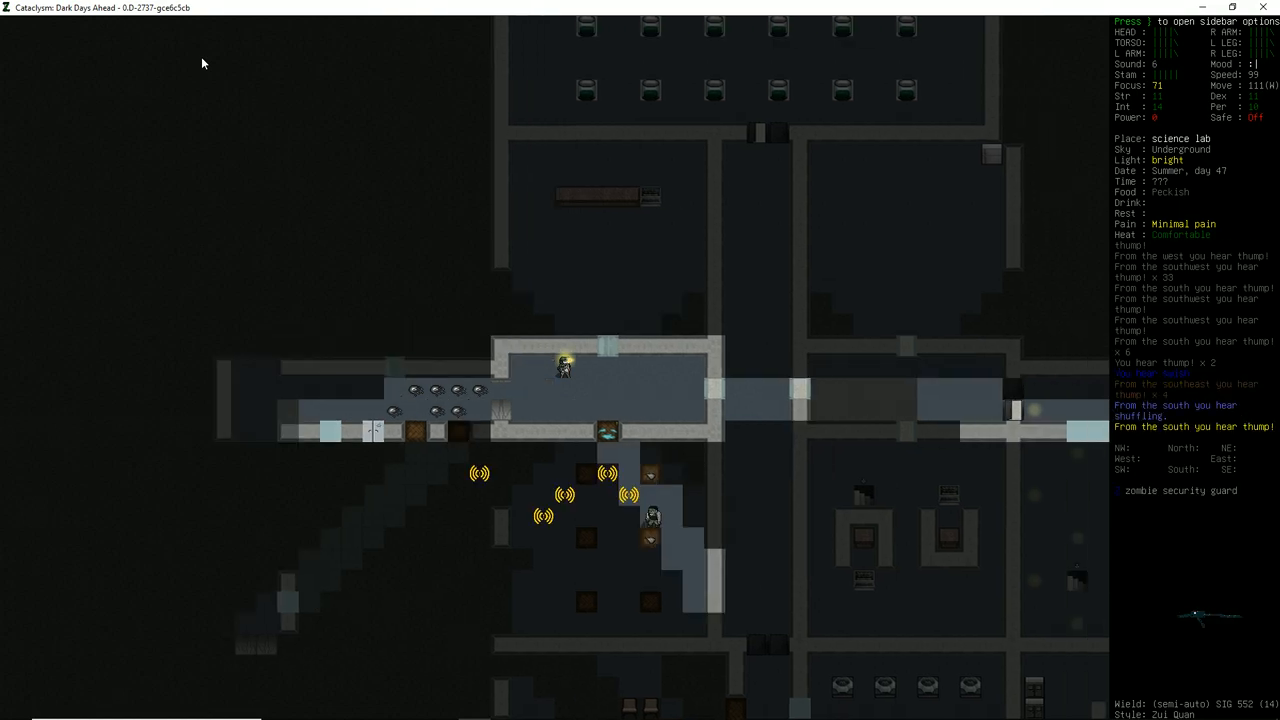
key("up")
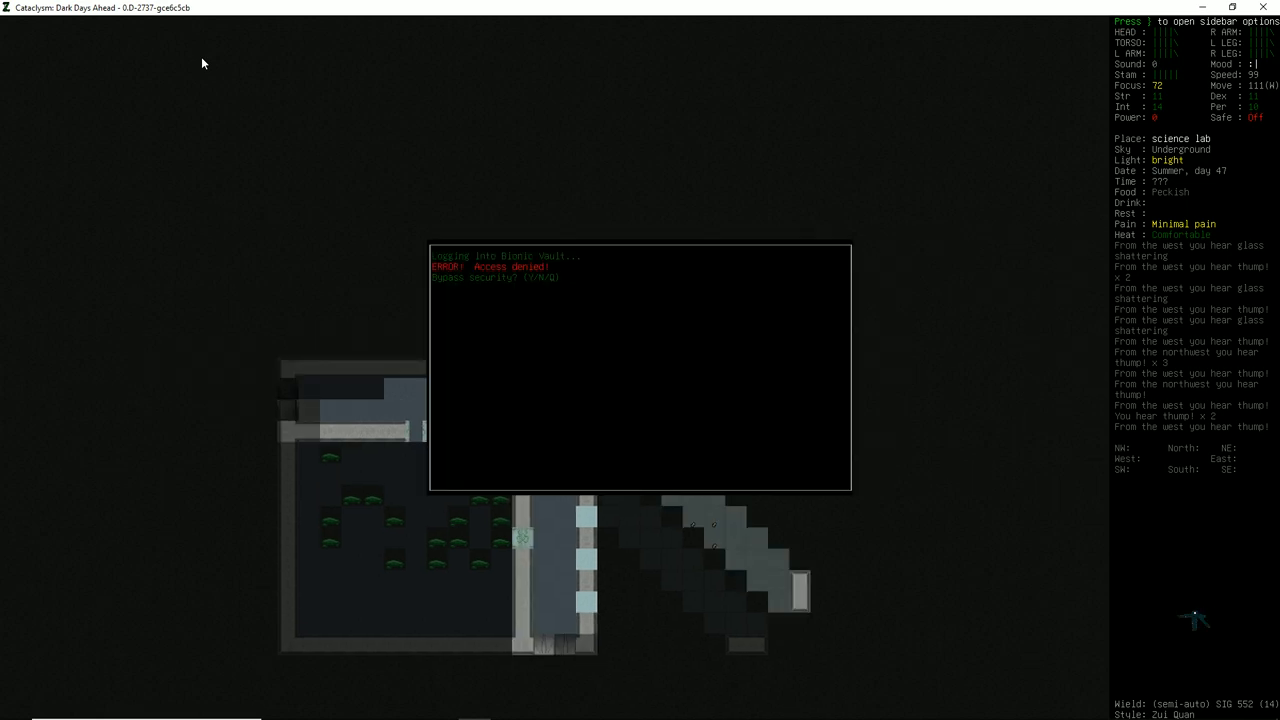
Step: Dismiss the 'Access denied' result from the terminal beside the greenhouse room
key("y")
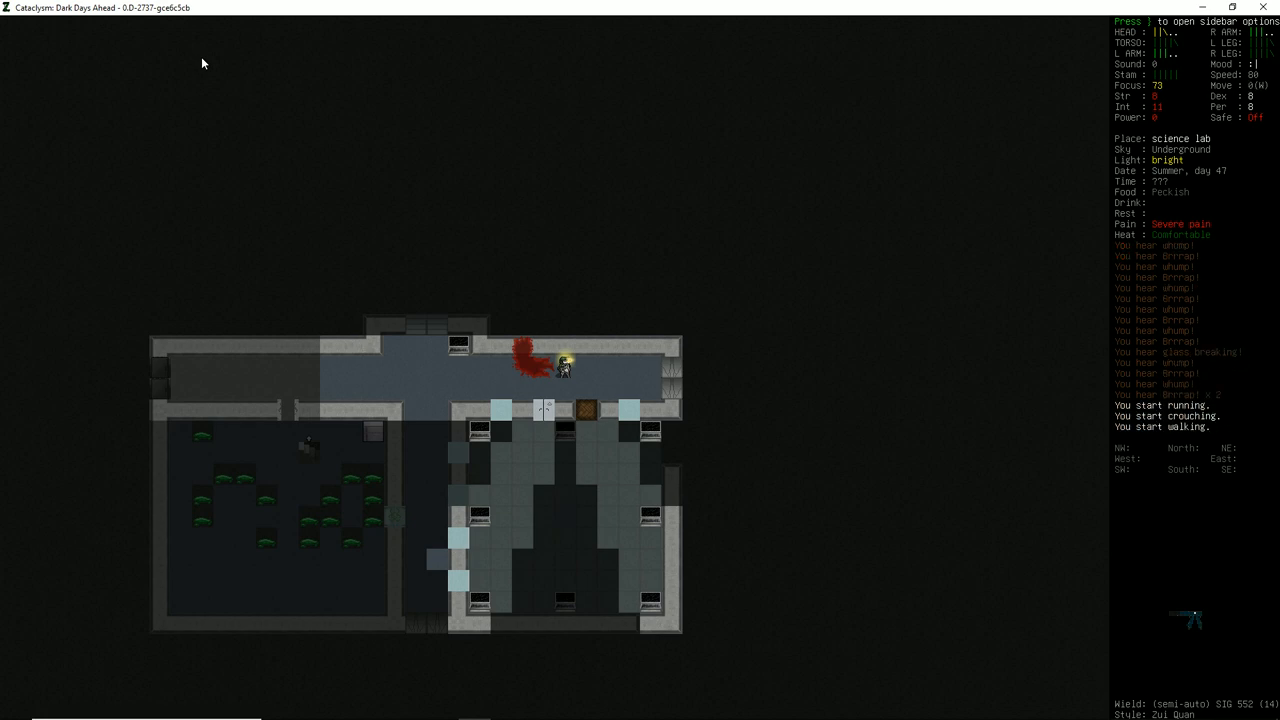
Step: Cycle the movement mode after the corridor fight and bring up the carried-items inventory
key("i")
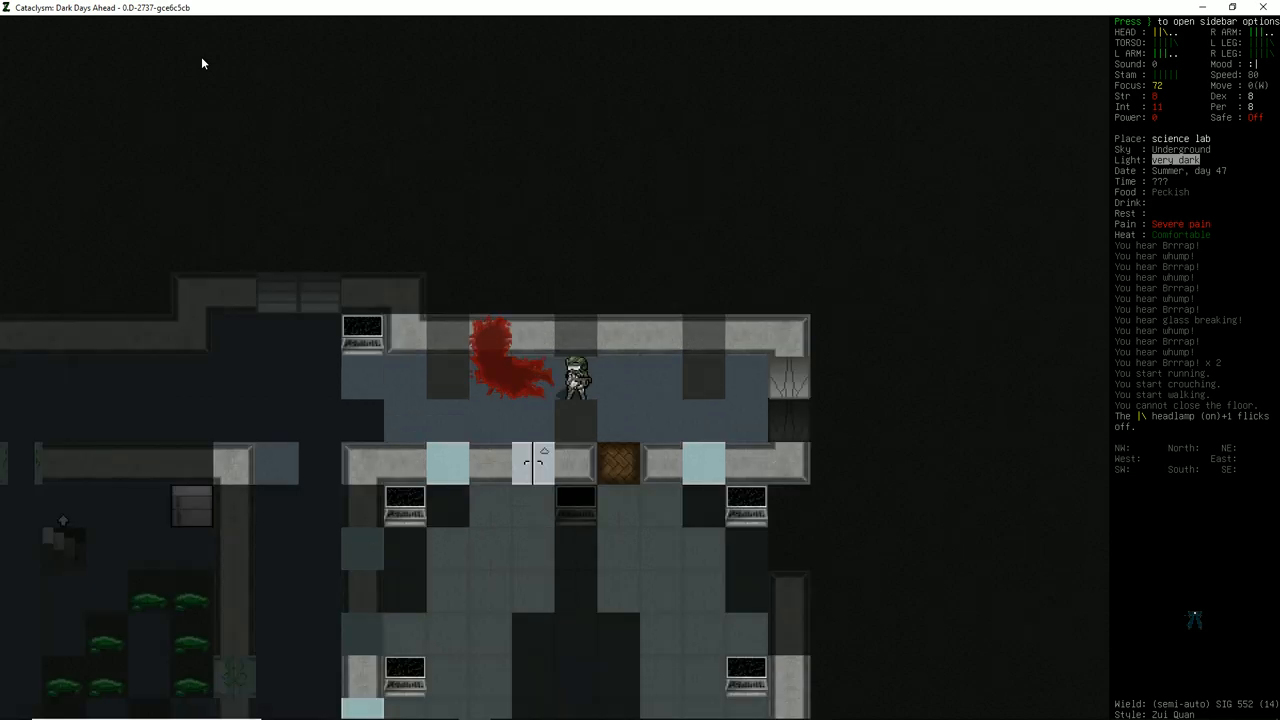
key("i")
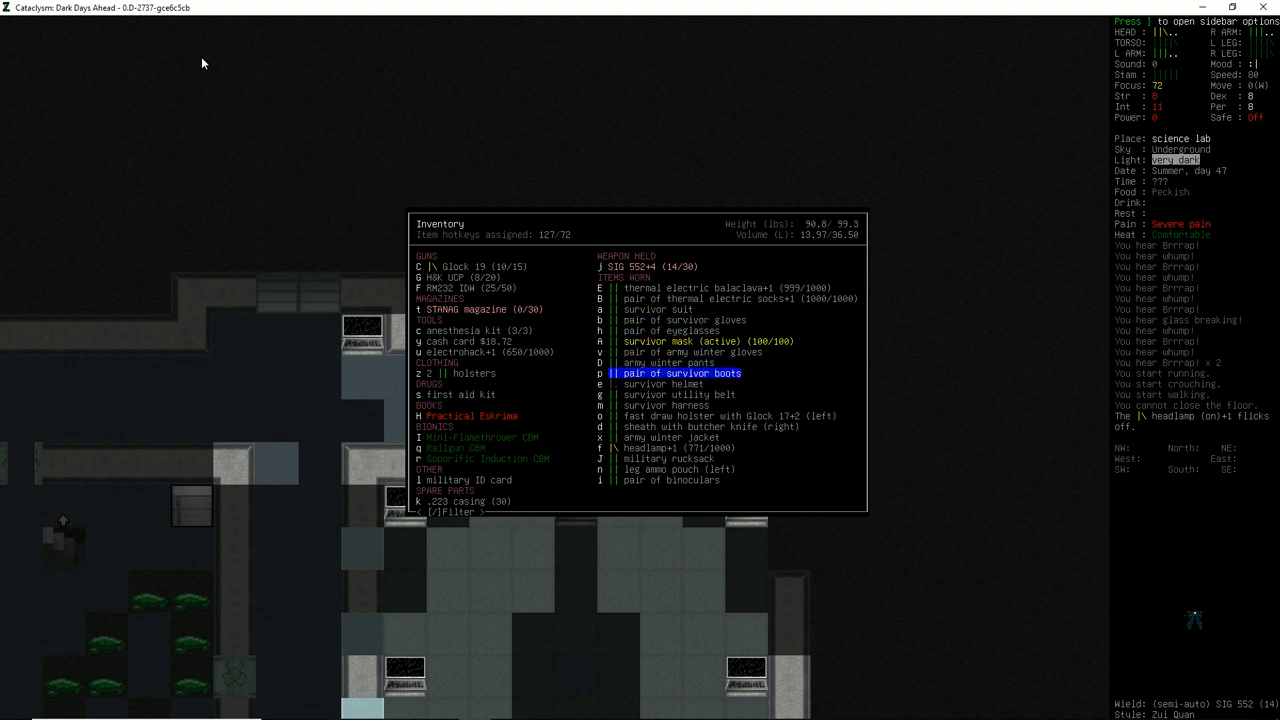
Step: Scroll the inventory list past the guns and gear to the Glock entry, then leave it
key("Down")
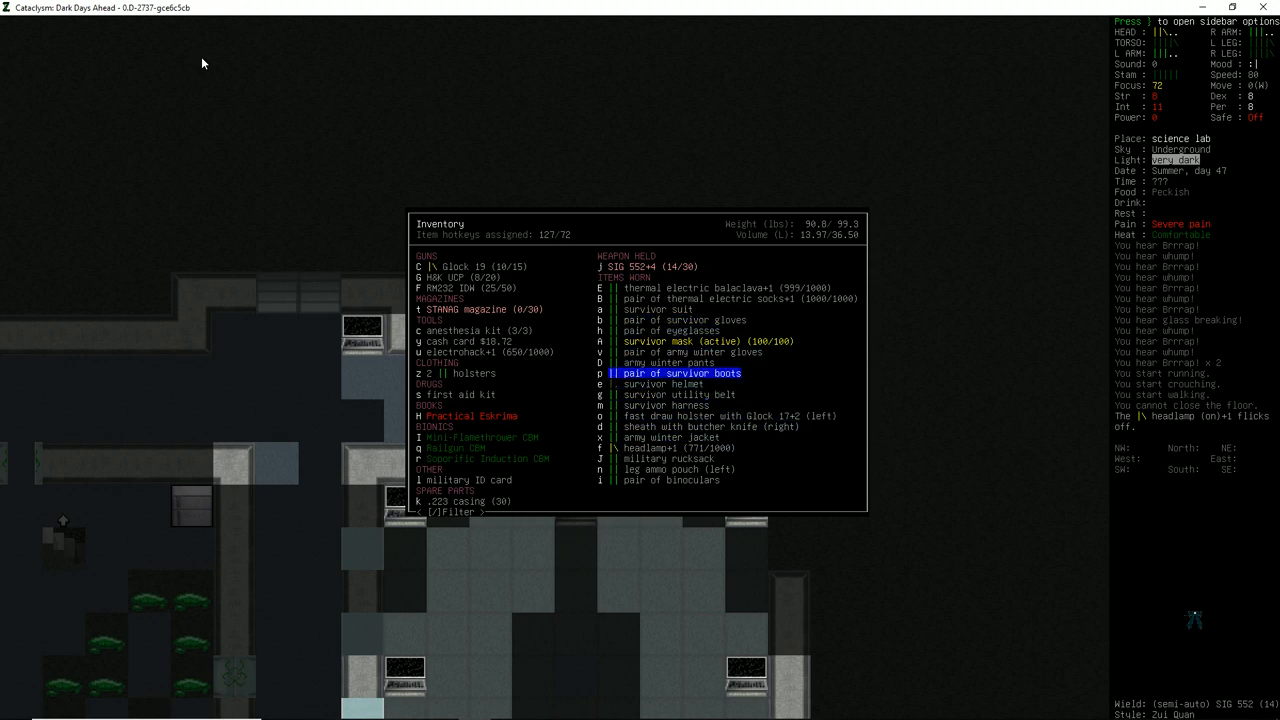
key("Up")
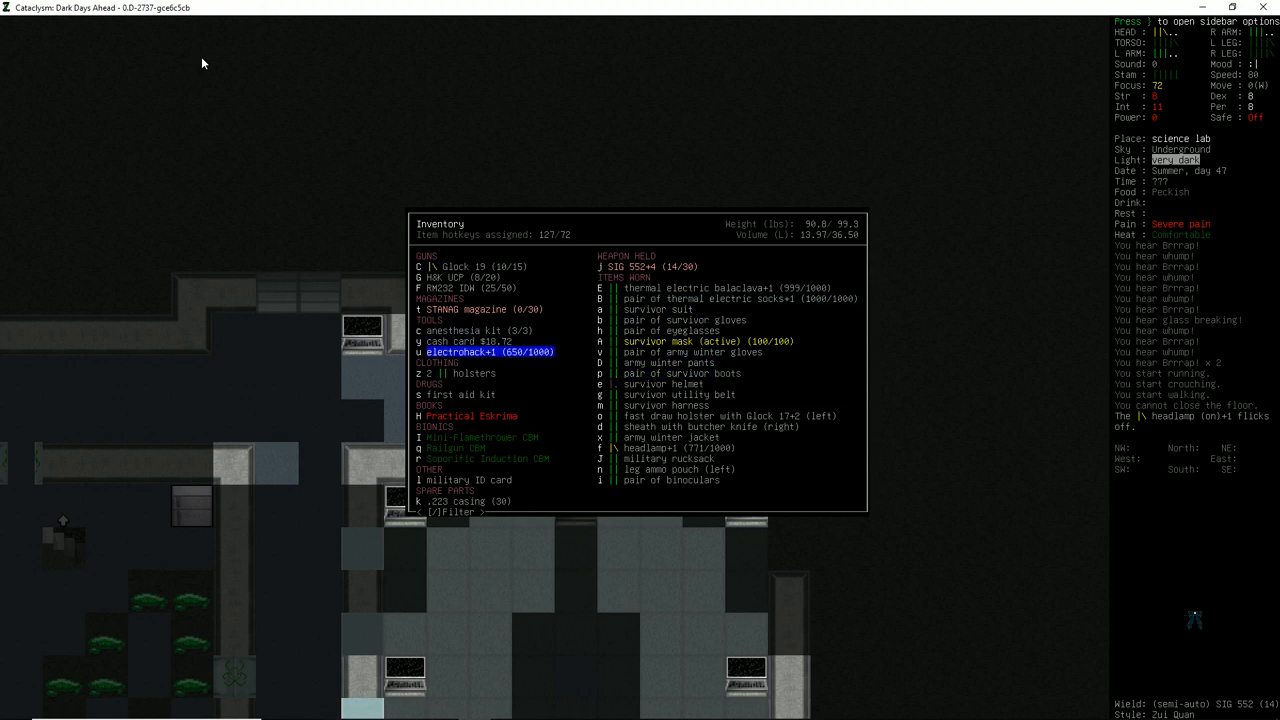
key("up")
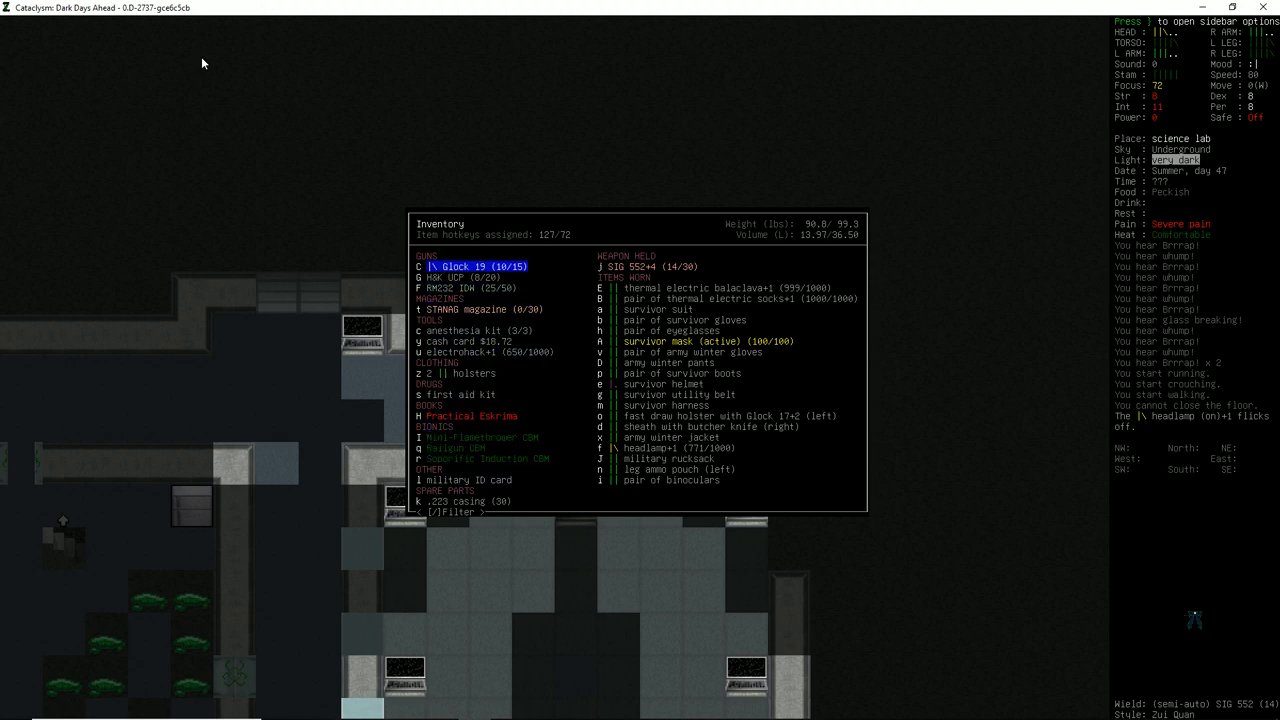
key("down")
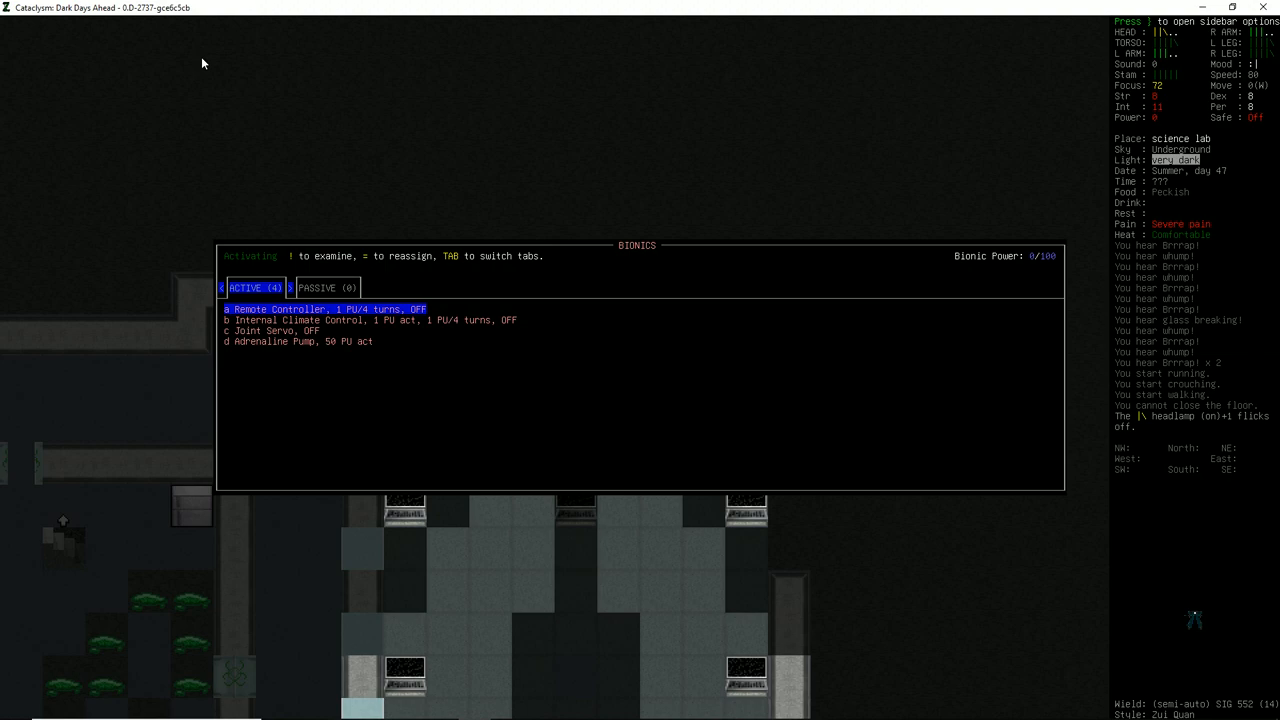
mouse_move(280, 336)
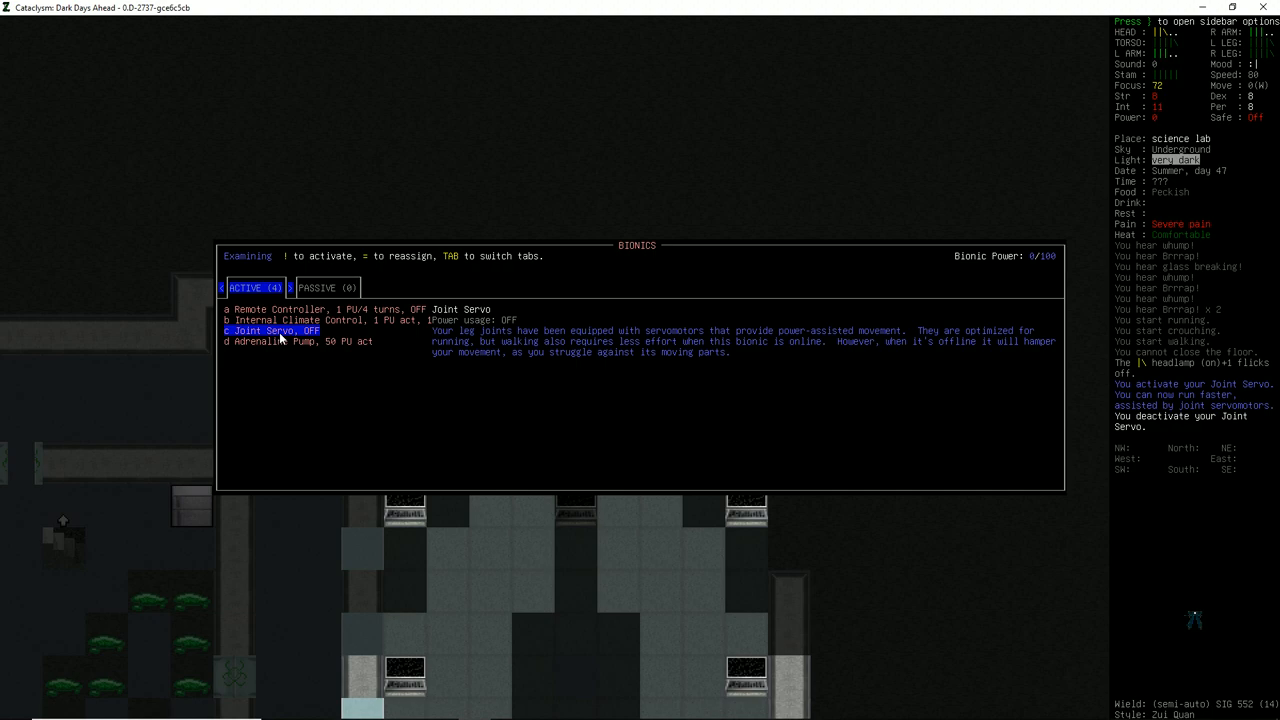
Step: Close the bionics list after toggling the Joint Servo on and off
key("Escape")
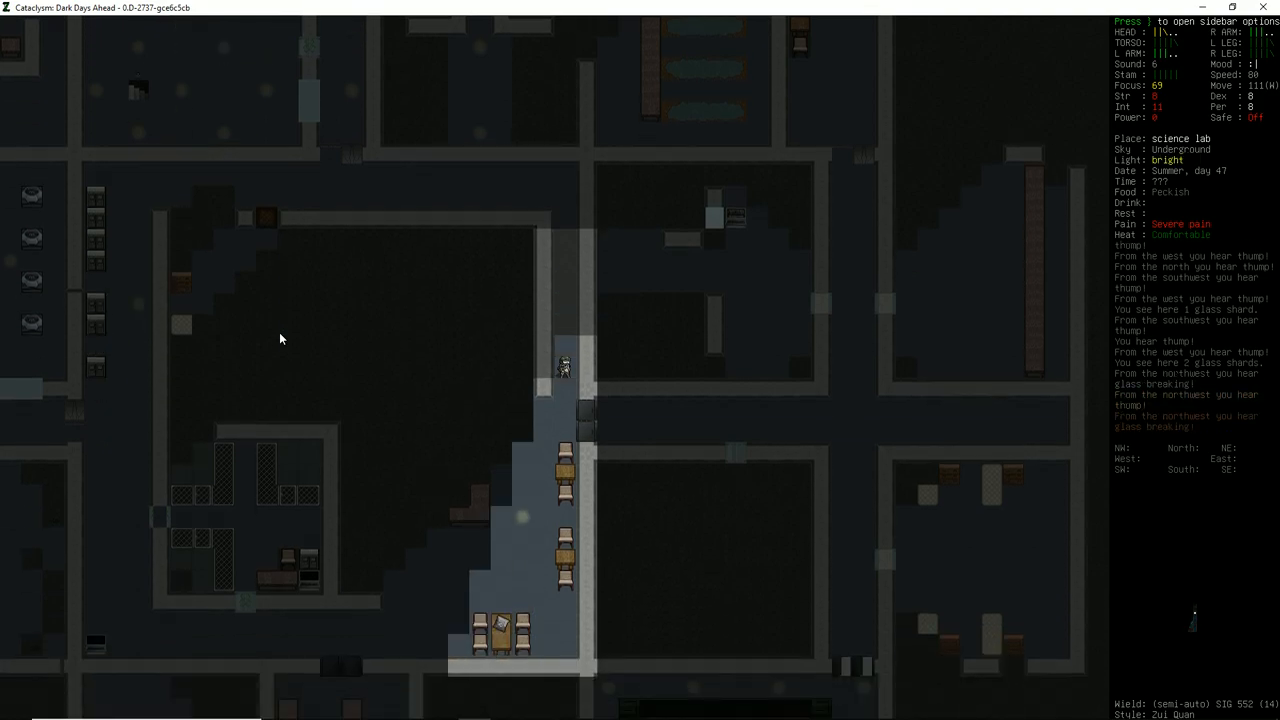
Step: Walk back north through the lab corridors toward the stairs to the surface
key("up")
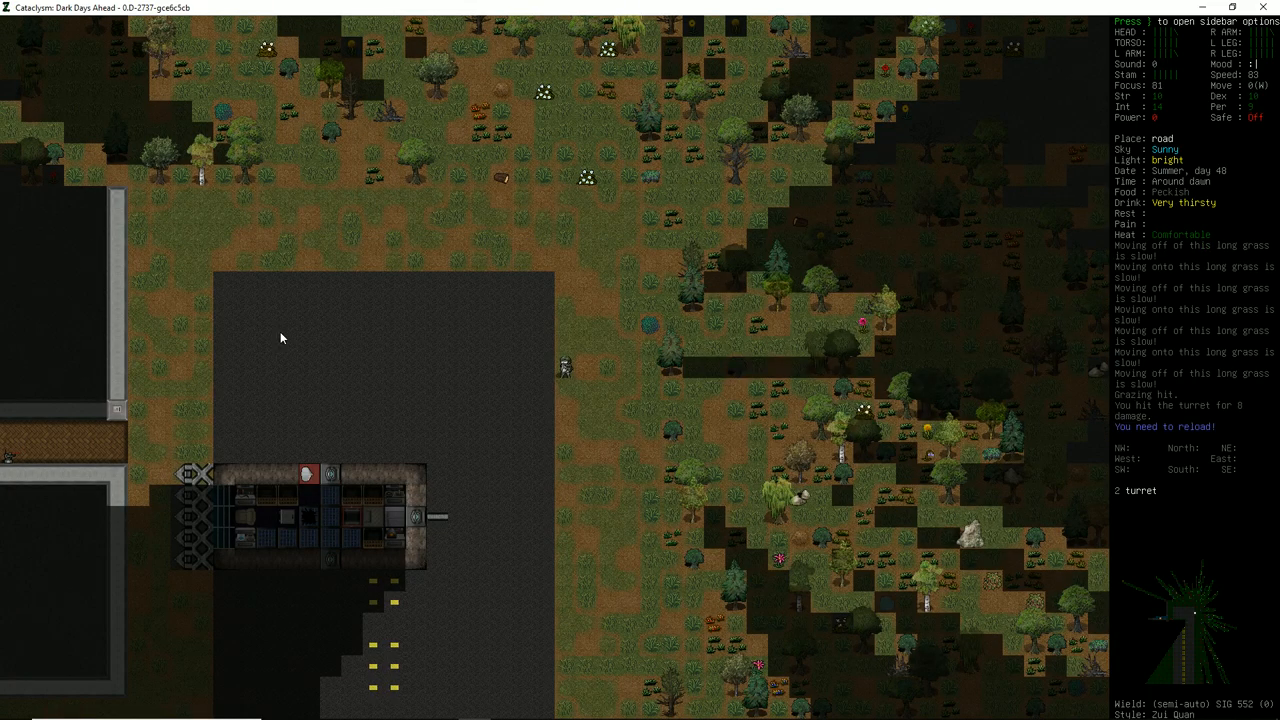
Step: Shoot the road turret with the SIG 552, reload it when empty, then wield the RM232 IDW
key("r")
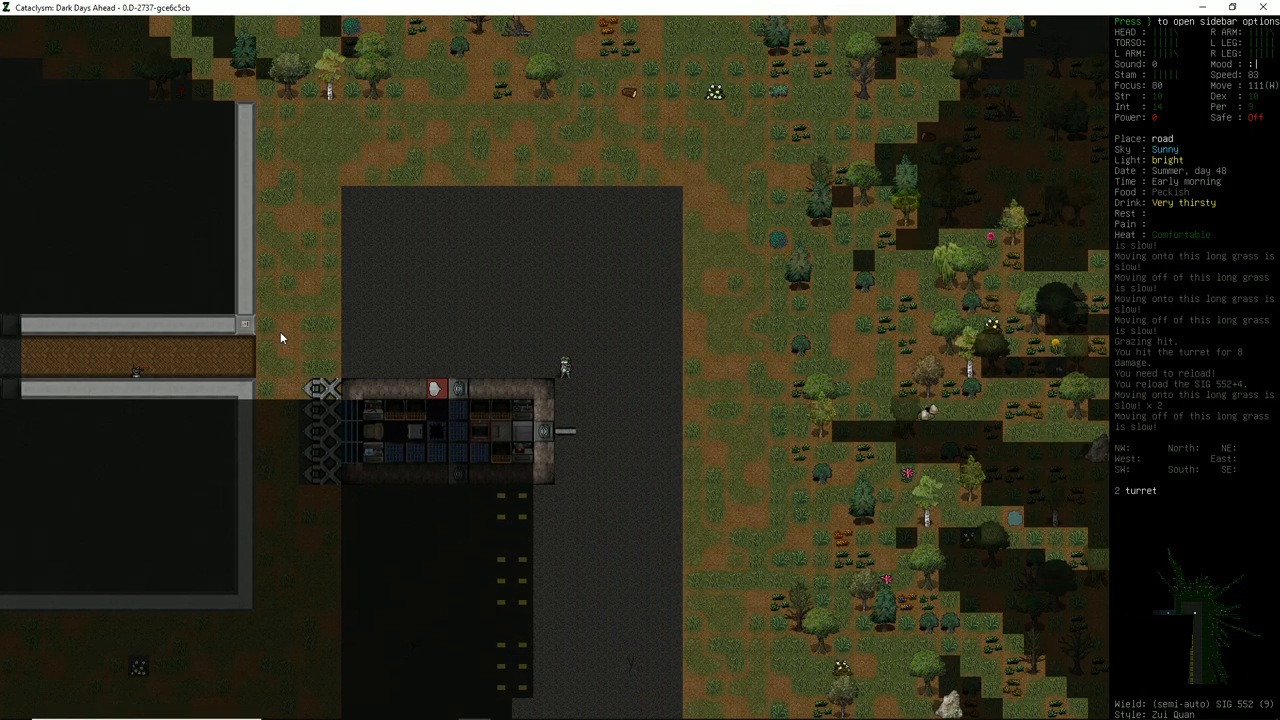
key("f")
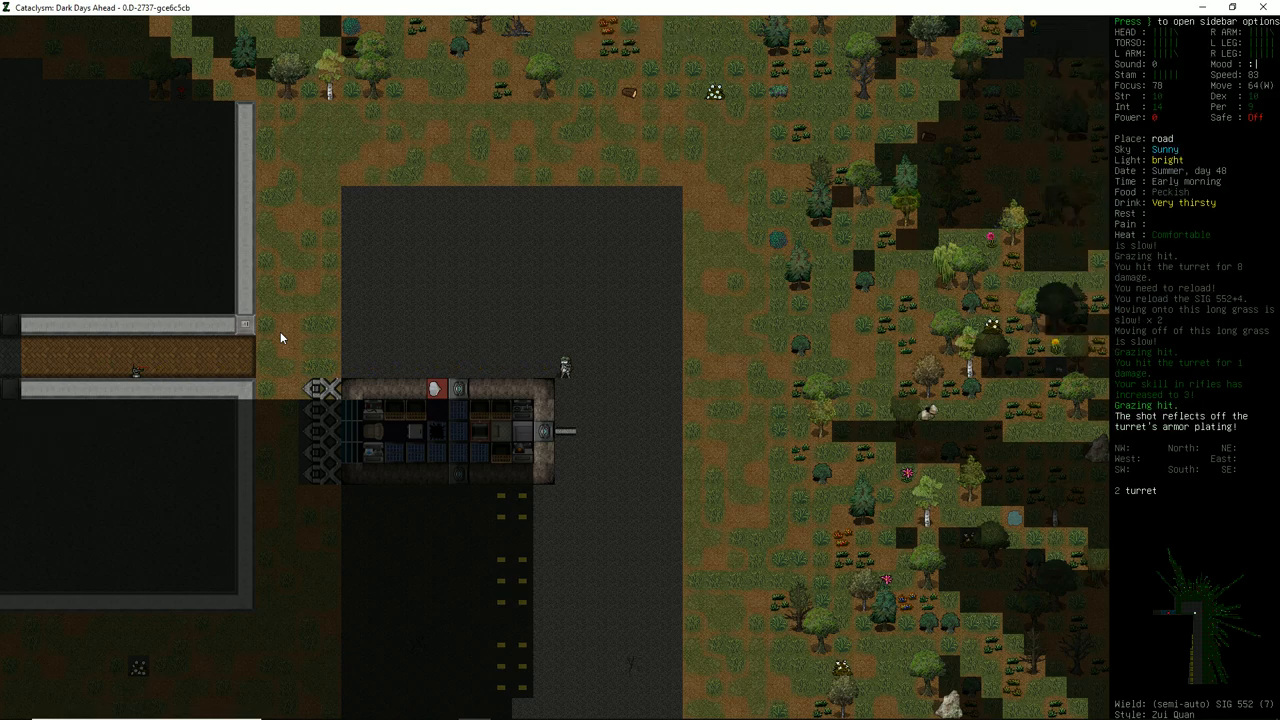
key("f")
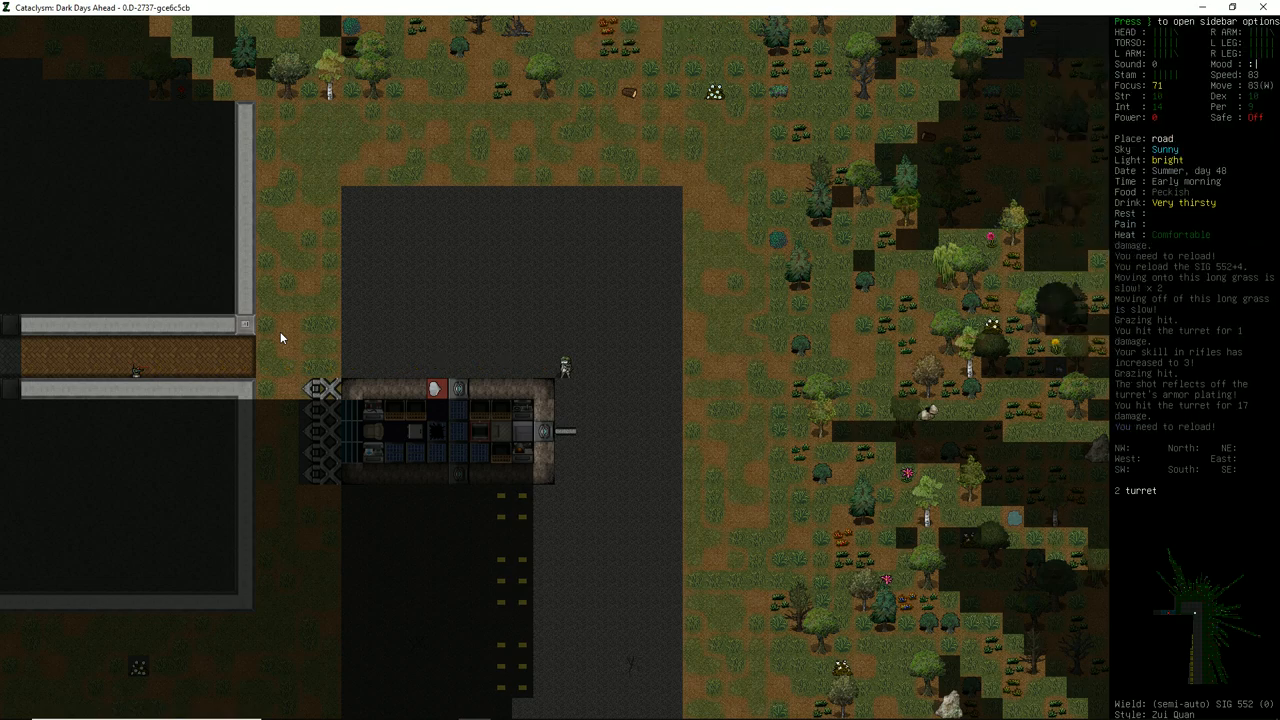
key("r")
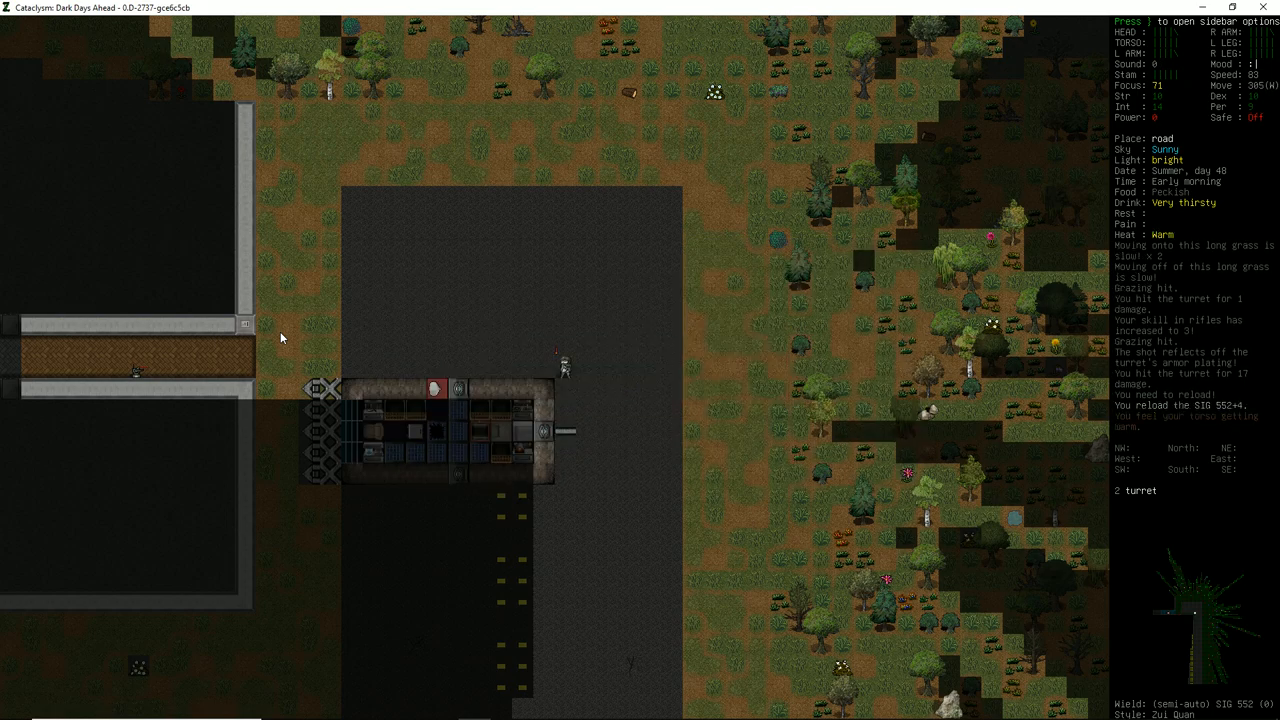
key("r")
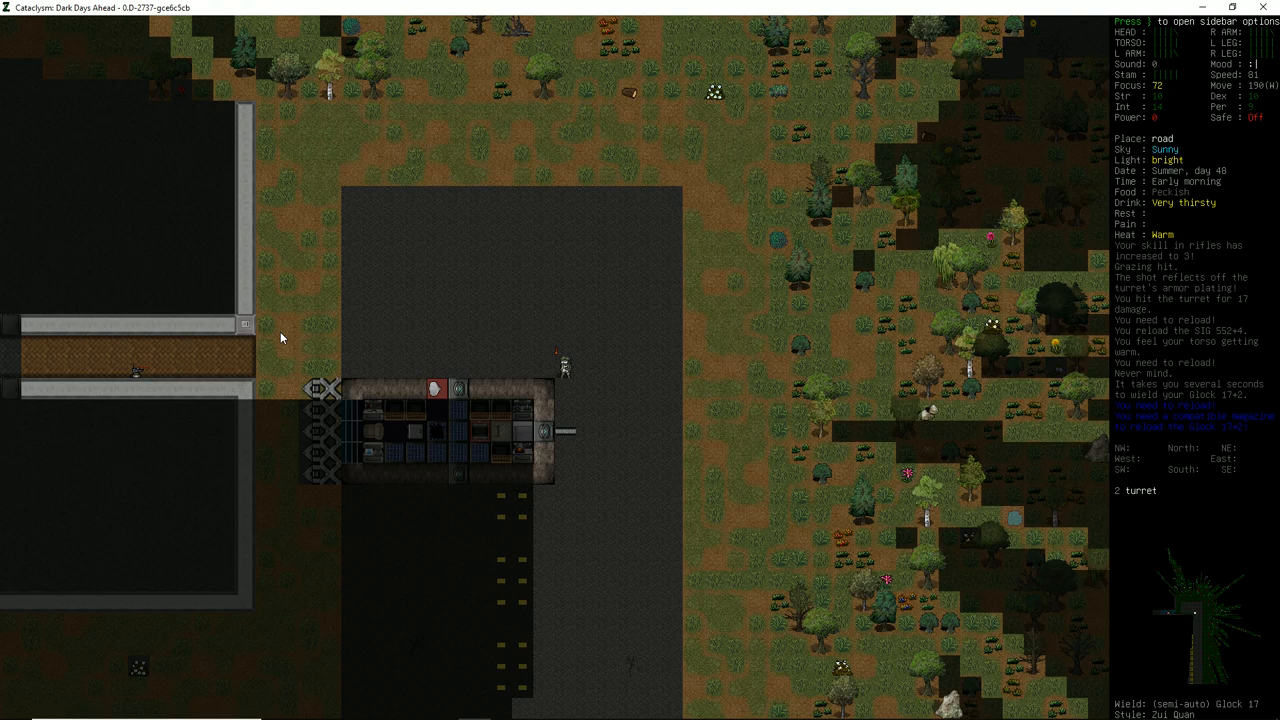
key("w")
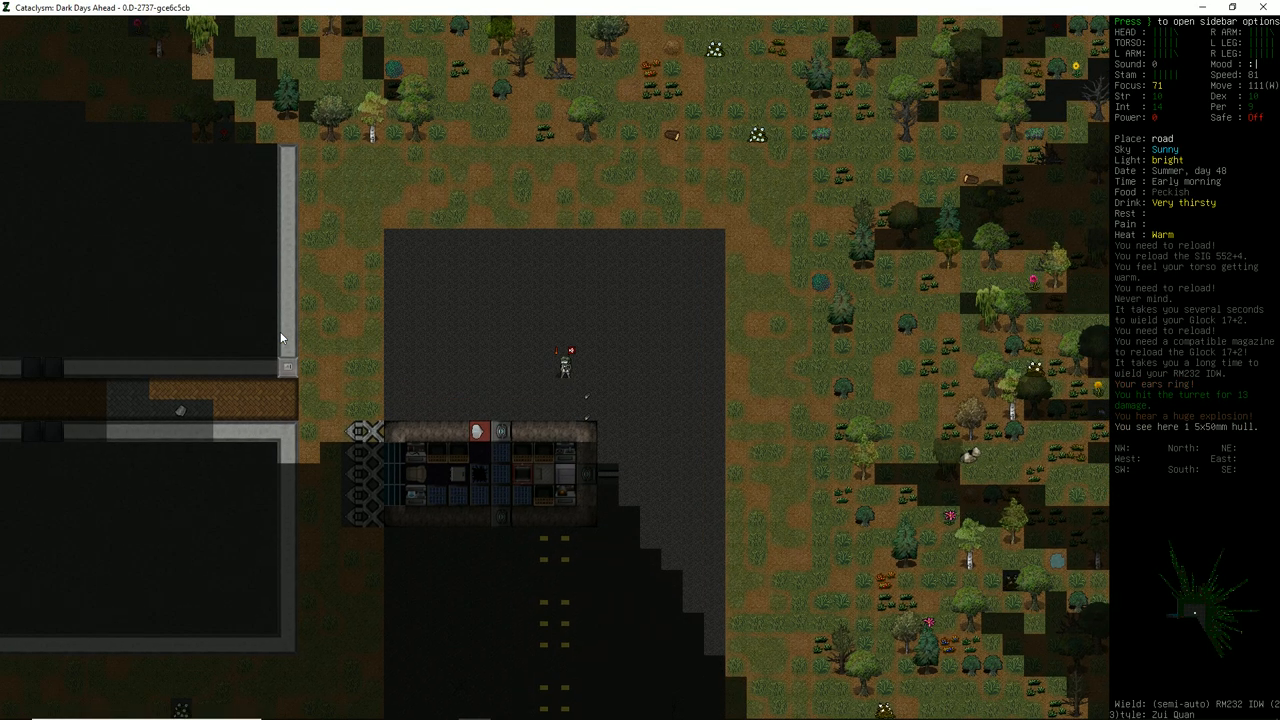
Step: View the RM232 IDW's stats and ammo count in the inventory and return to the map
key("i")
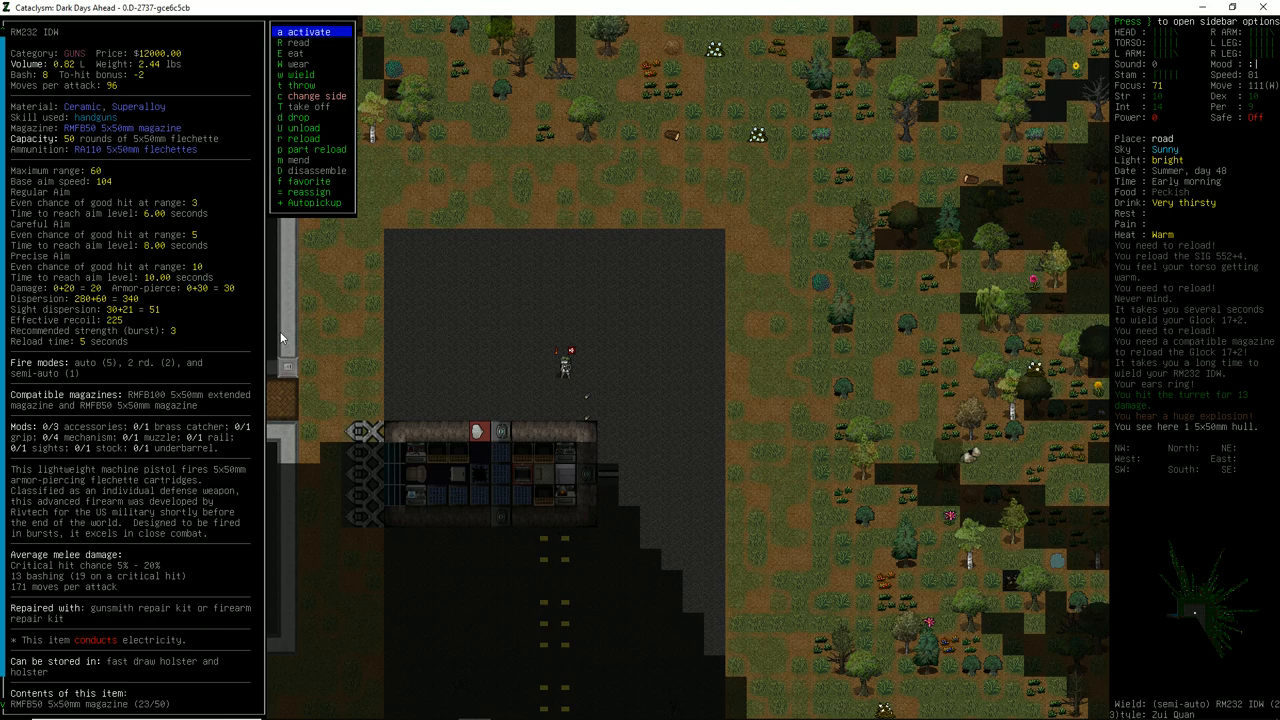
key("Escape")
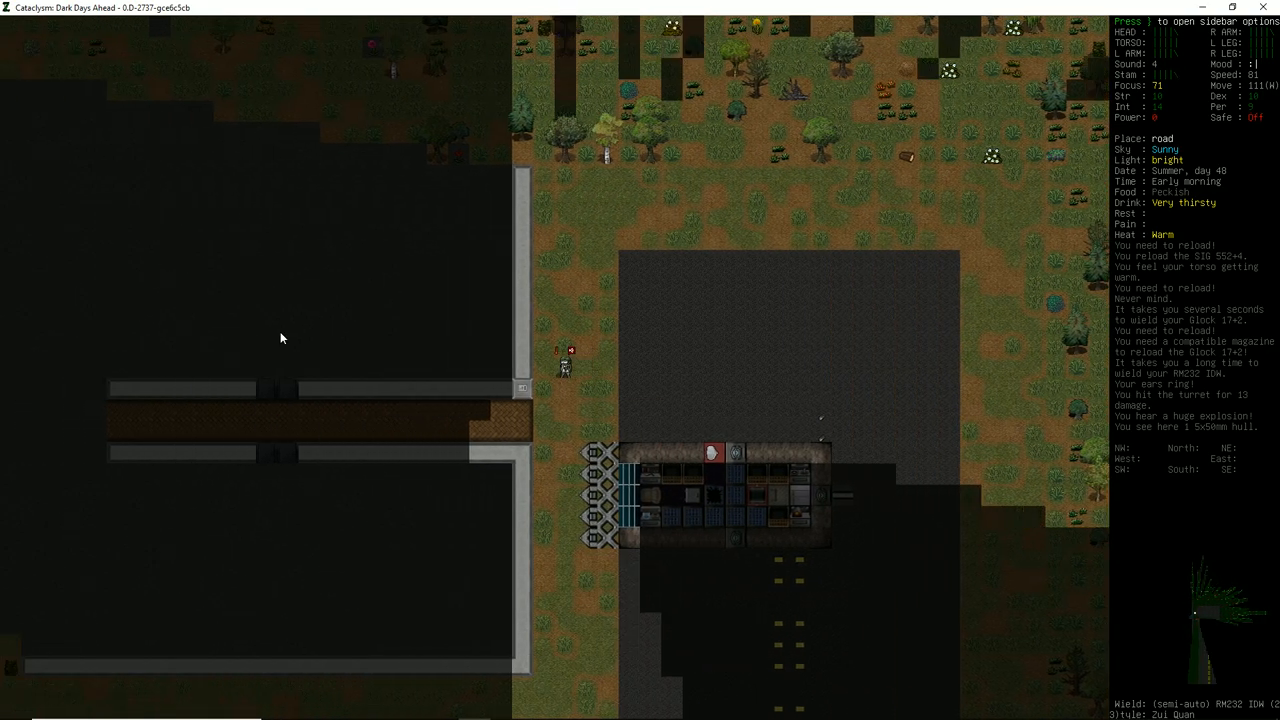
Step: Descend into the science lab and enter the lit room where the zombies wait
key("a")
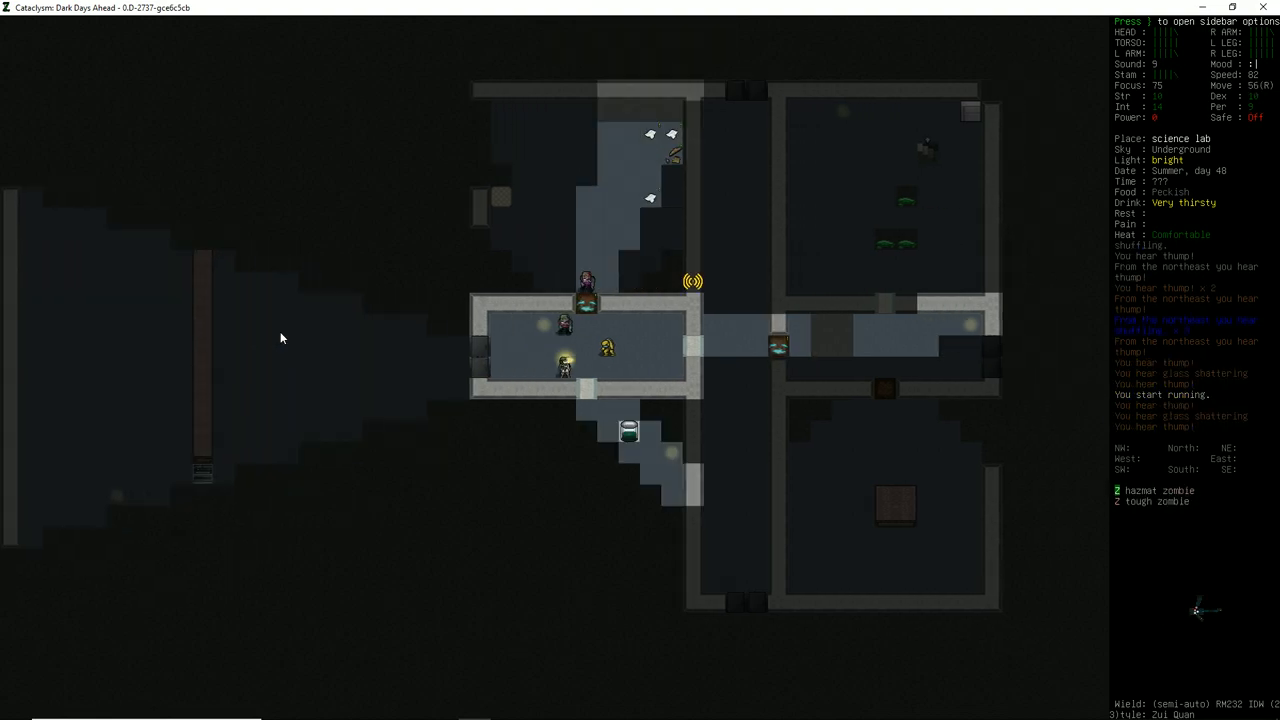
Step: Stop aiming at the approaching zombie, fight through, and try the console up the corridor
key("f")
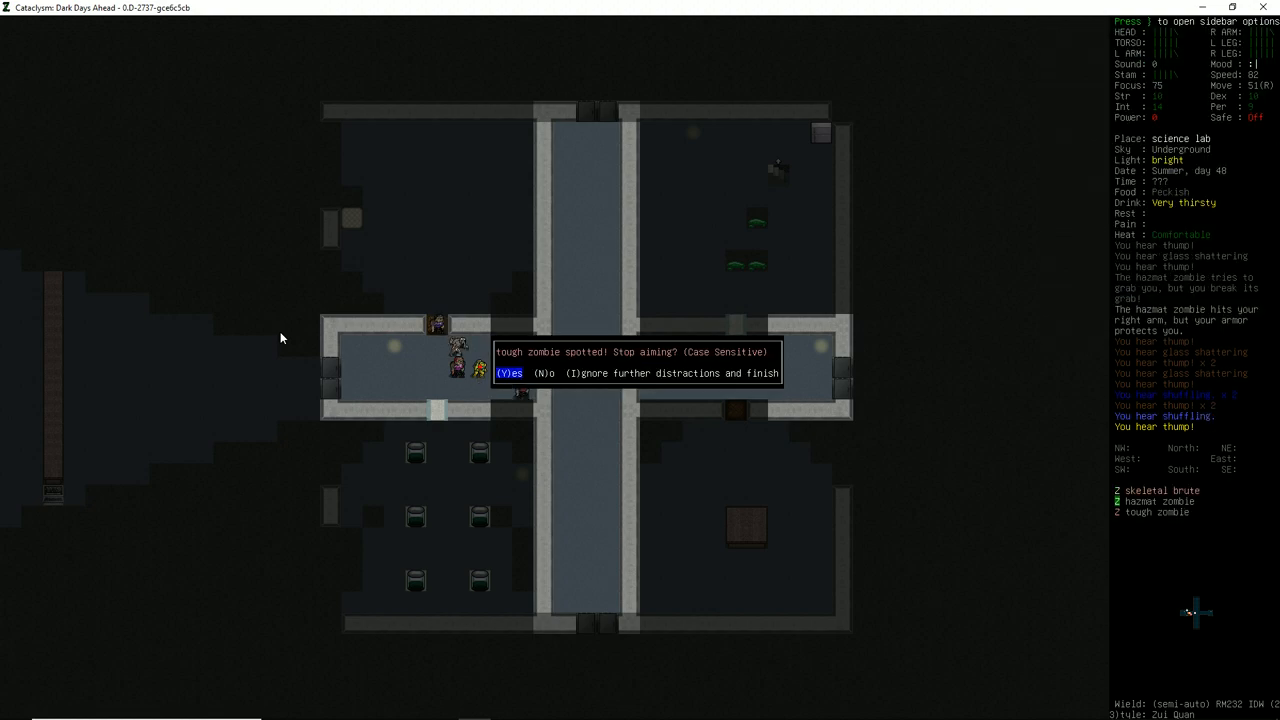
key("Y")
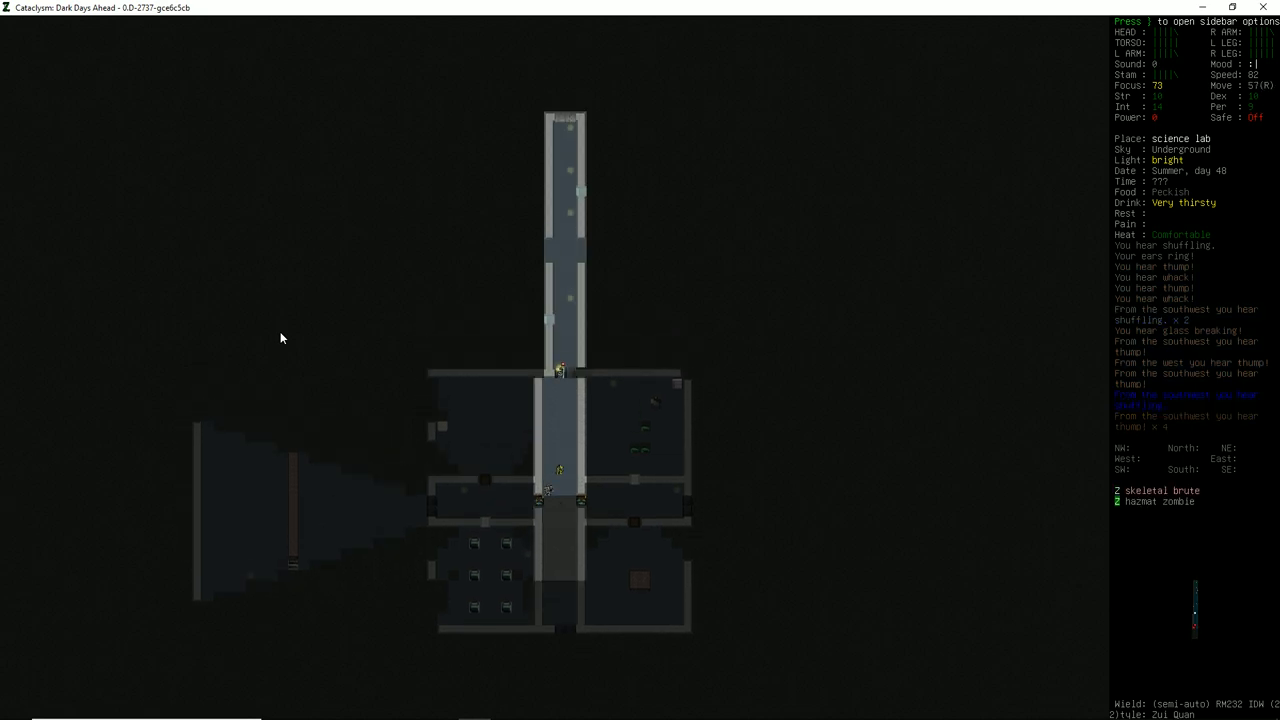
key("up")
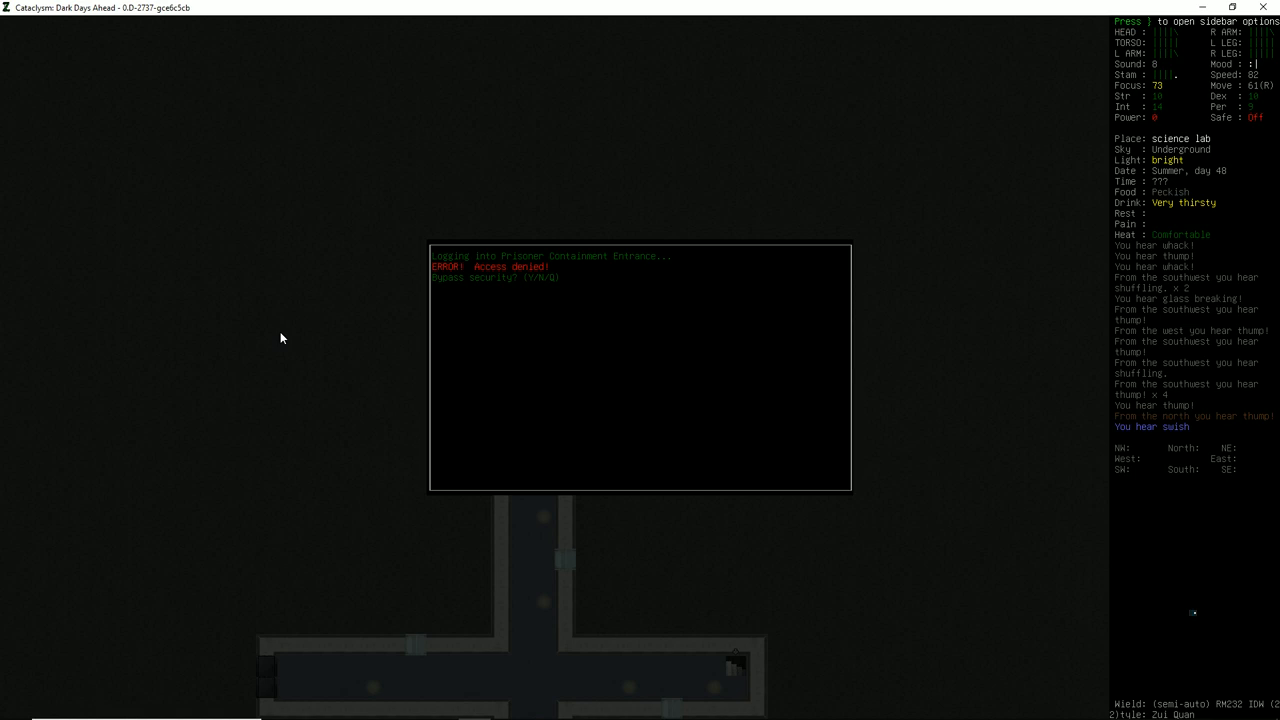
Step: Leave the access-denied console and push through the hallways past the blob and hazmat zombie
key("y")
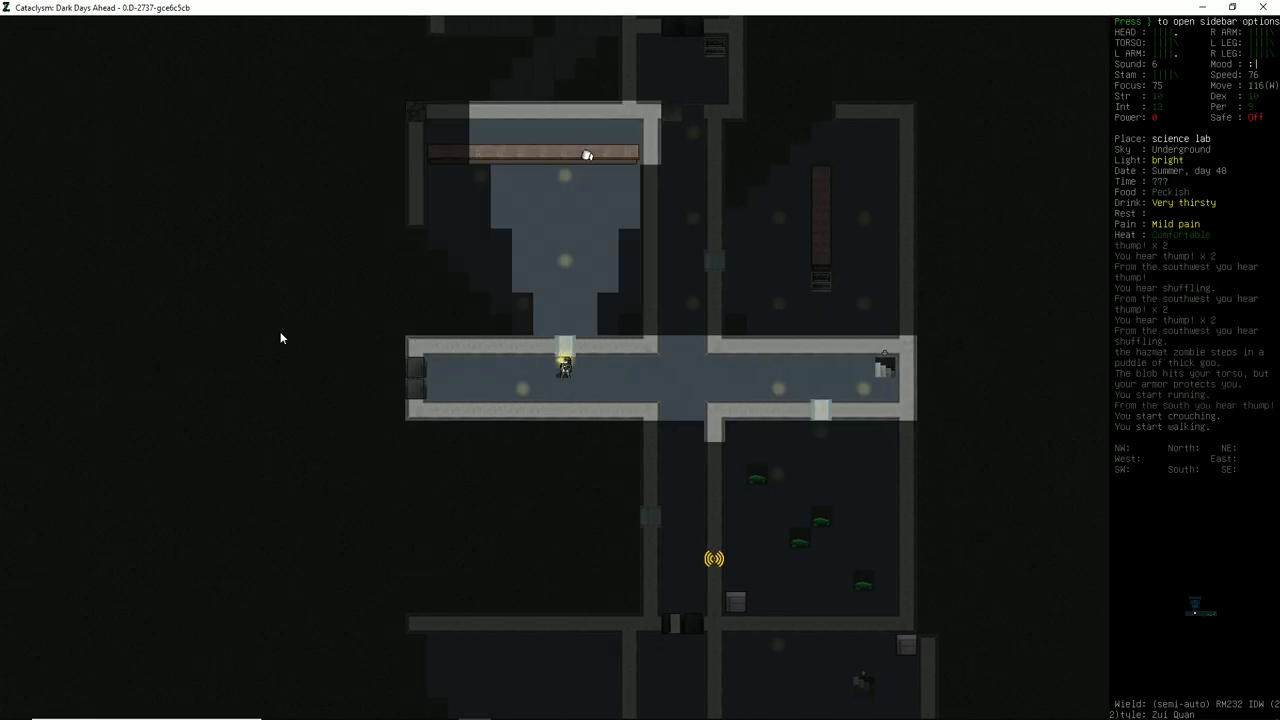
Step: Skirt the chain link fence instead of climbing it and strike the tough zombie
key("right")
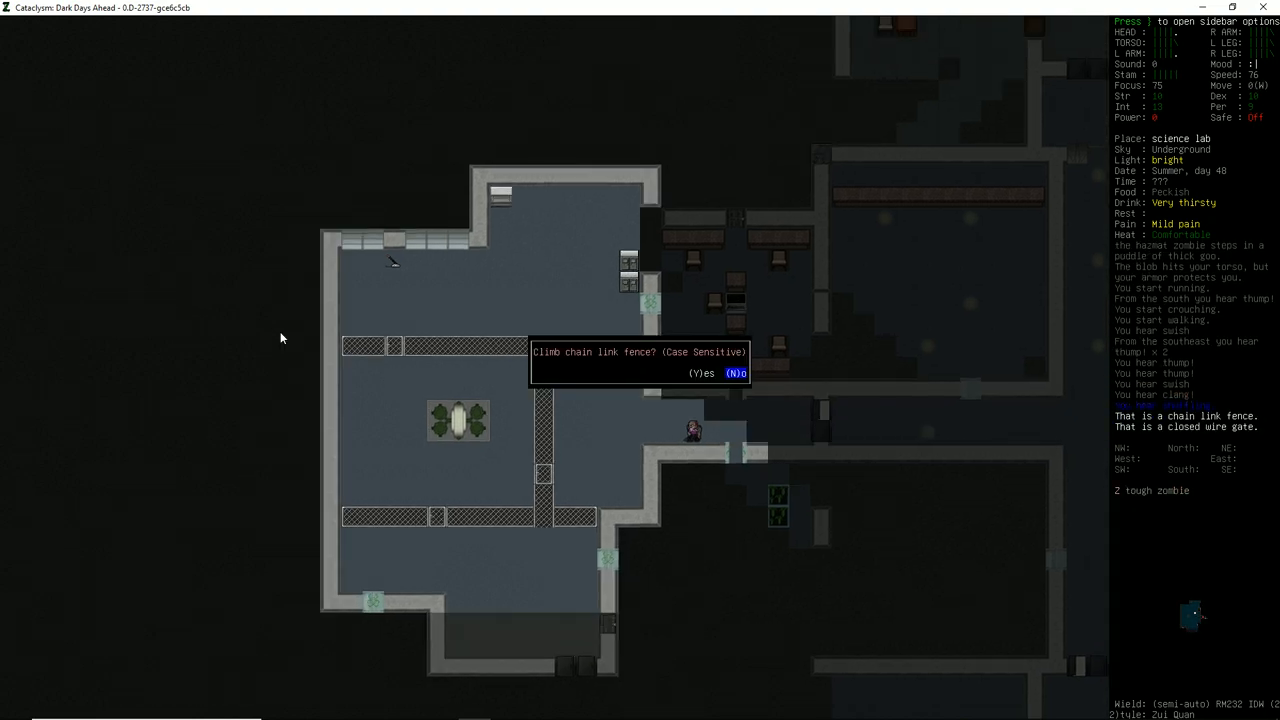
key("Y")
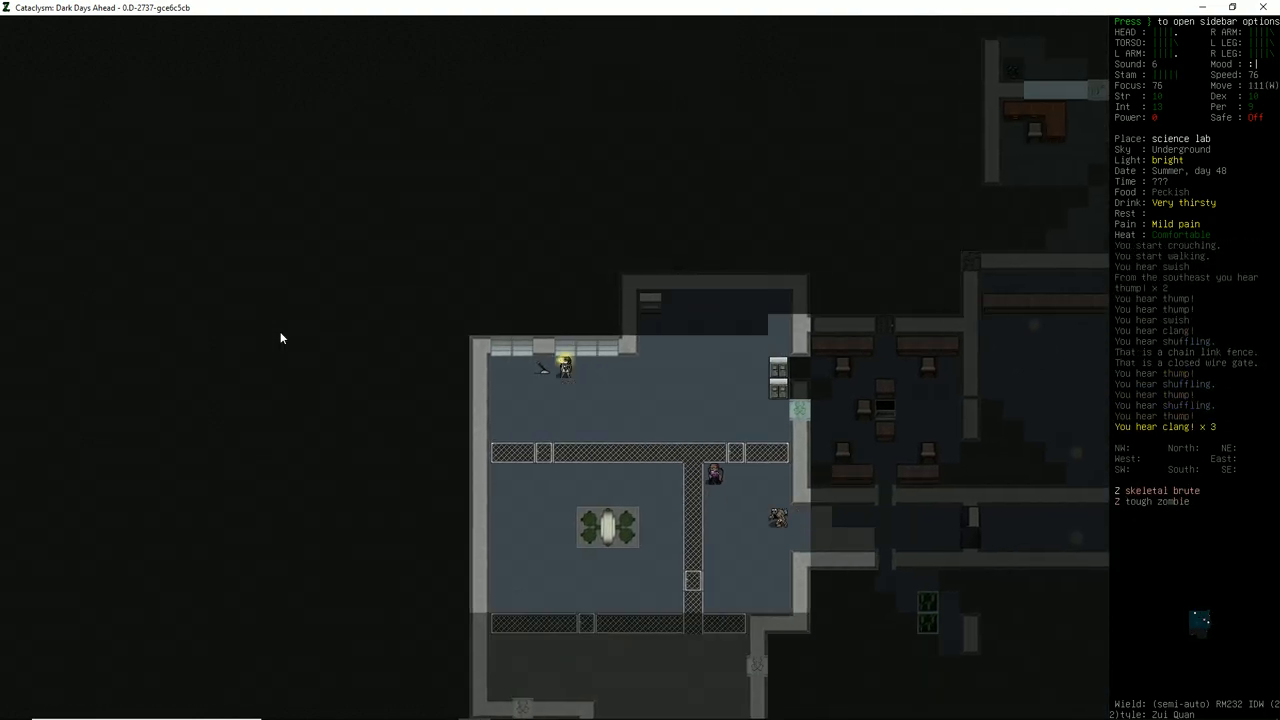
key("e")
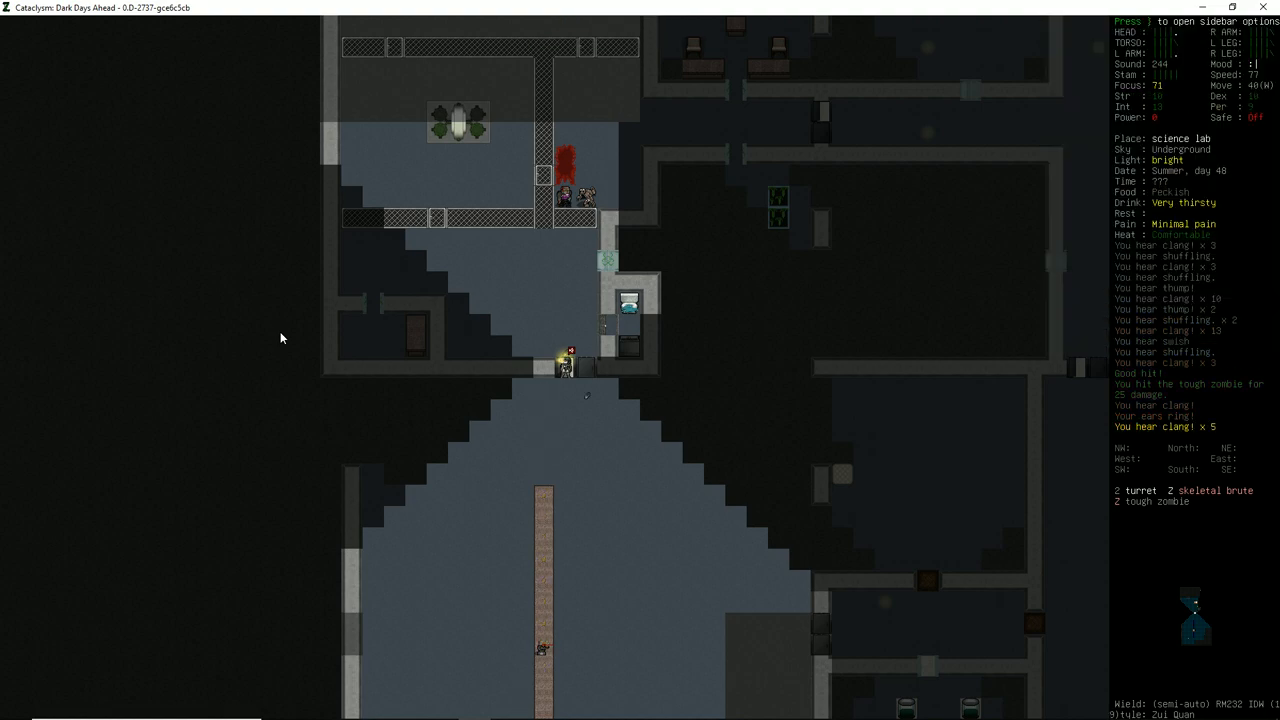
Step: Fire at the lab turret, then explore deeper and get shocked by a console
key("f")
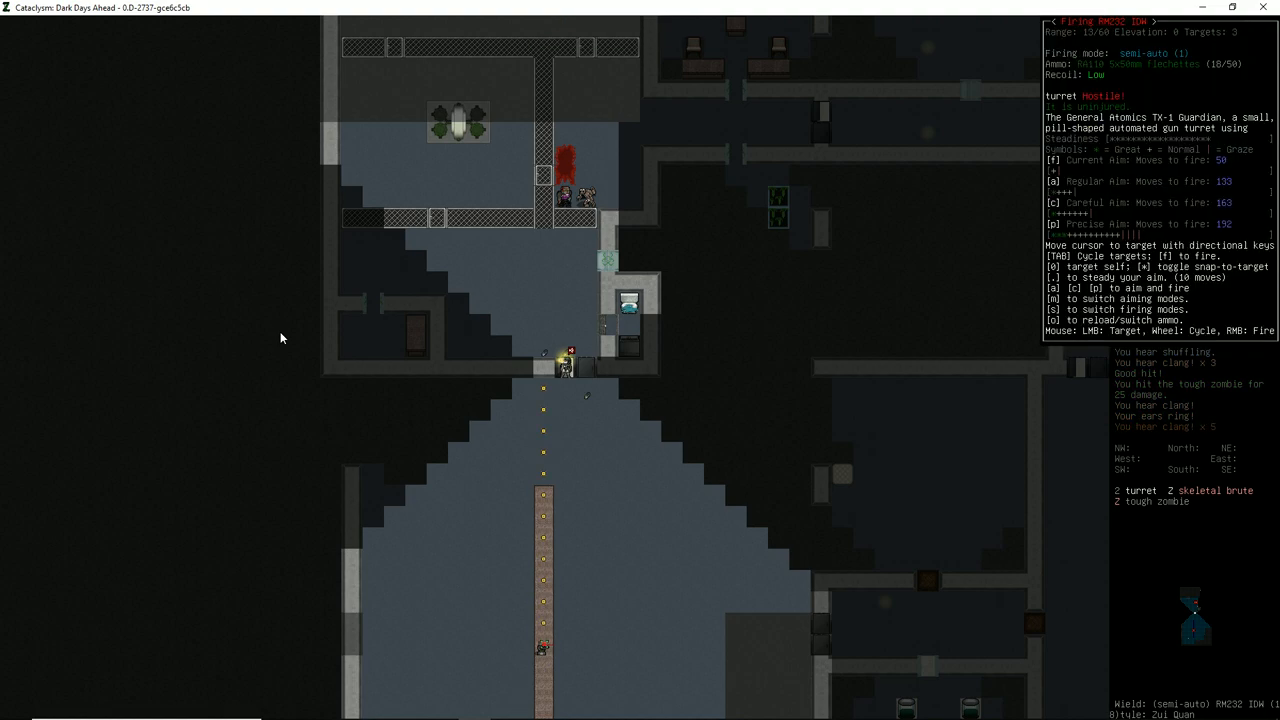
key("f")
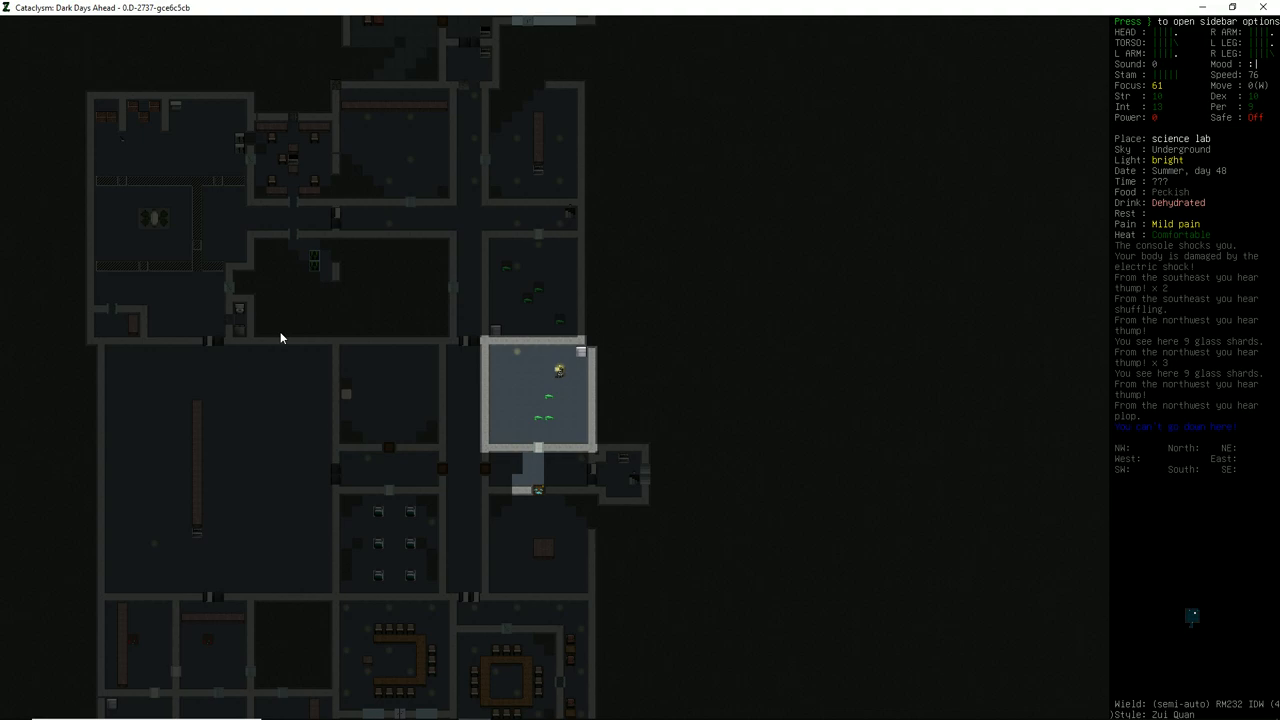
Step: Return to the battle wagon on the surface and bring up the character sheet
key("m")
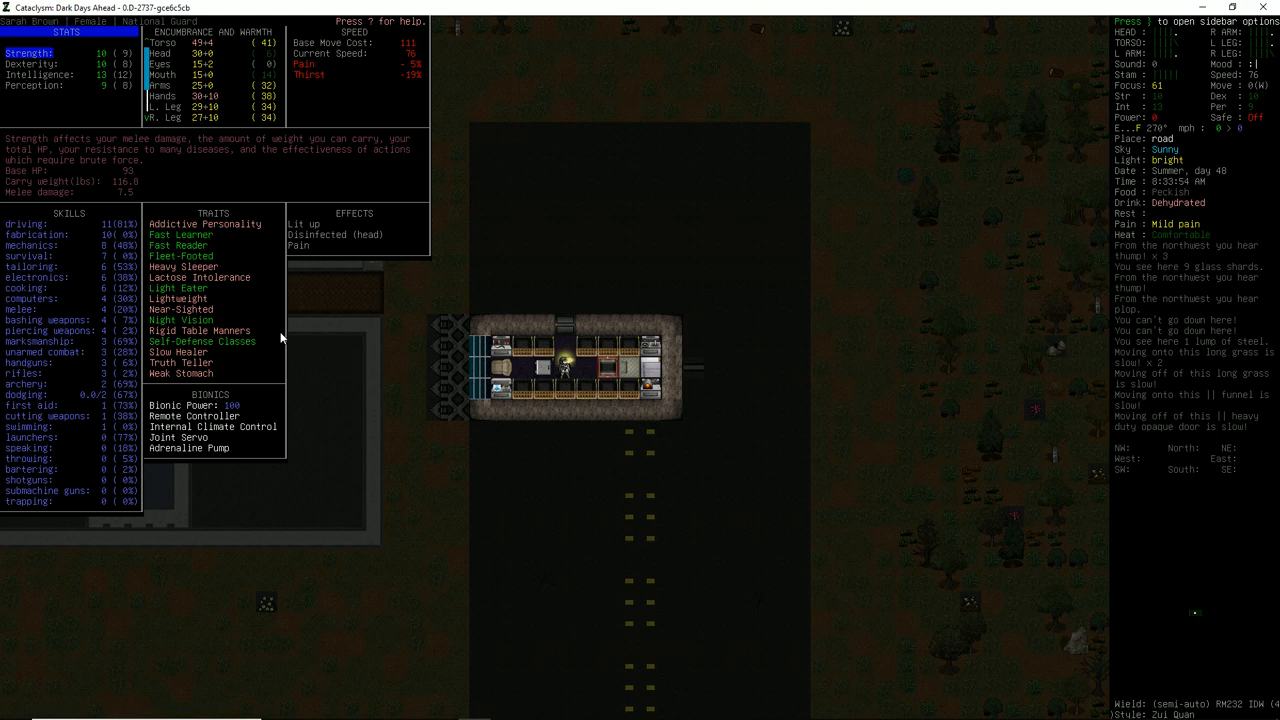
Step: Close the character sheet, back inside the battle wagon on the road
key("Escape")
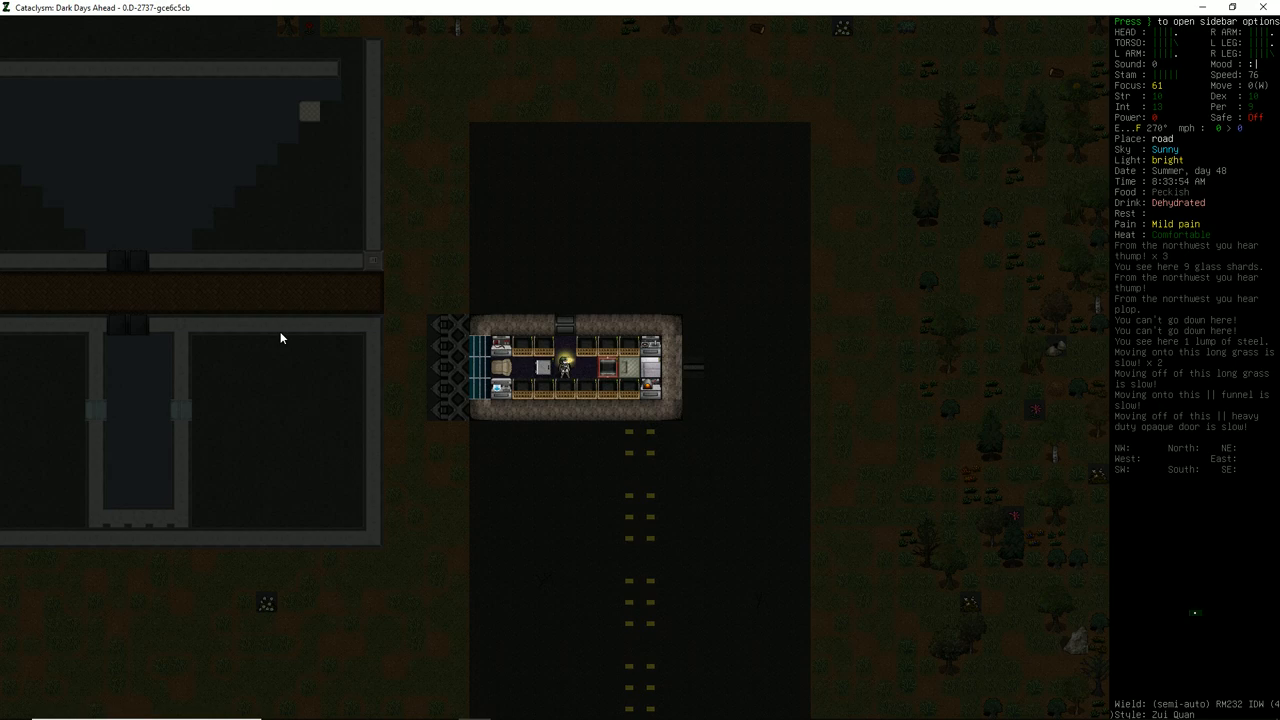
mouse_move(260, 304)
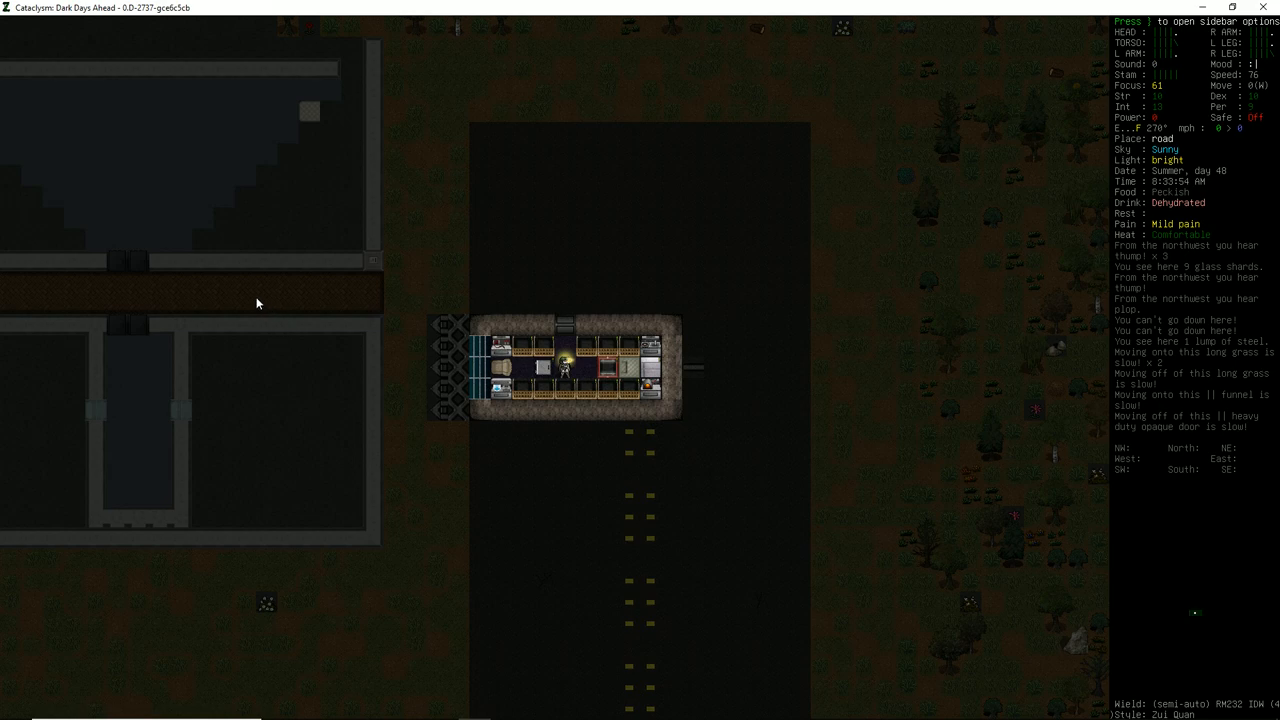